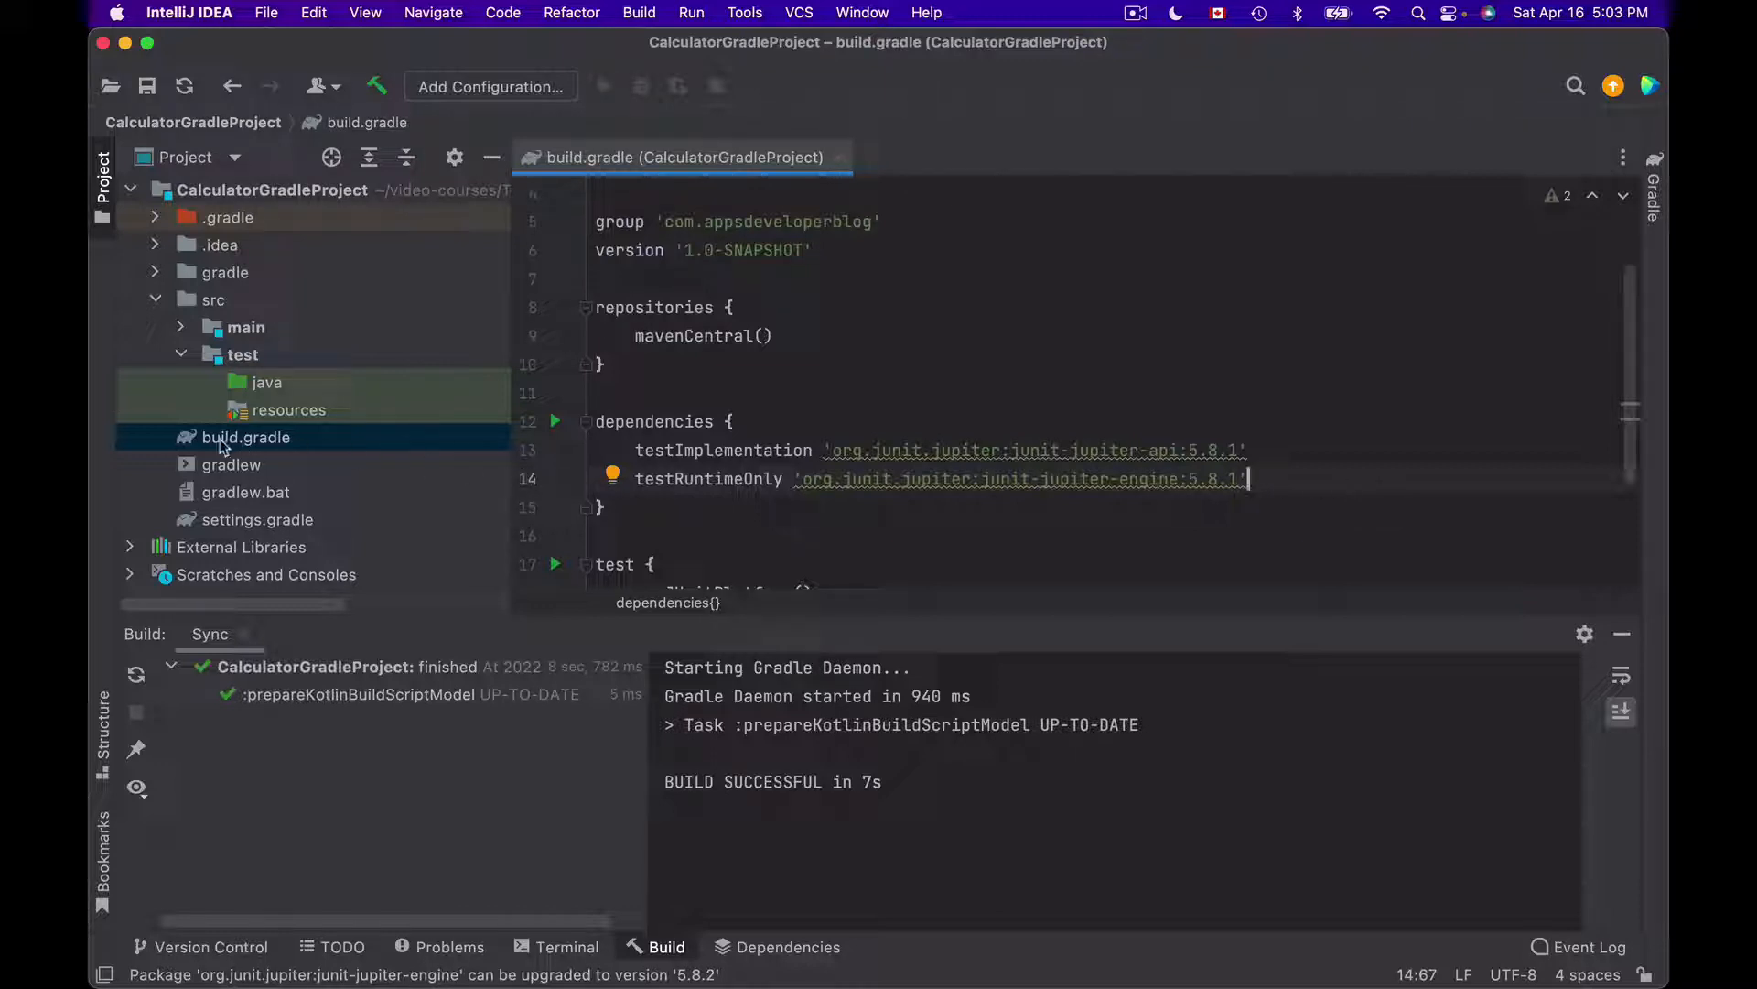
Step: Open build.gradle and review the two JUnit dependency lines
{"action": "left_click", "coordinate": [245, 437]}
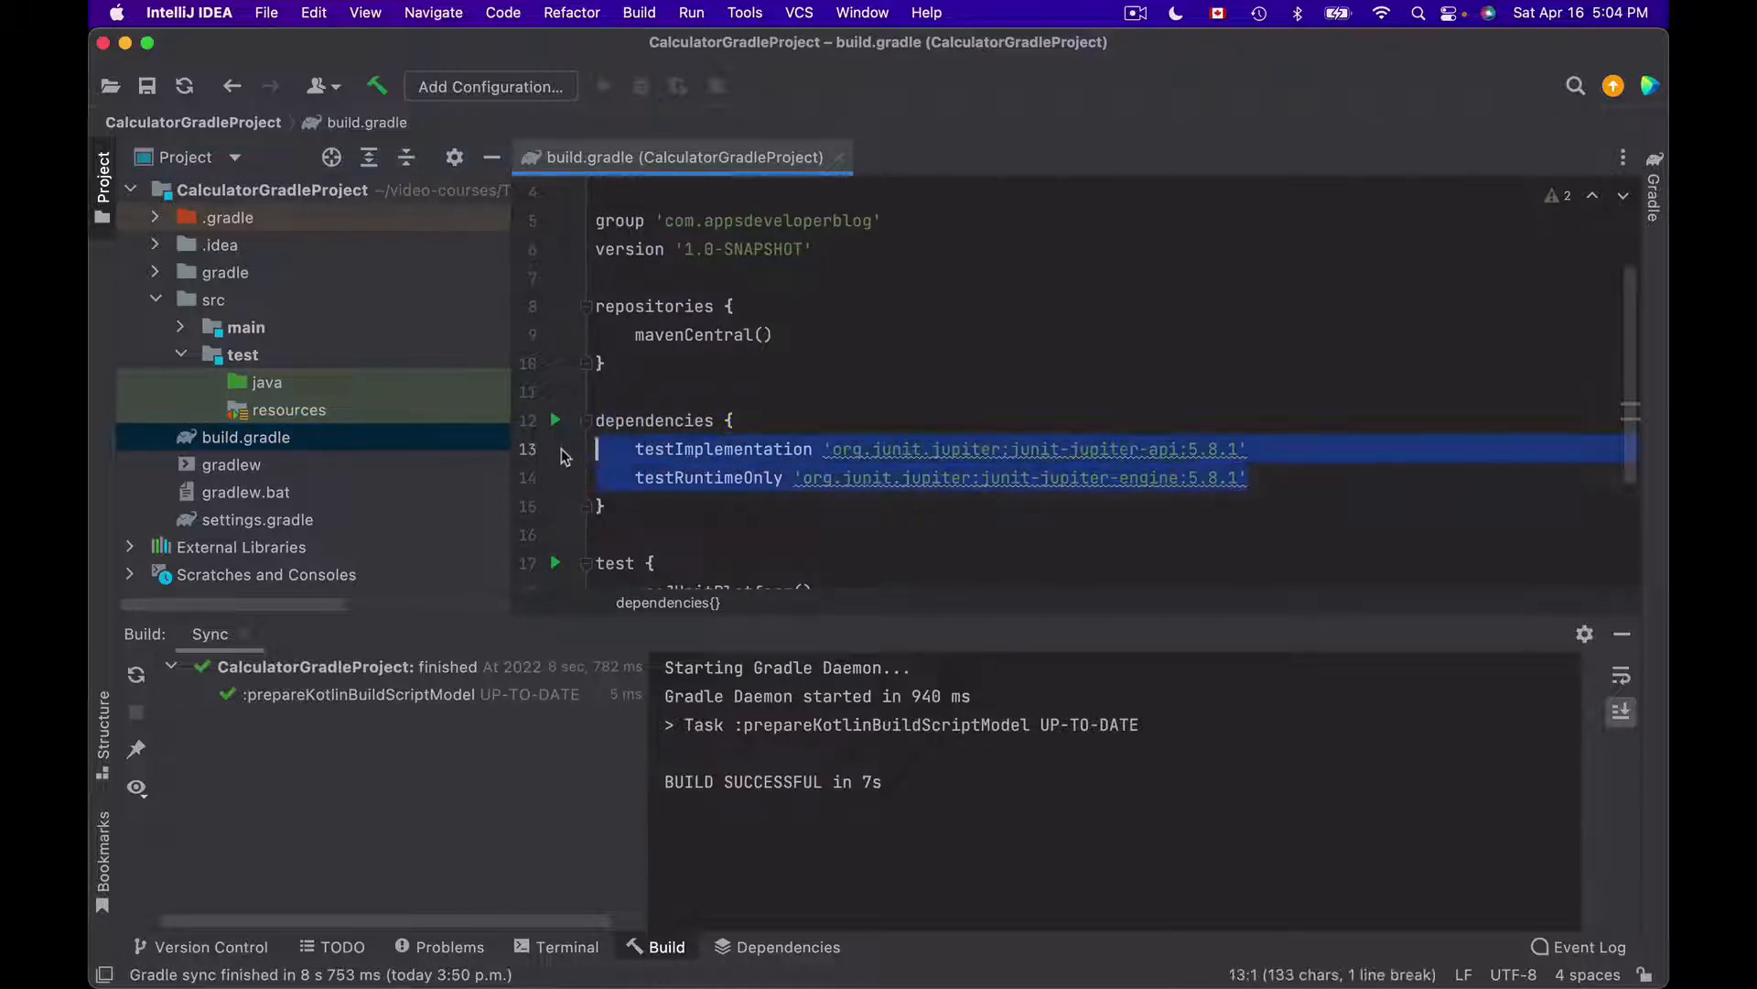
{"action": "left_click", "coordinate": [1248, 478]}
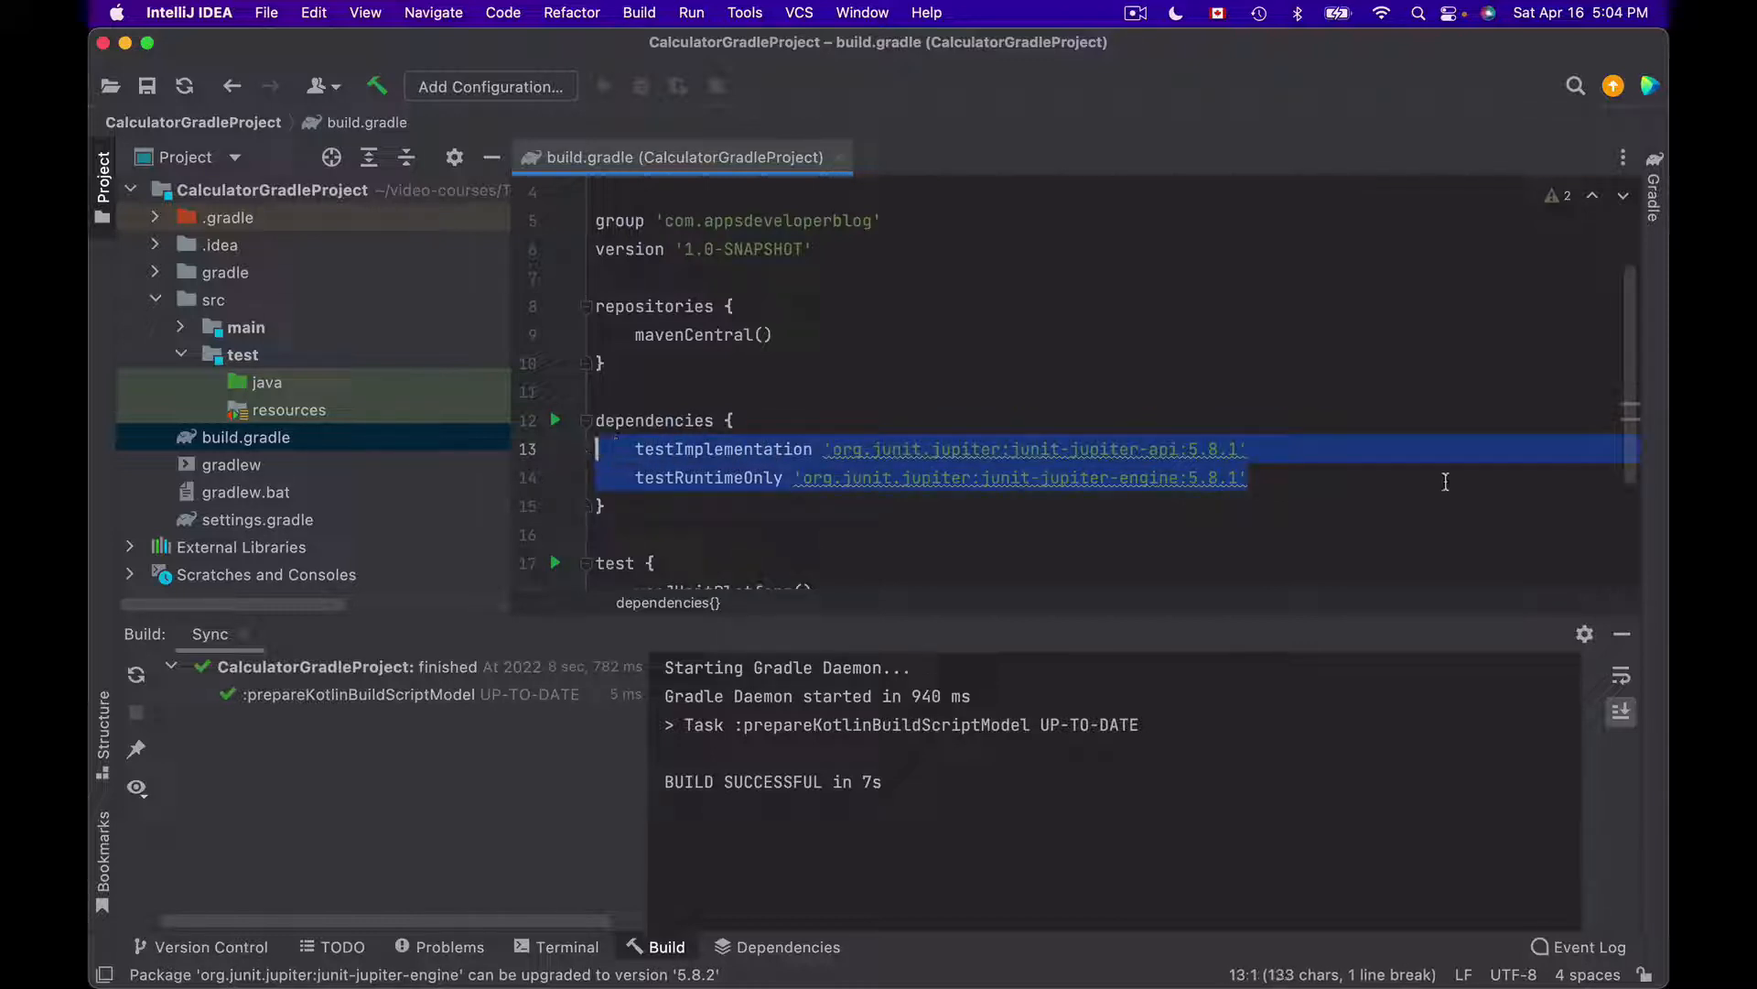
{"action": "left_click", "coordinate": [1249, 478]}
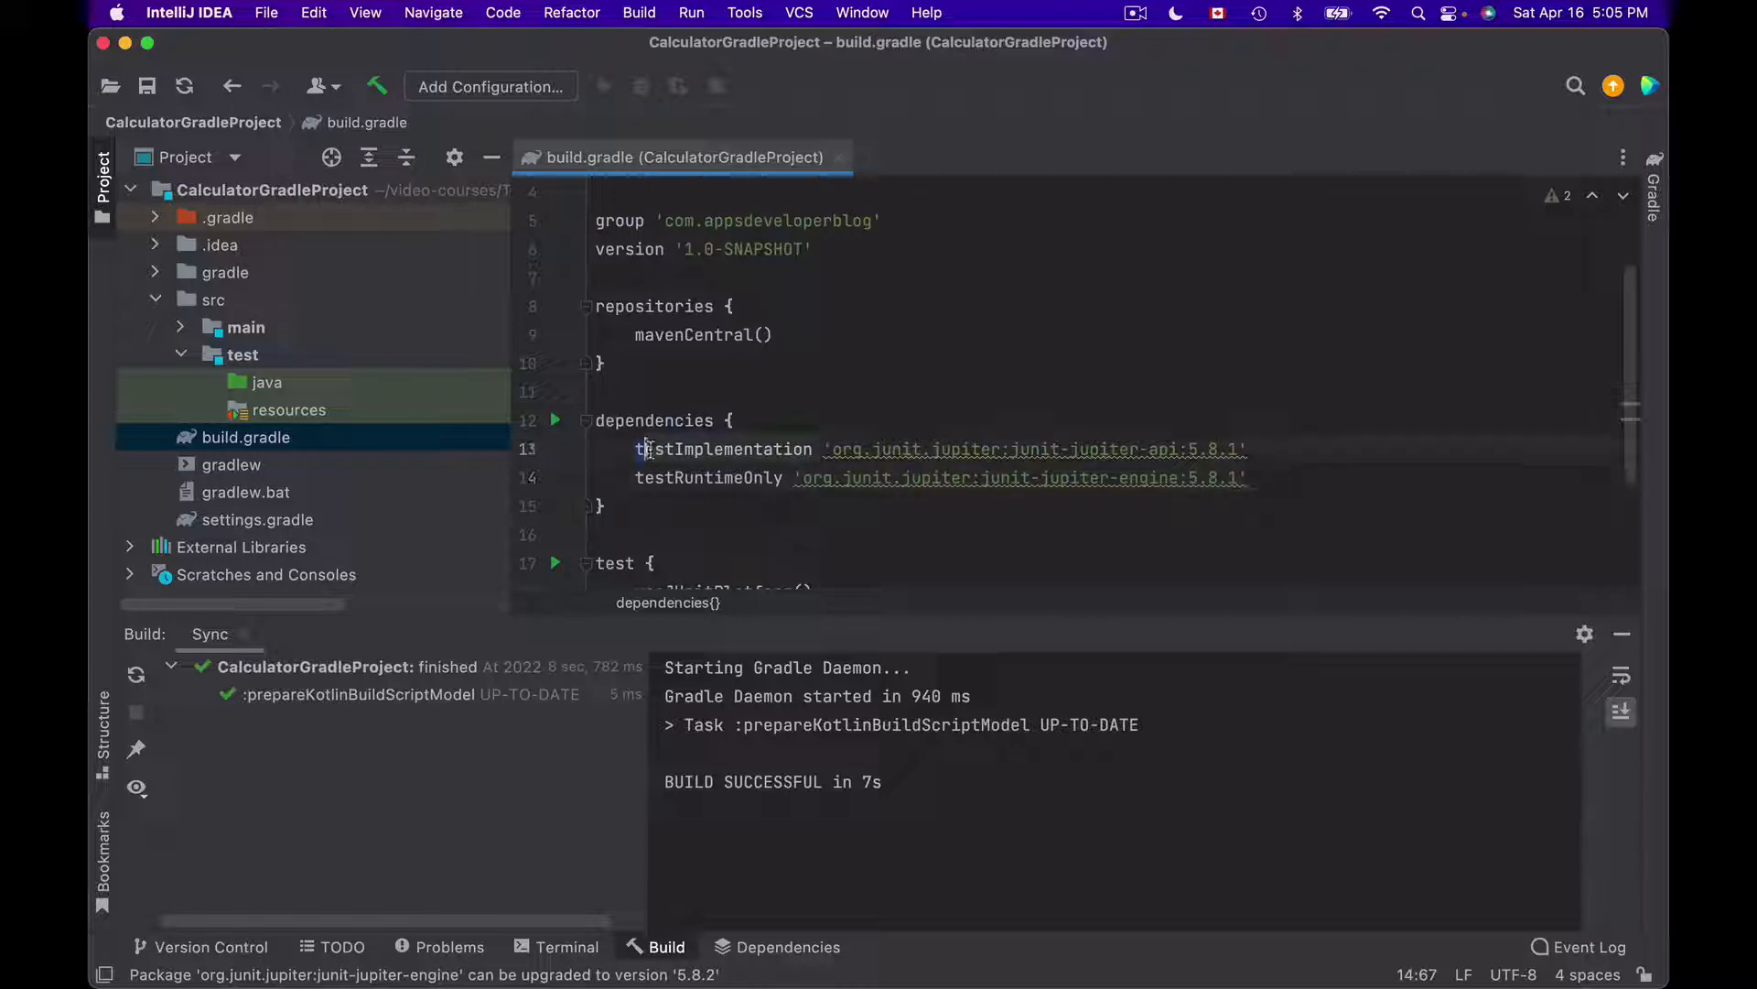
{"action": "double_click", "coordinate": [723, 448]}
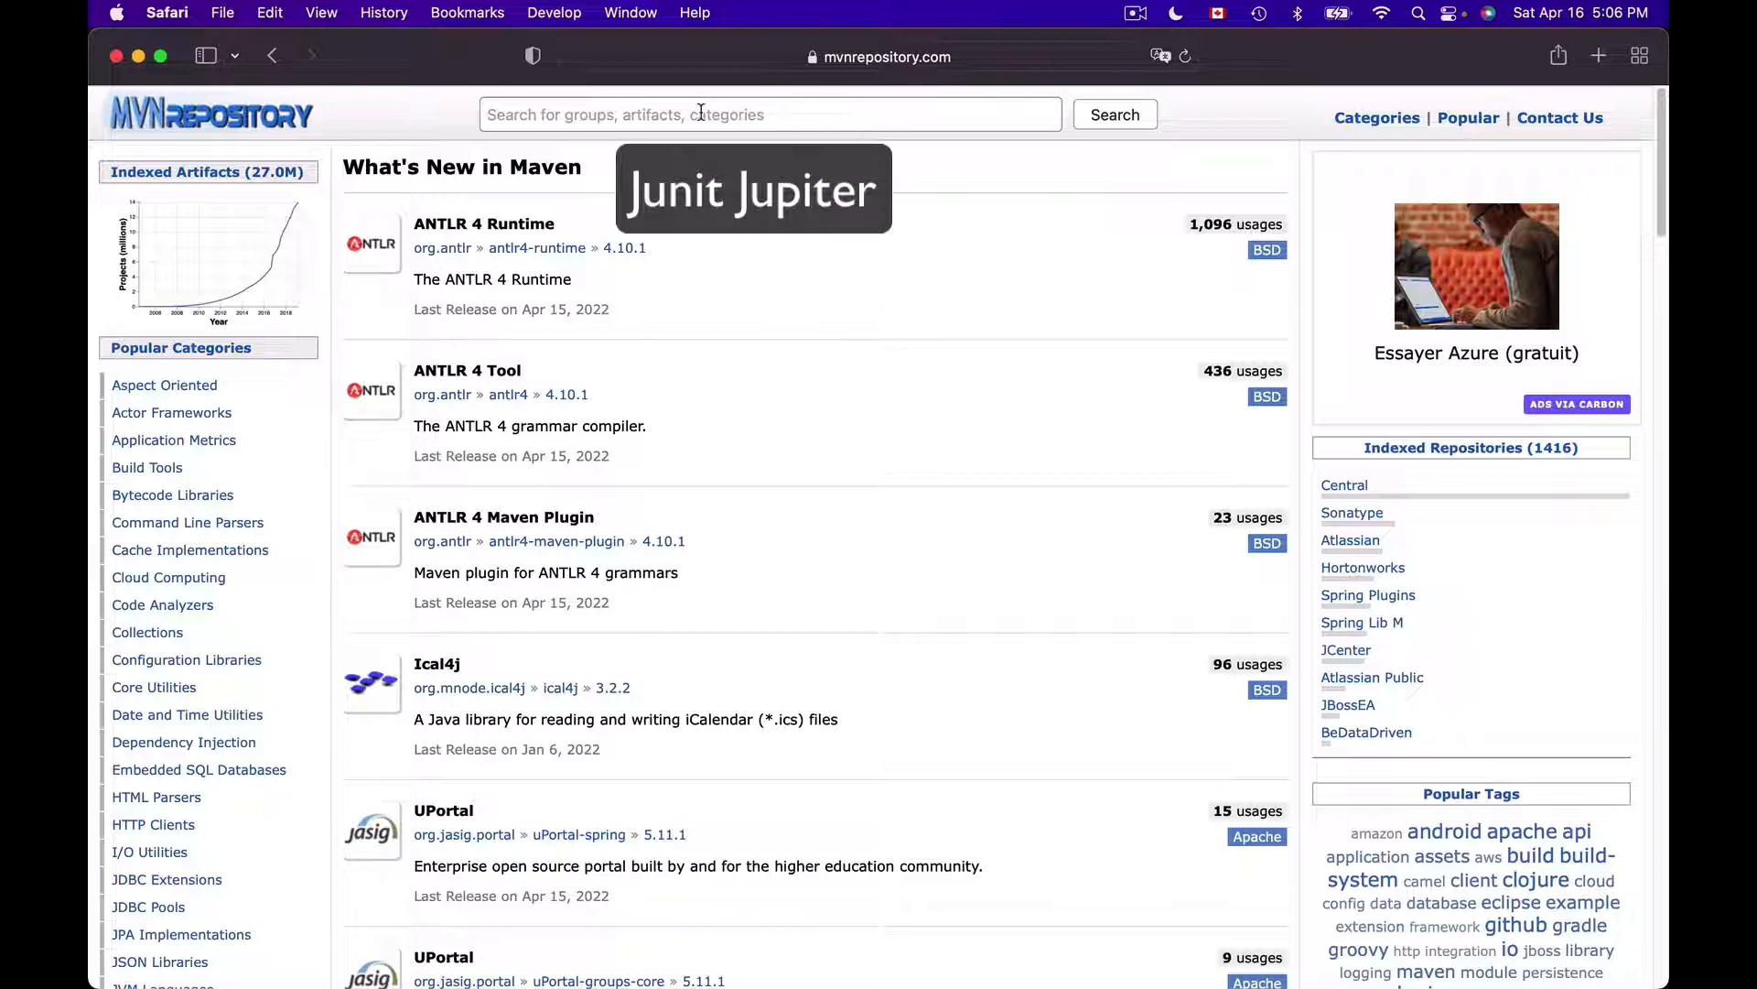
Step: Search mvnrepository for 'Junit Jupiter' and open the JUnit Jupiter API result
{"action": "type", "text": "Juni"}
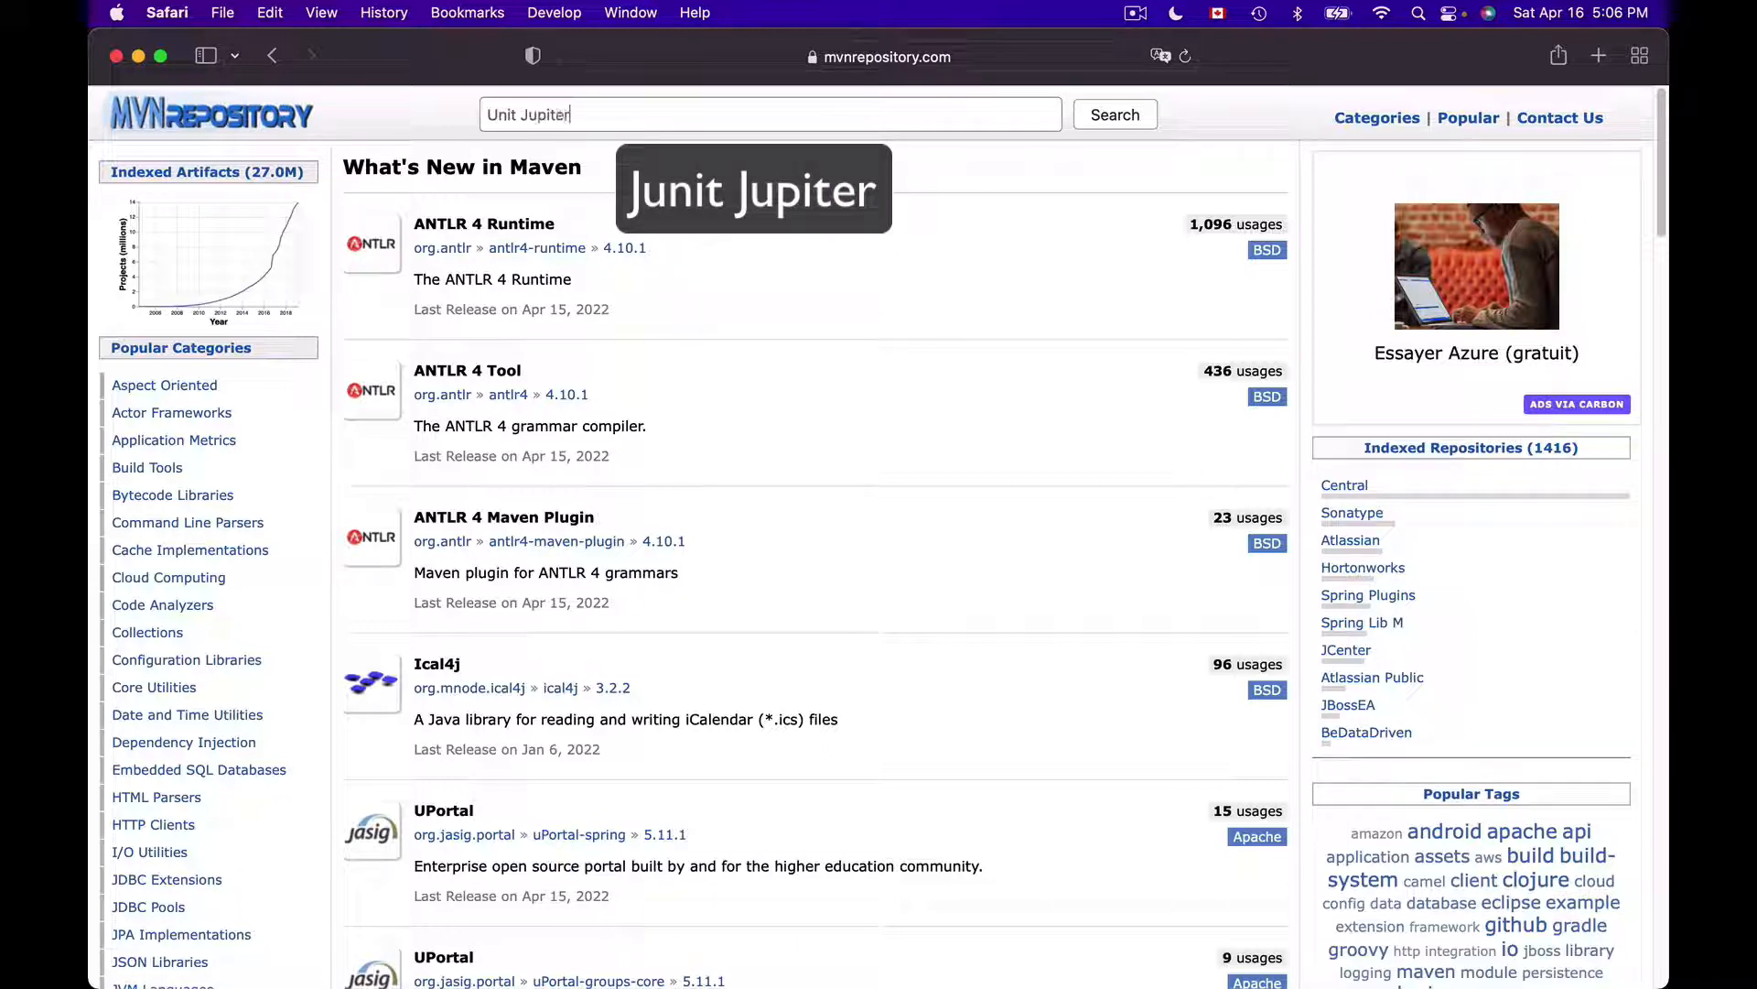
{"action": "left_click", "coordinate": [1114, 115]}
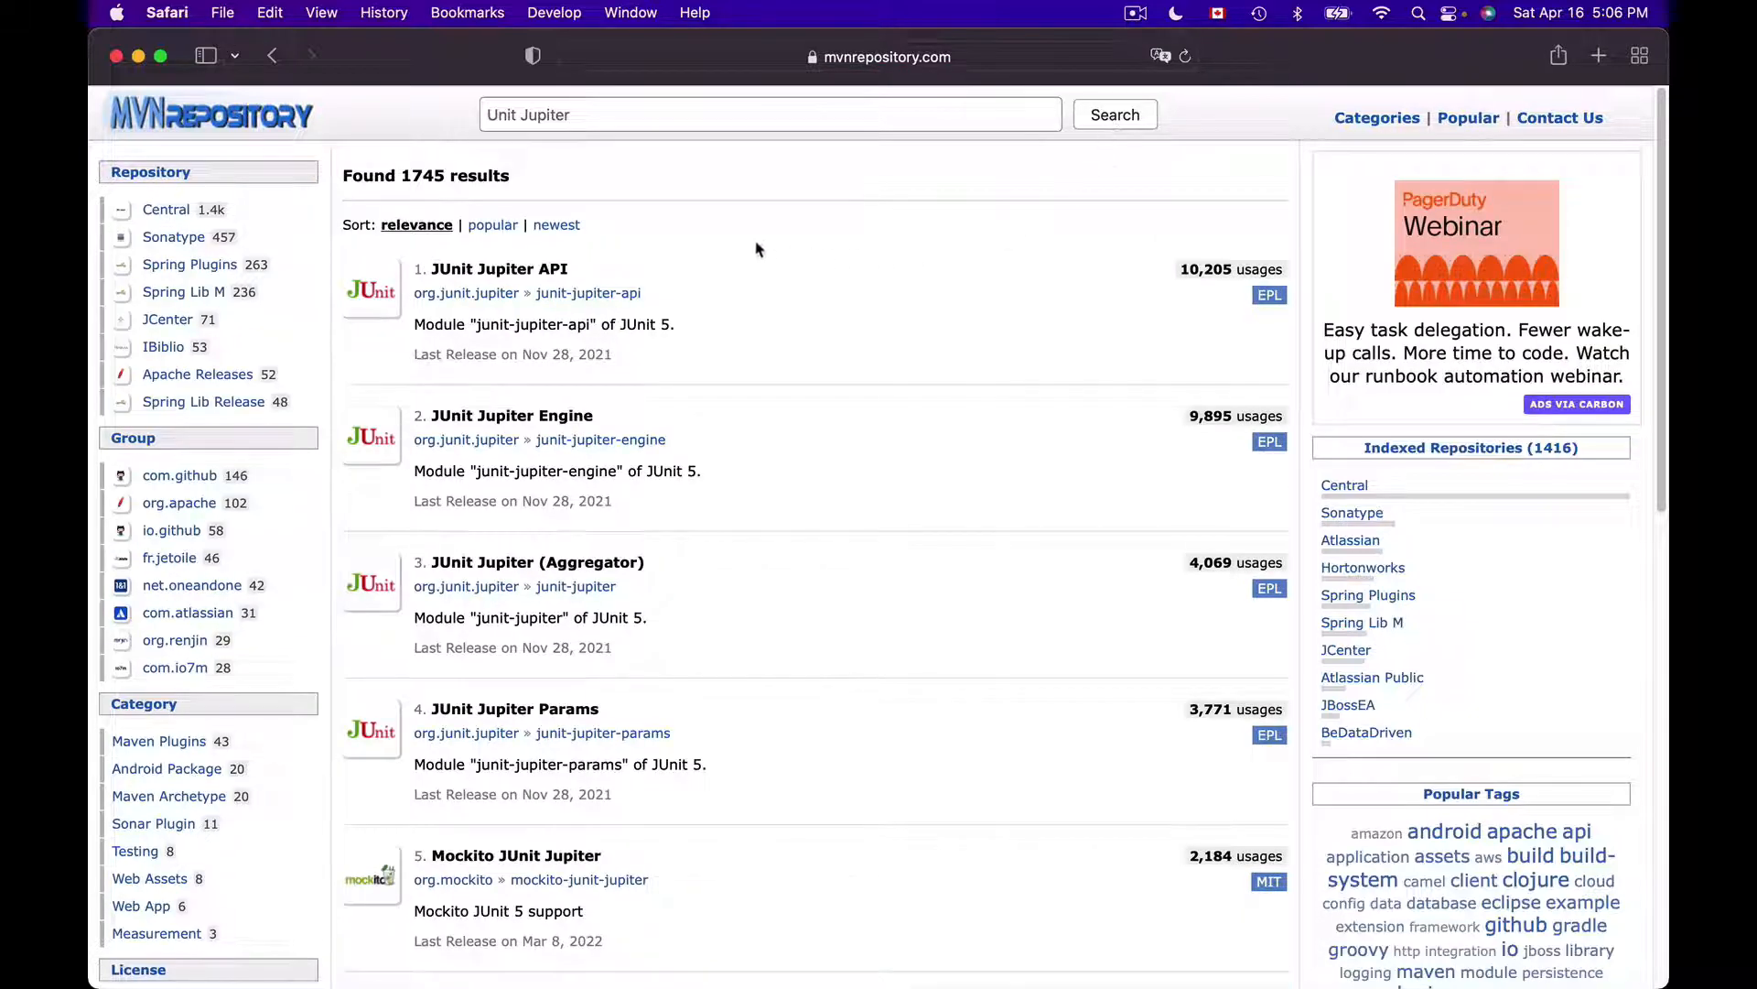
{"action": "mouse_move", "coordinate": [755, 602]}
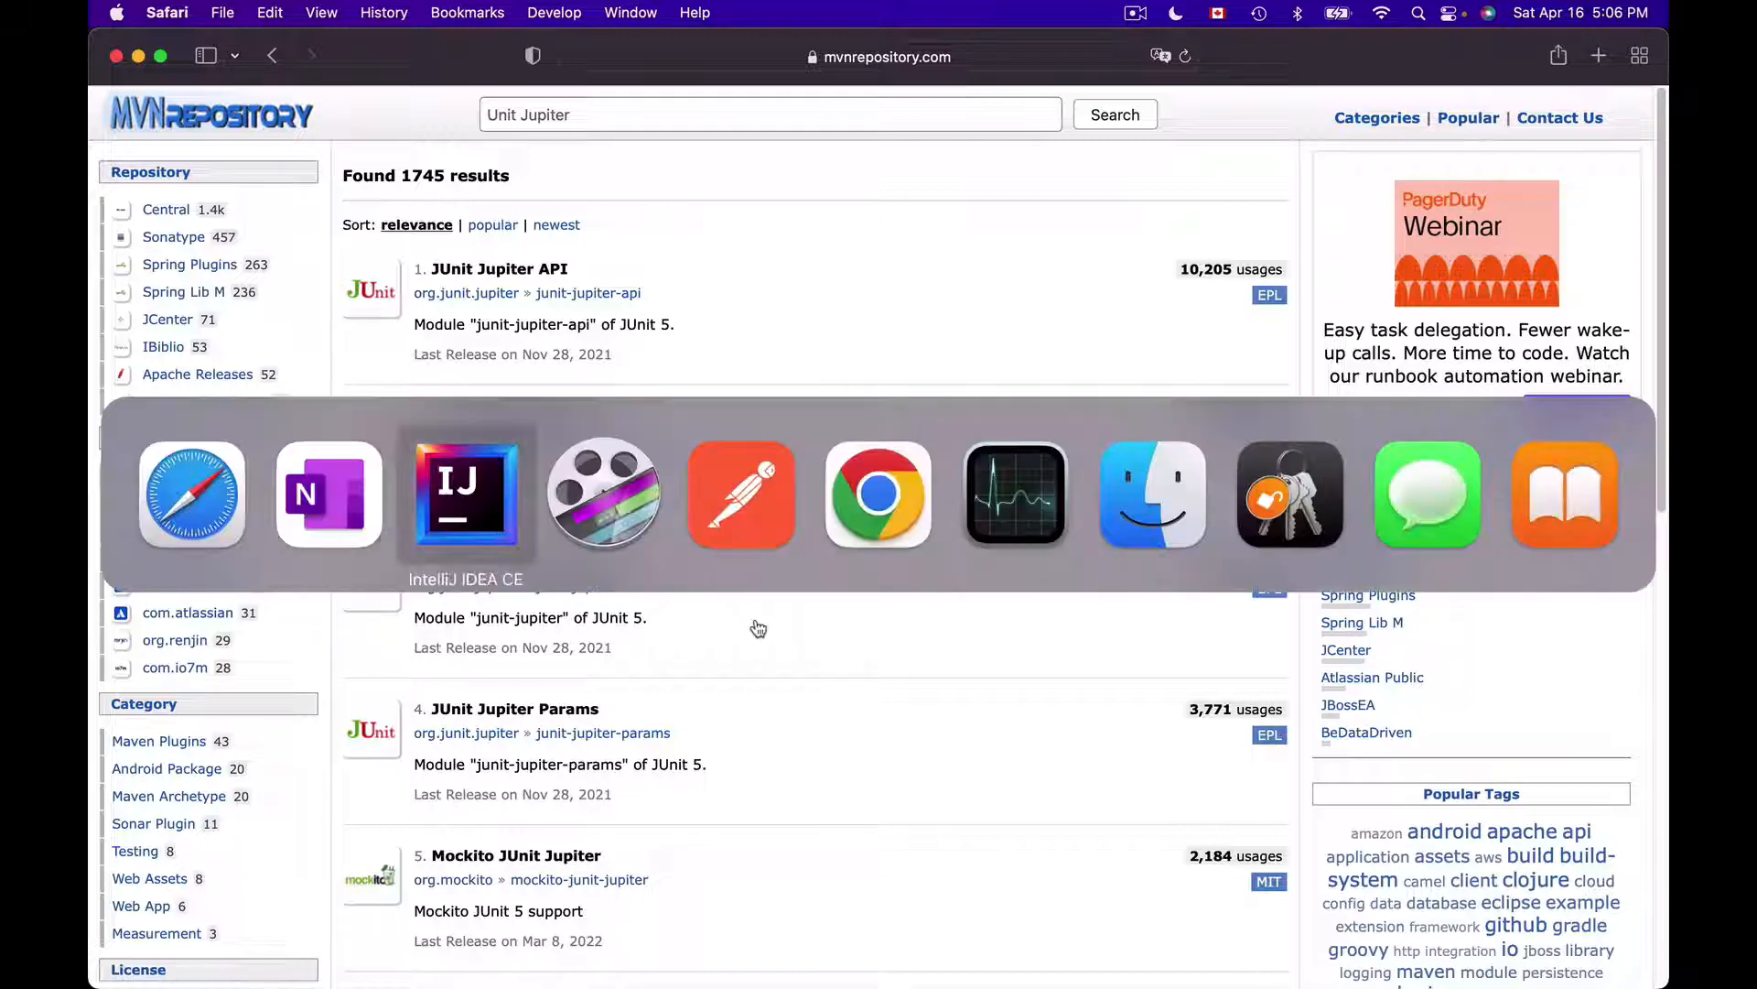
{"action": "left_click", "coordinate": [465, 494]}
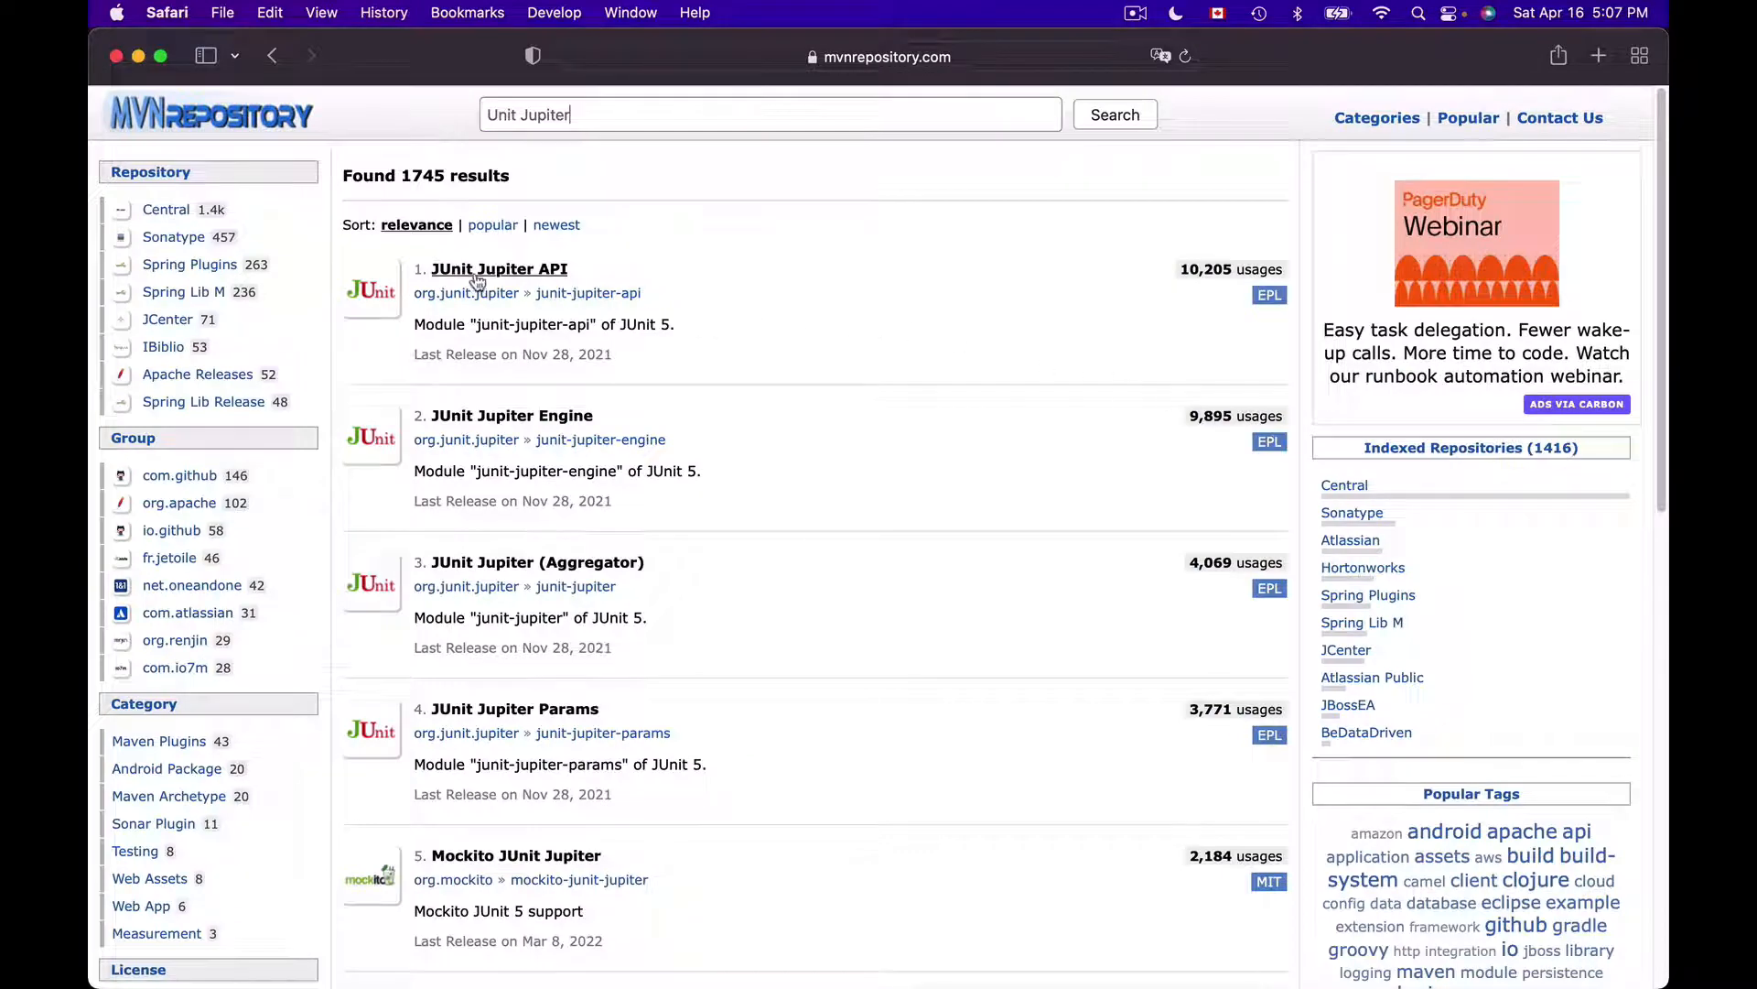
{"action": "mouse_move", "coordinate": [603, 310]}
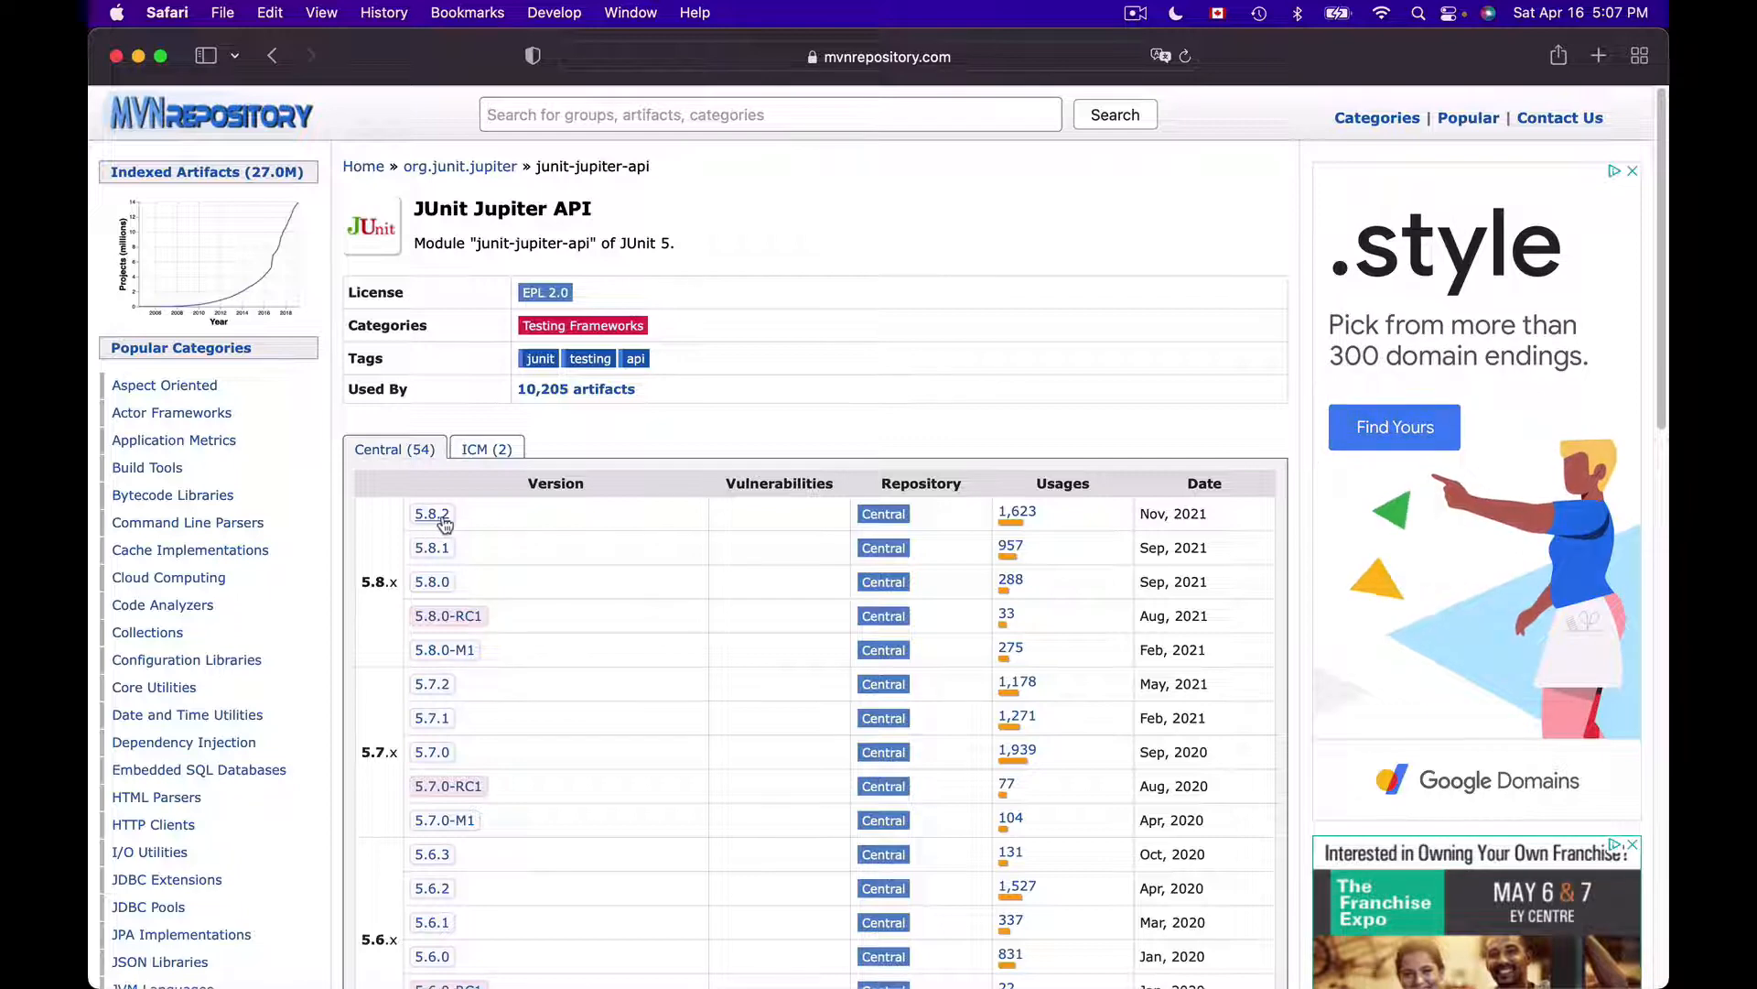
Step: Show the Gradle (Short) dependency snippet for JUnit Jupiter API 5.8.2
{"action": "left_click", "coordinate": [431, 513]}
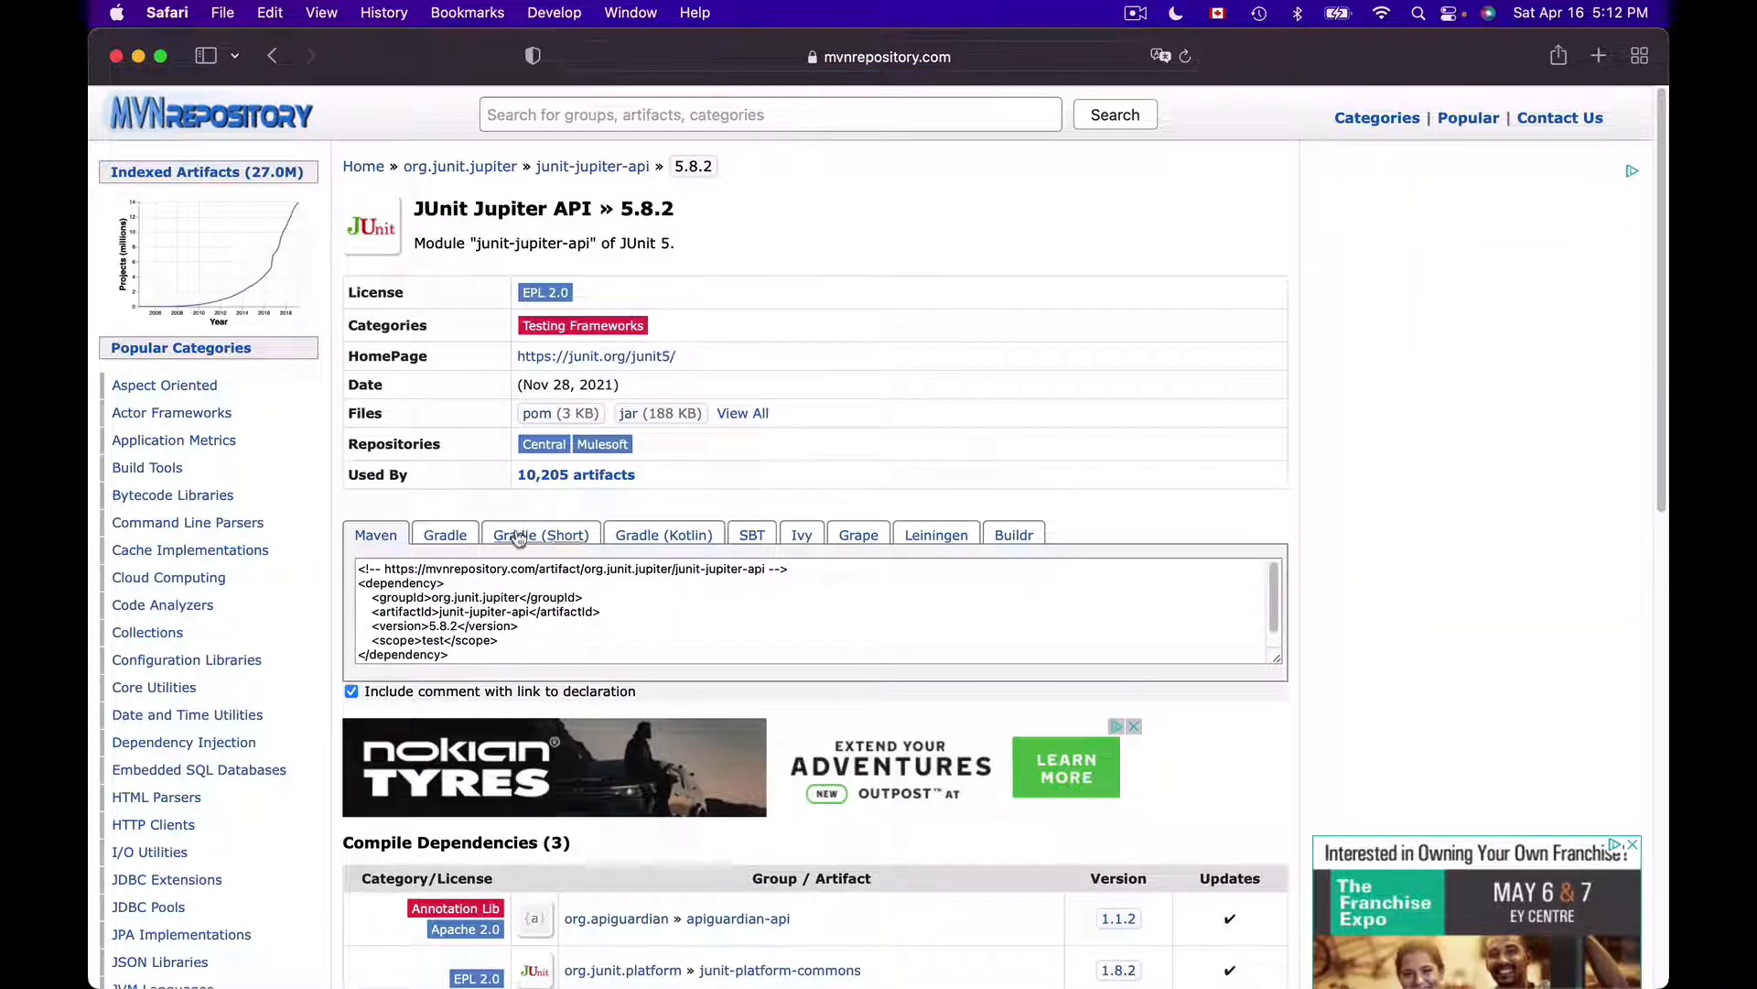
{"action": "mouse_move", "coordinate": [424, 558]}
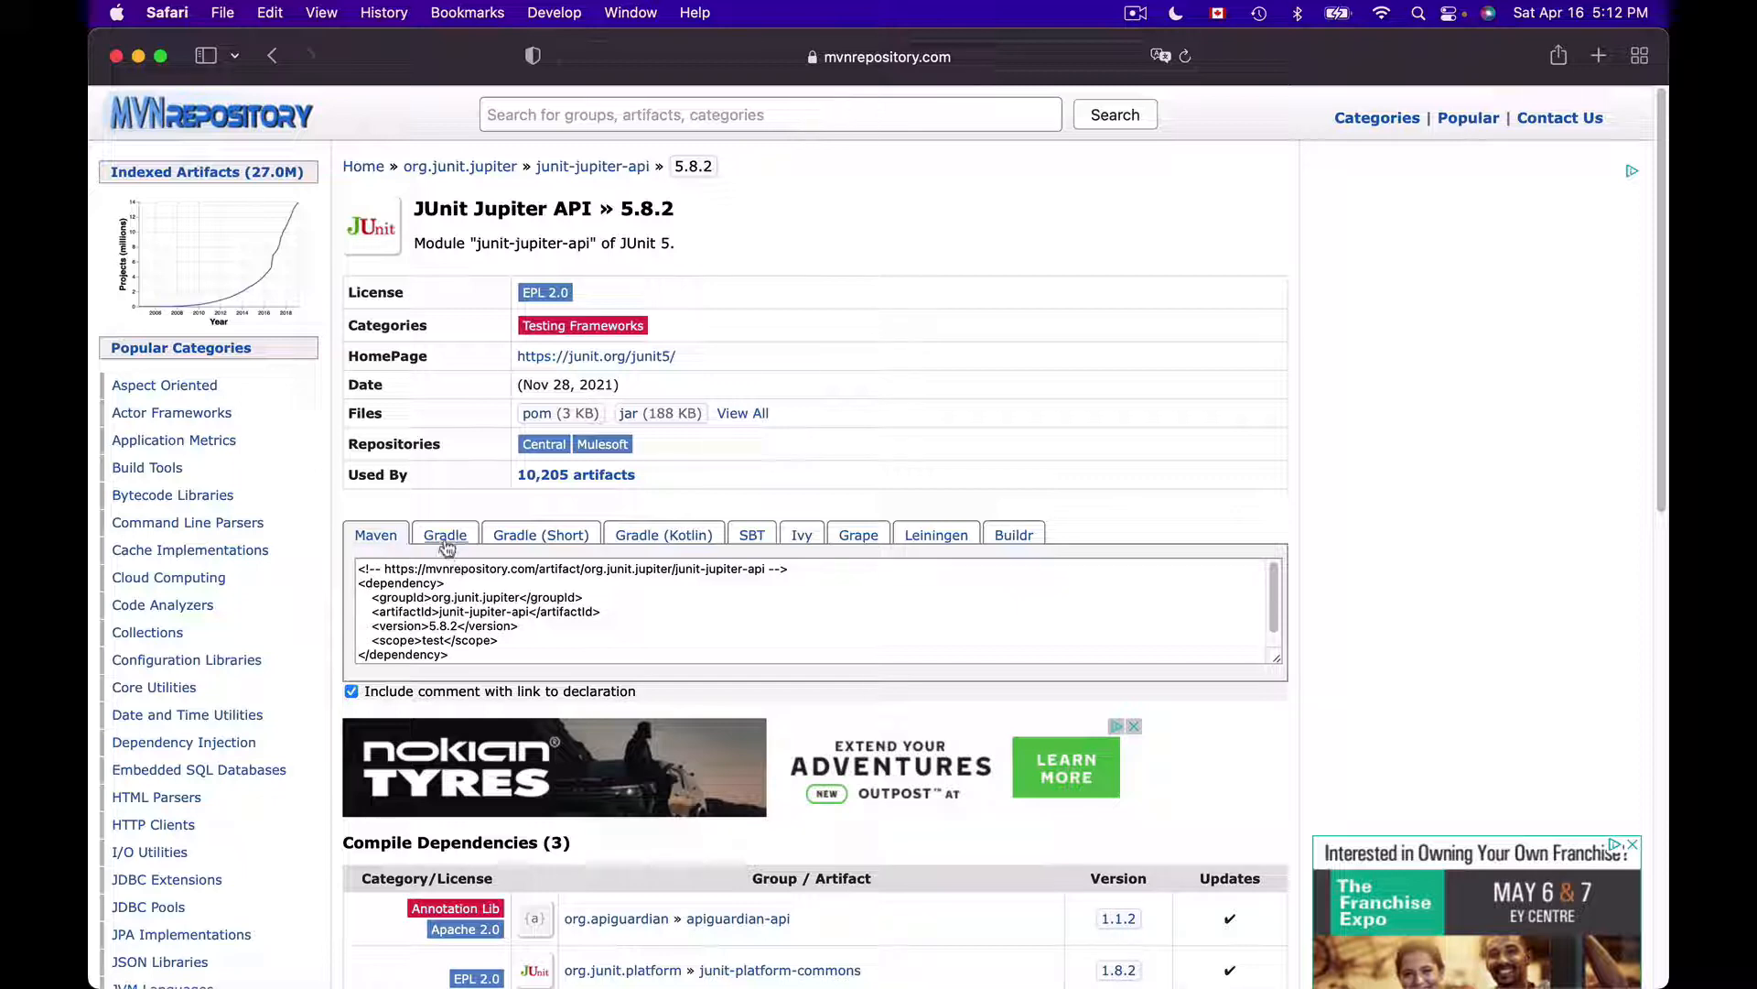
{"action": "left_click", "coordinate": [444, 534]}
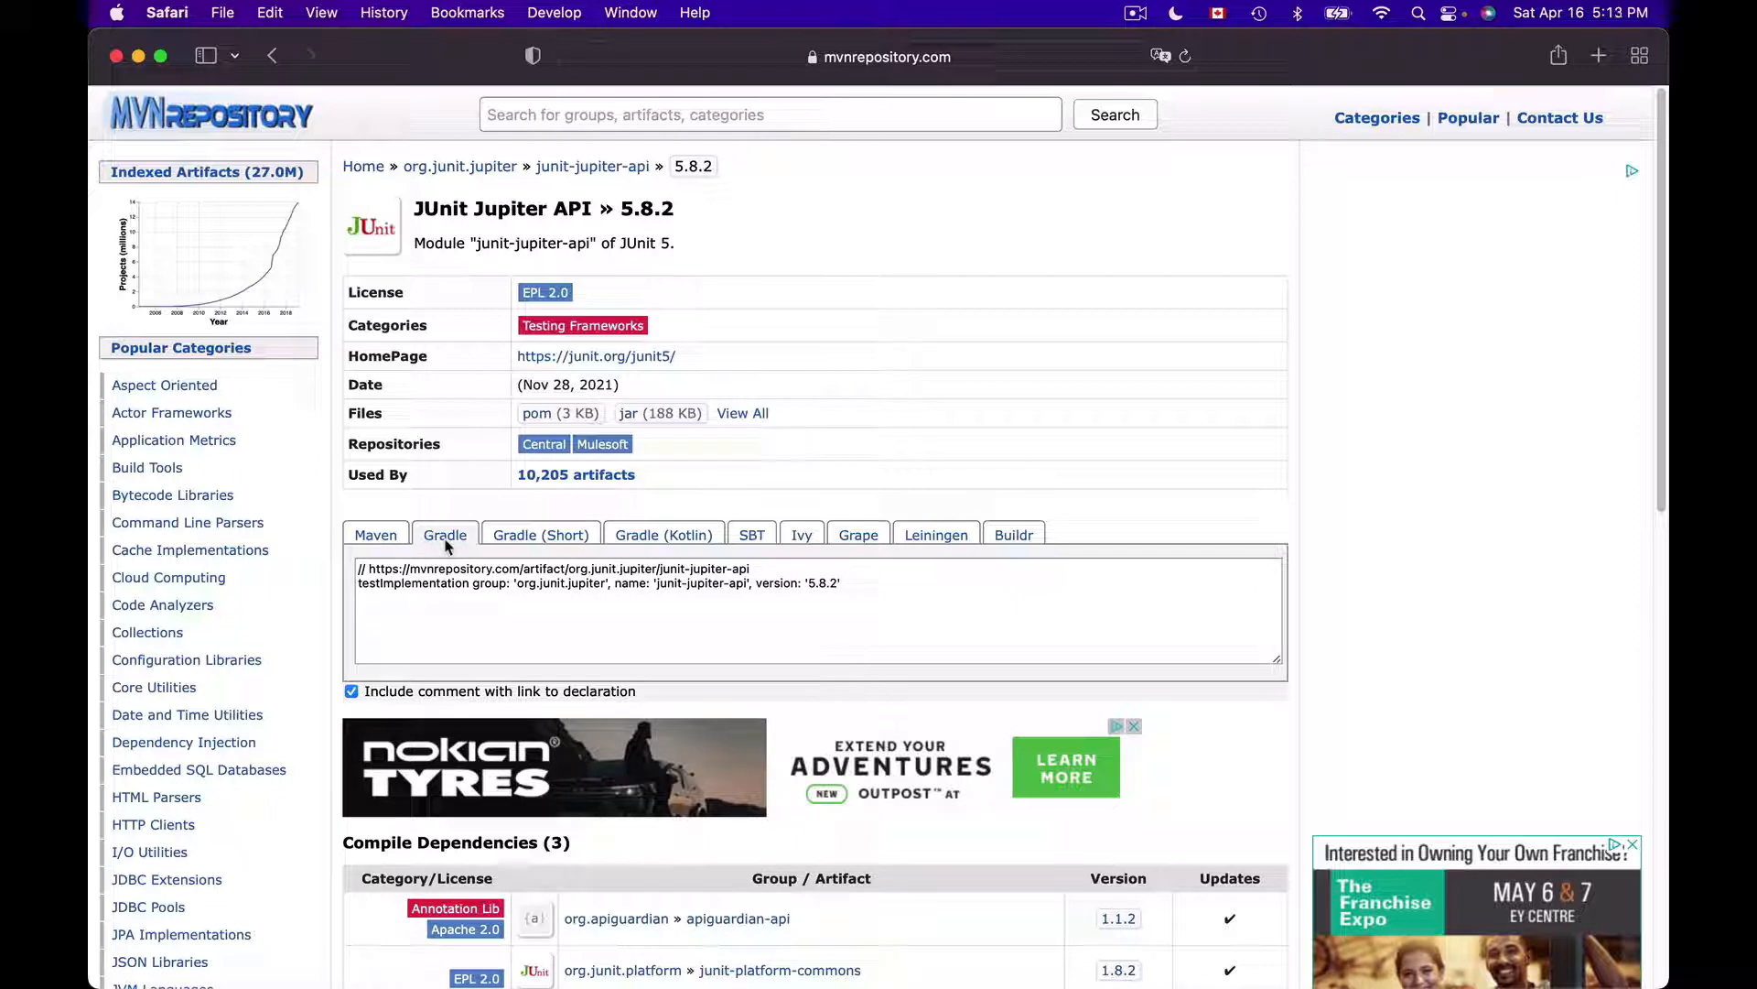
{"action": "left_click", "coordinate": [540, 535]}
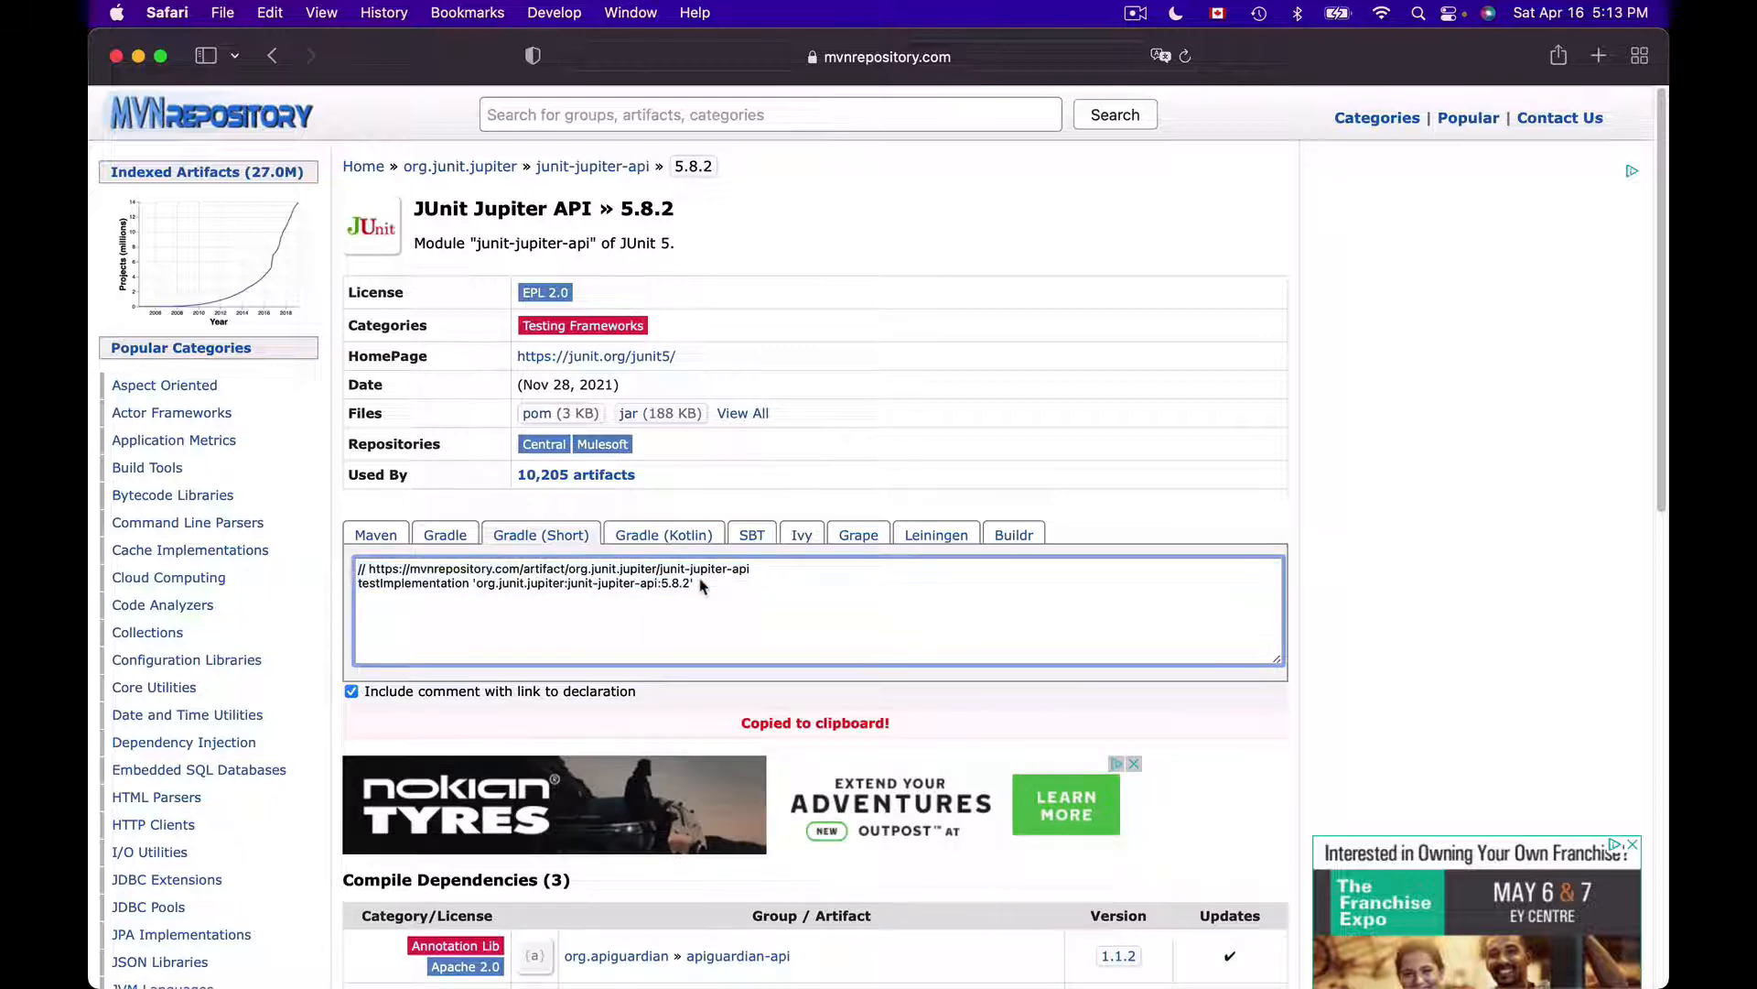
{"action": "mouse_move", "coordinate": [329, 495]}
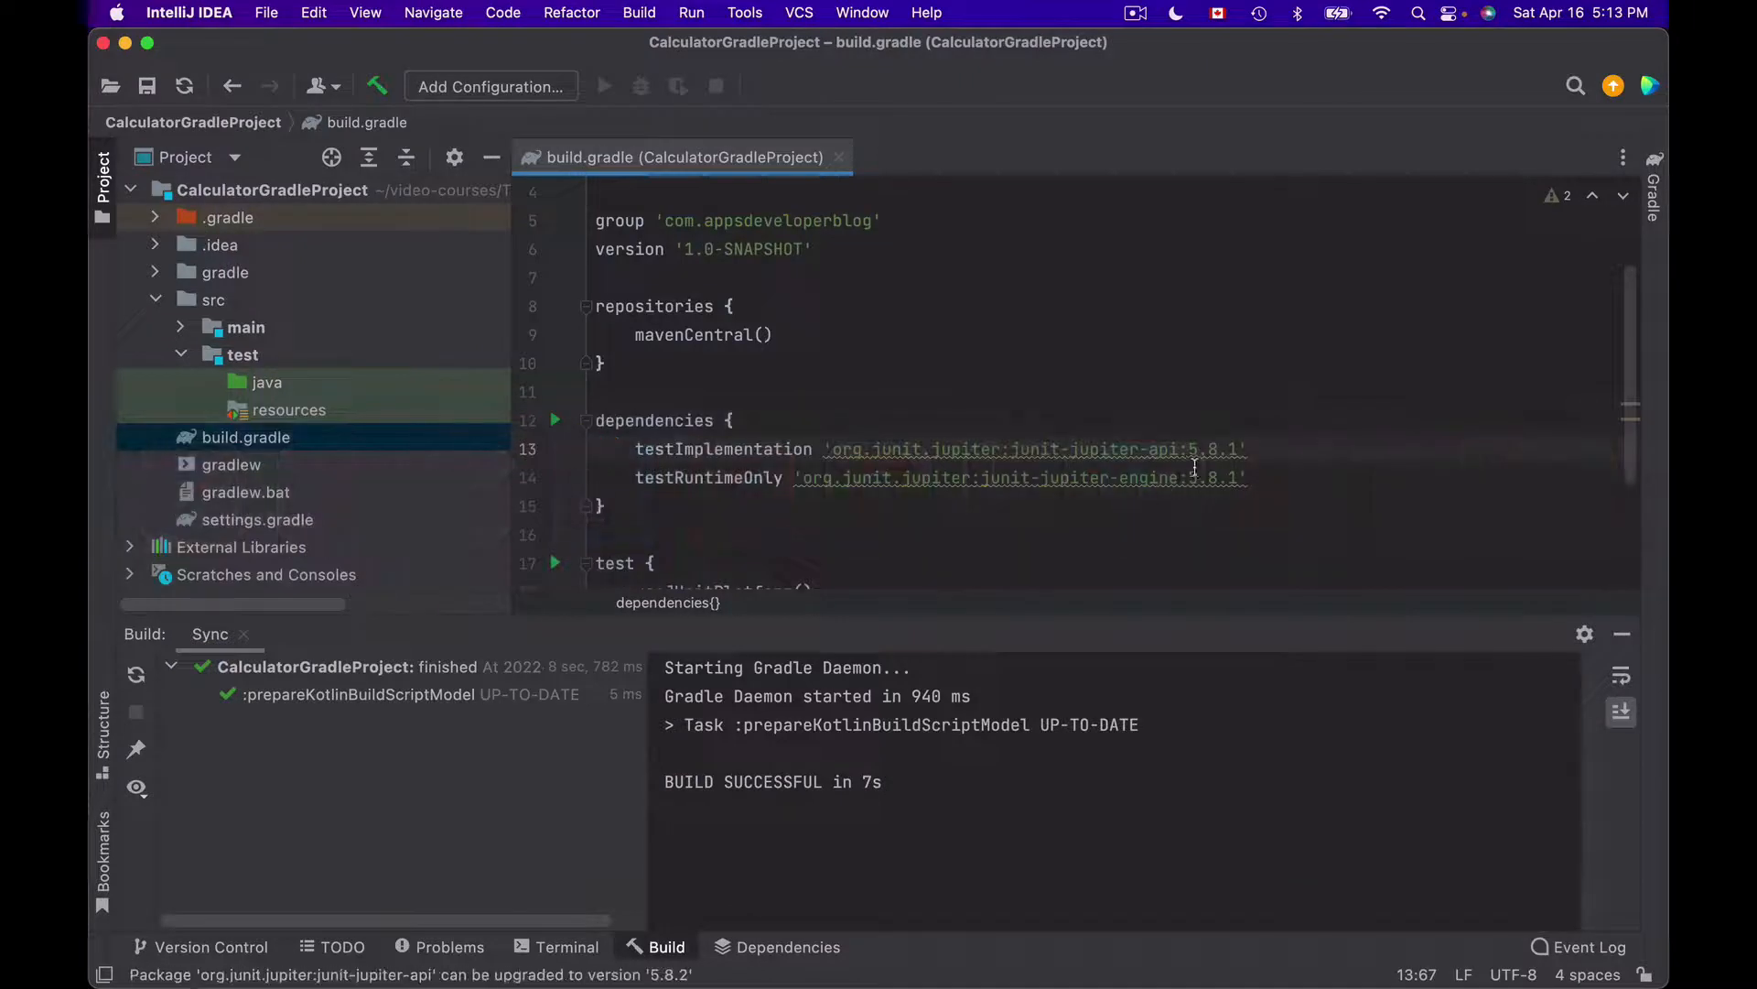
Step: Select the junit-jupiter-api dependency string in build.gradle to replace it with 5.8.2
{"action": "left_click_drag", "start_coordinate": [725, 449], "coordinate": [1244, 448]}
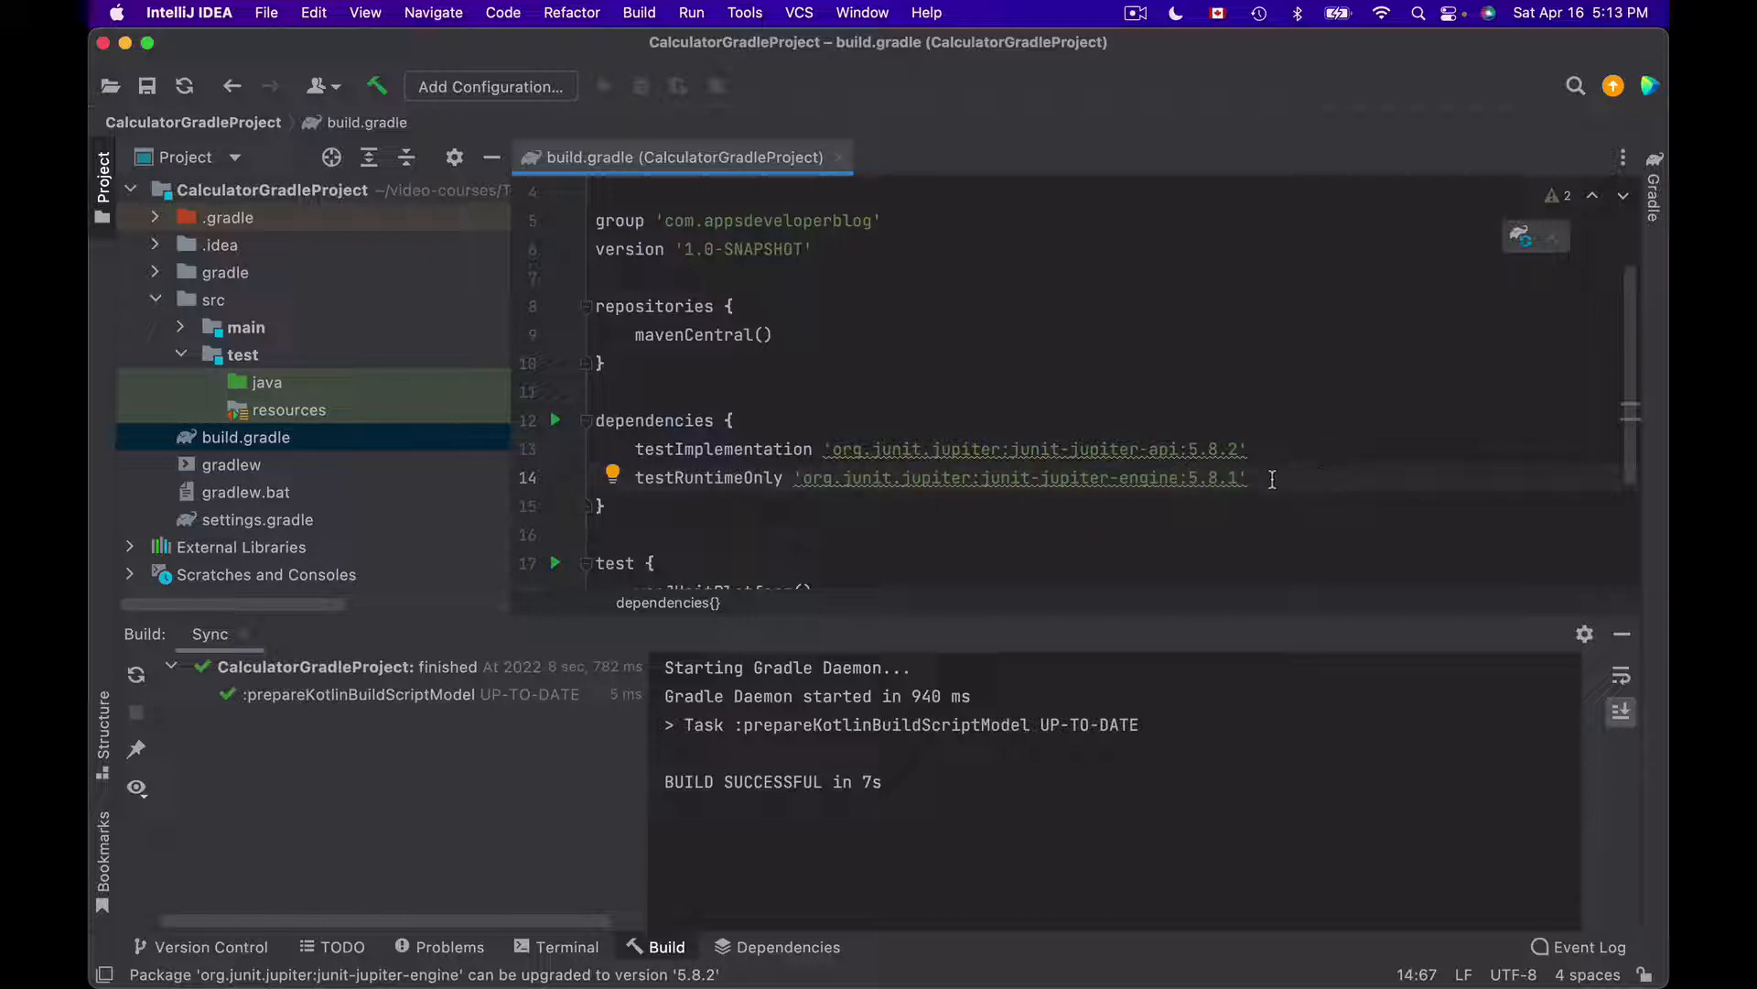
{"action": "mouse_move", "coordinate": [1383, 465]}
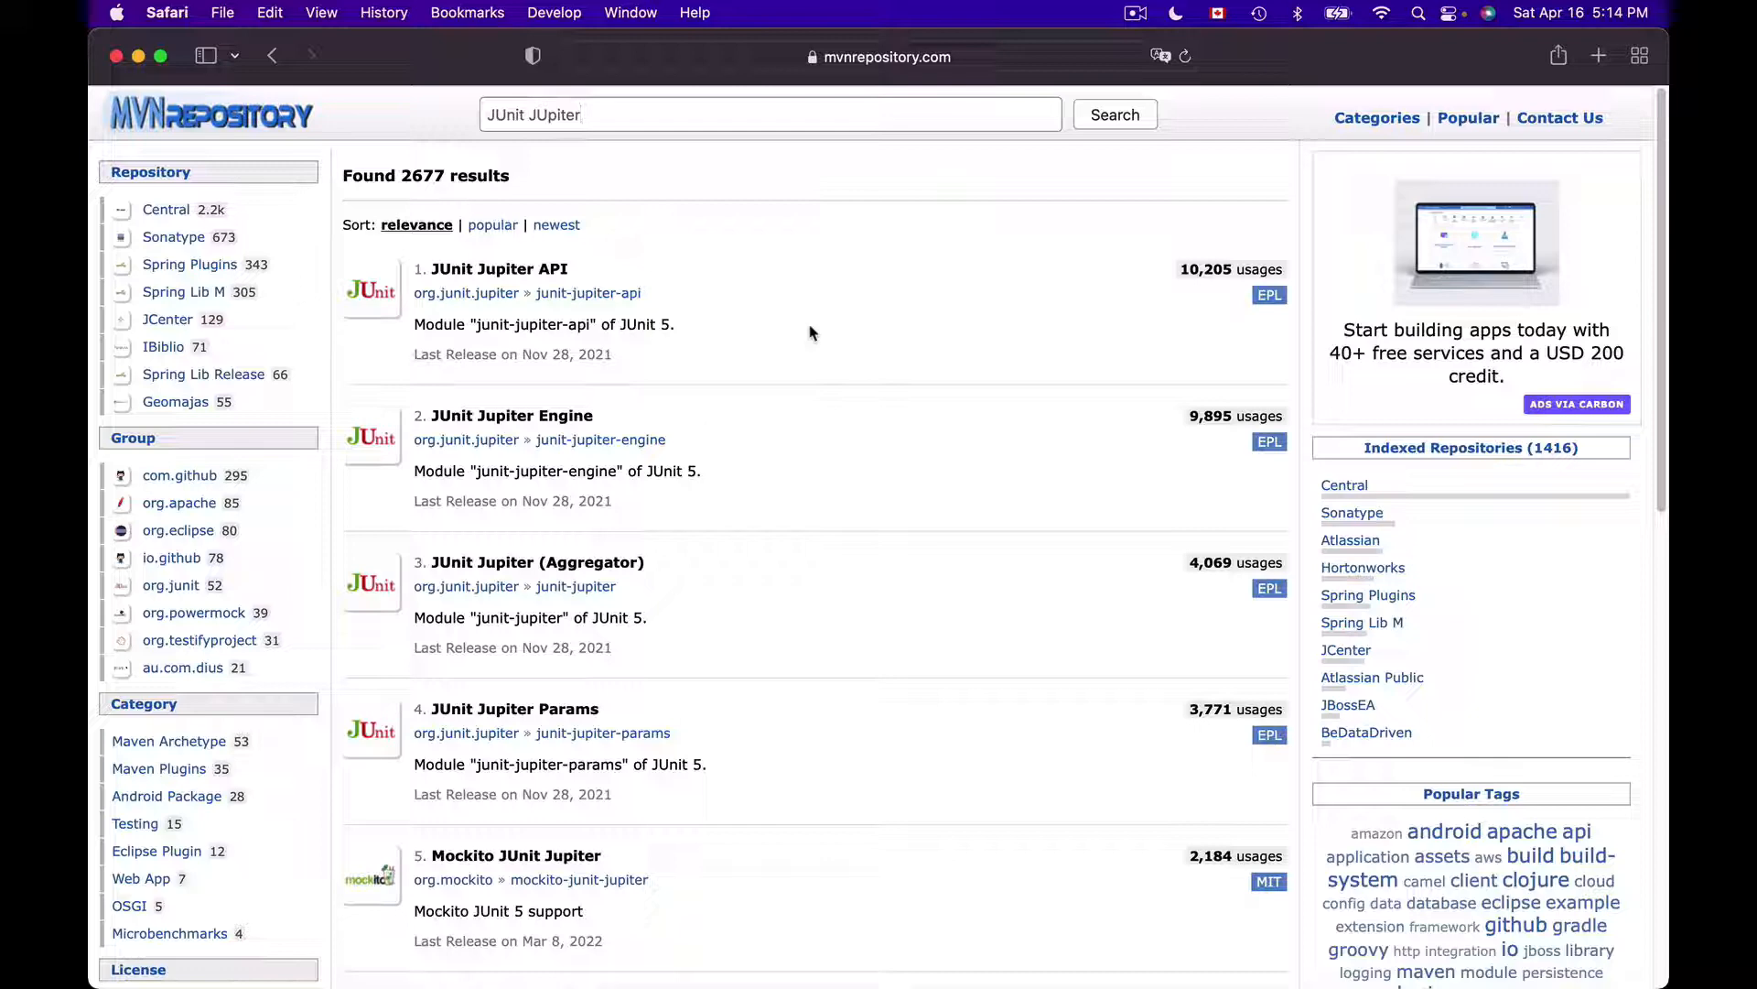
{"action": "mouse_move", "coordinate": [474, 723]}
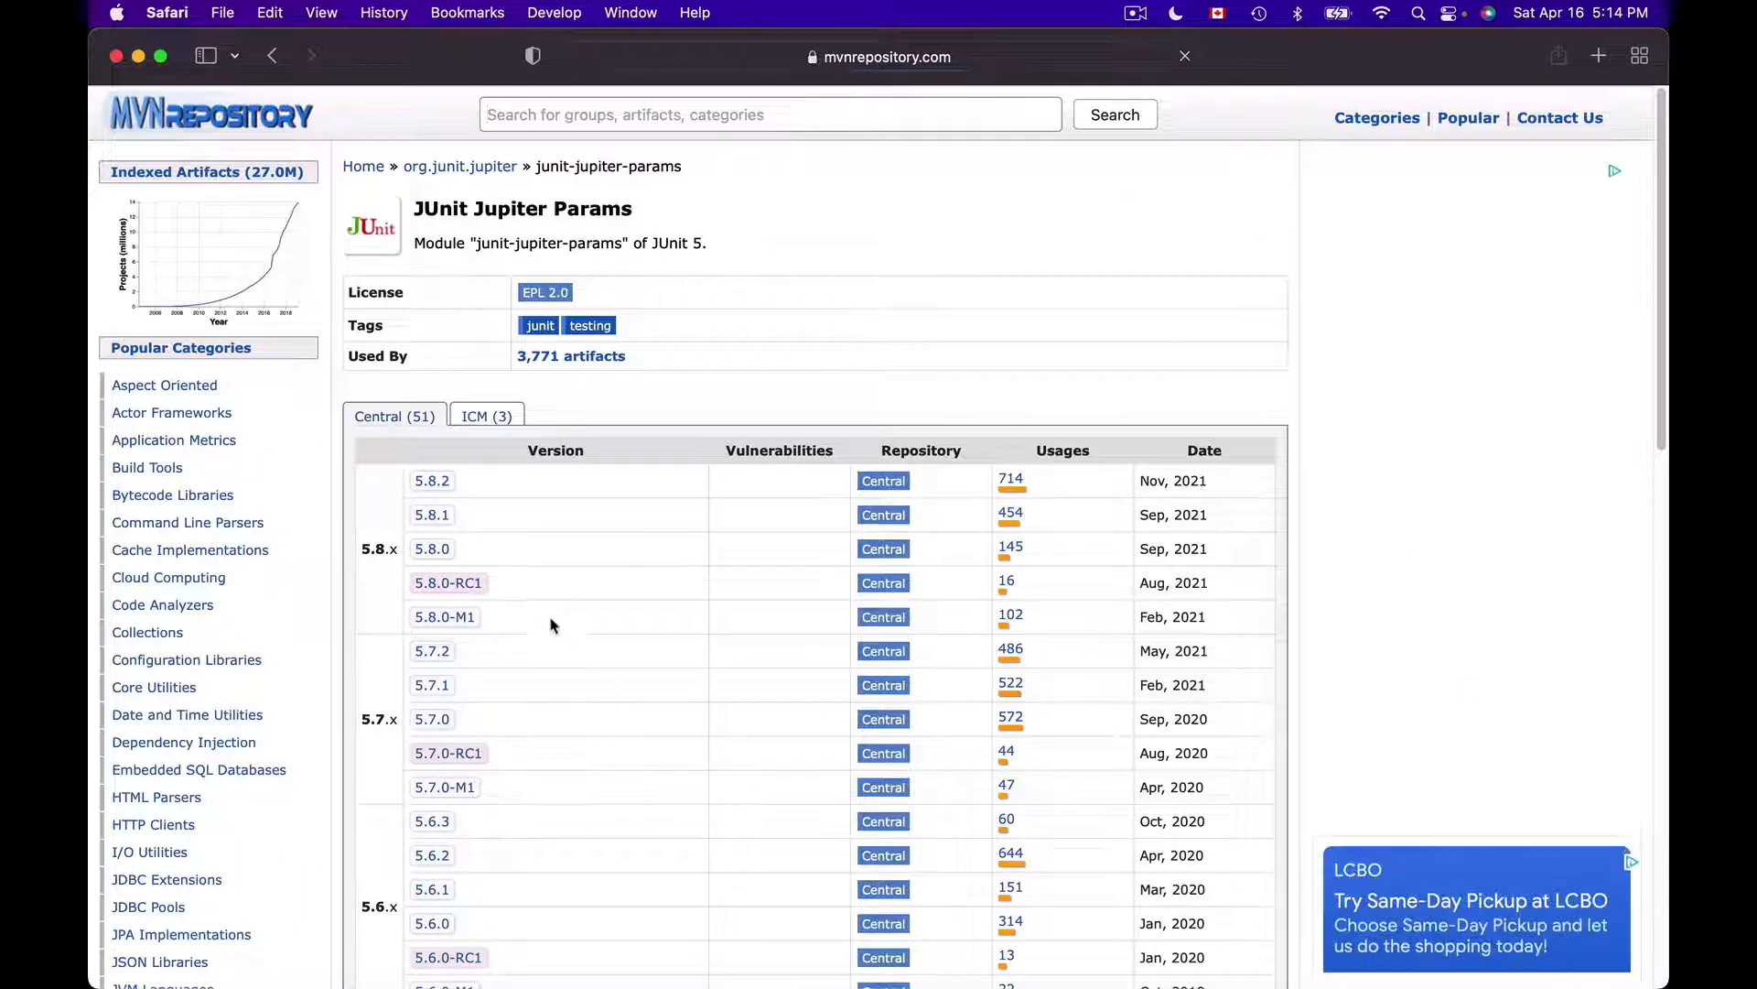
Step: Copy the Gradle (Short) snippet for JUnit Jupiter Params 5.8.2 and return to the editor
{"action": "left_click", "coordinate": [432, 480]}
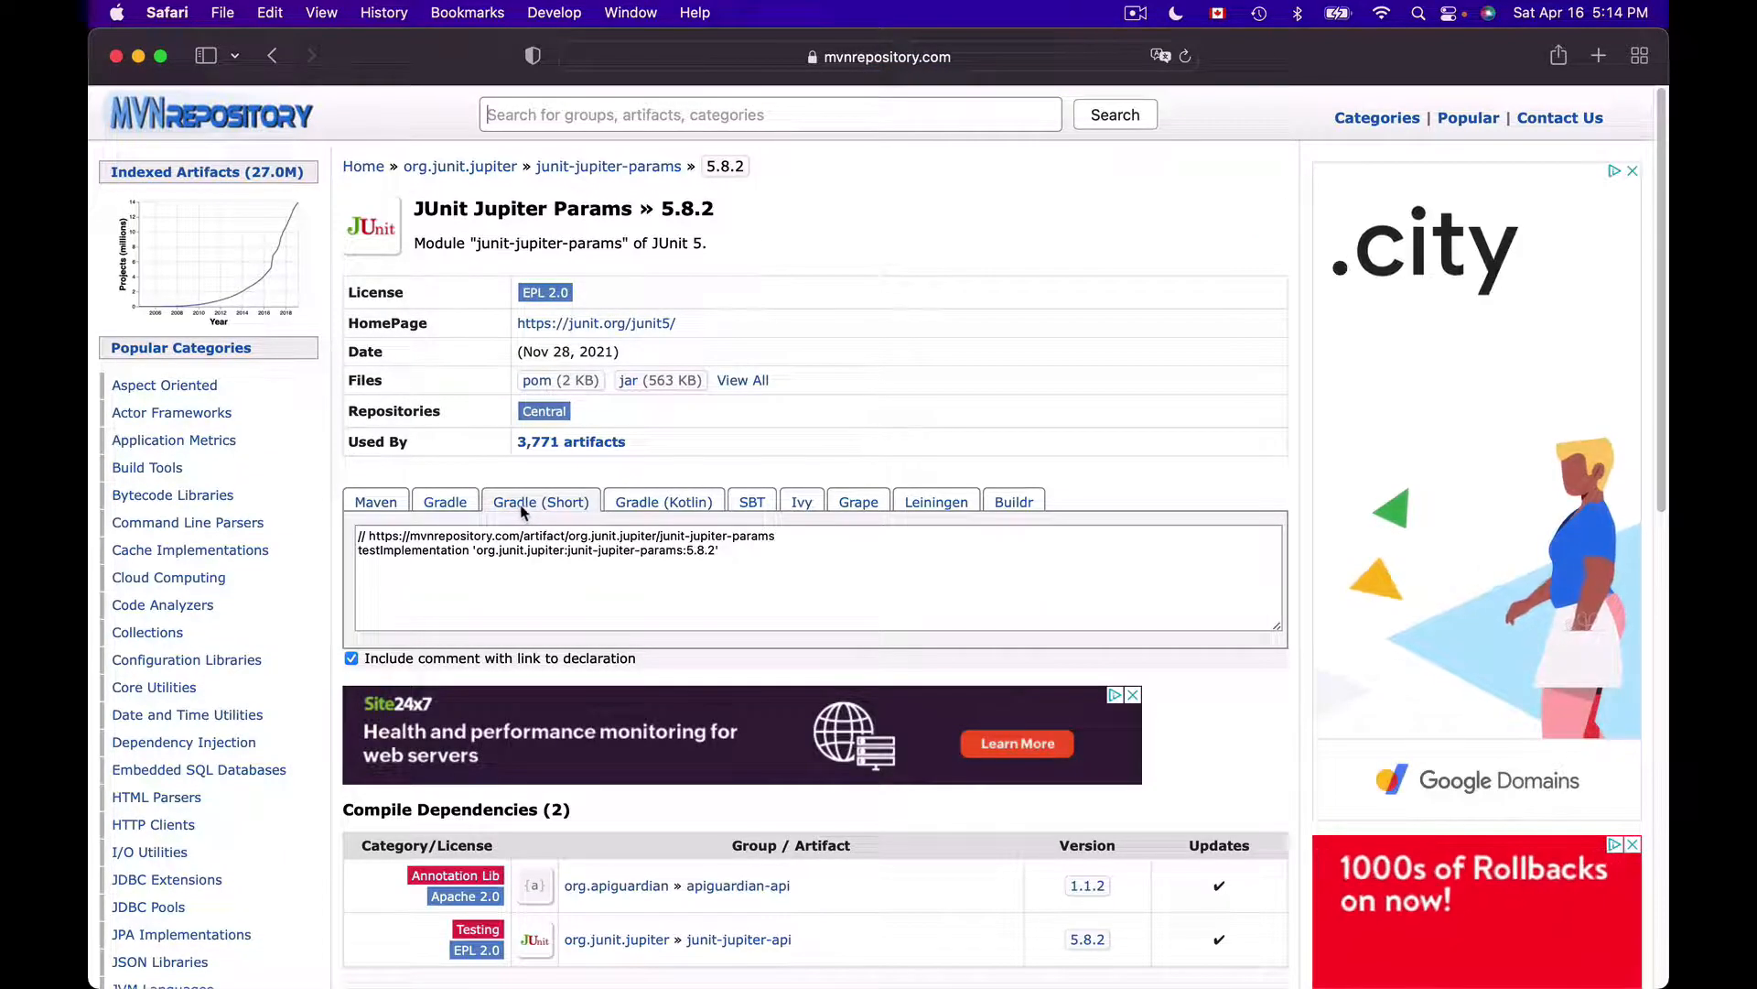
{"action": "left_click", "coordinate": [815, 575]}
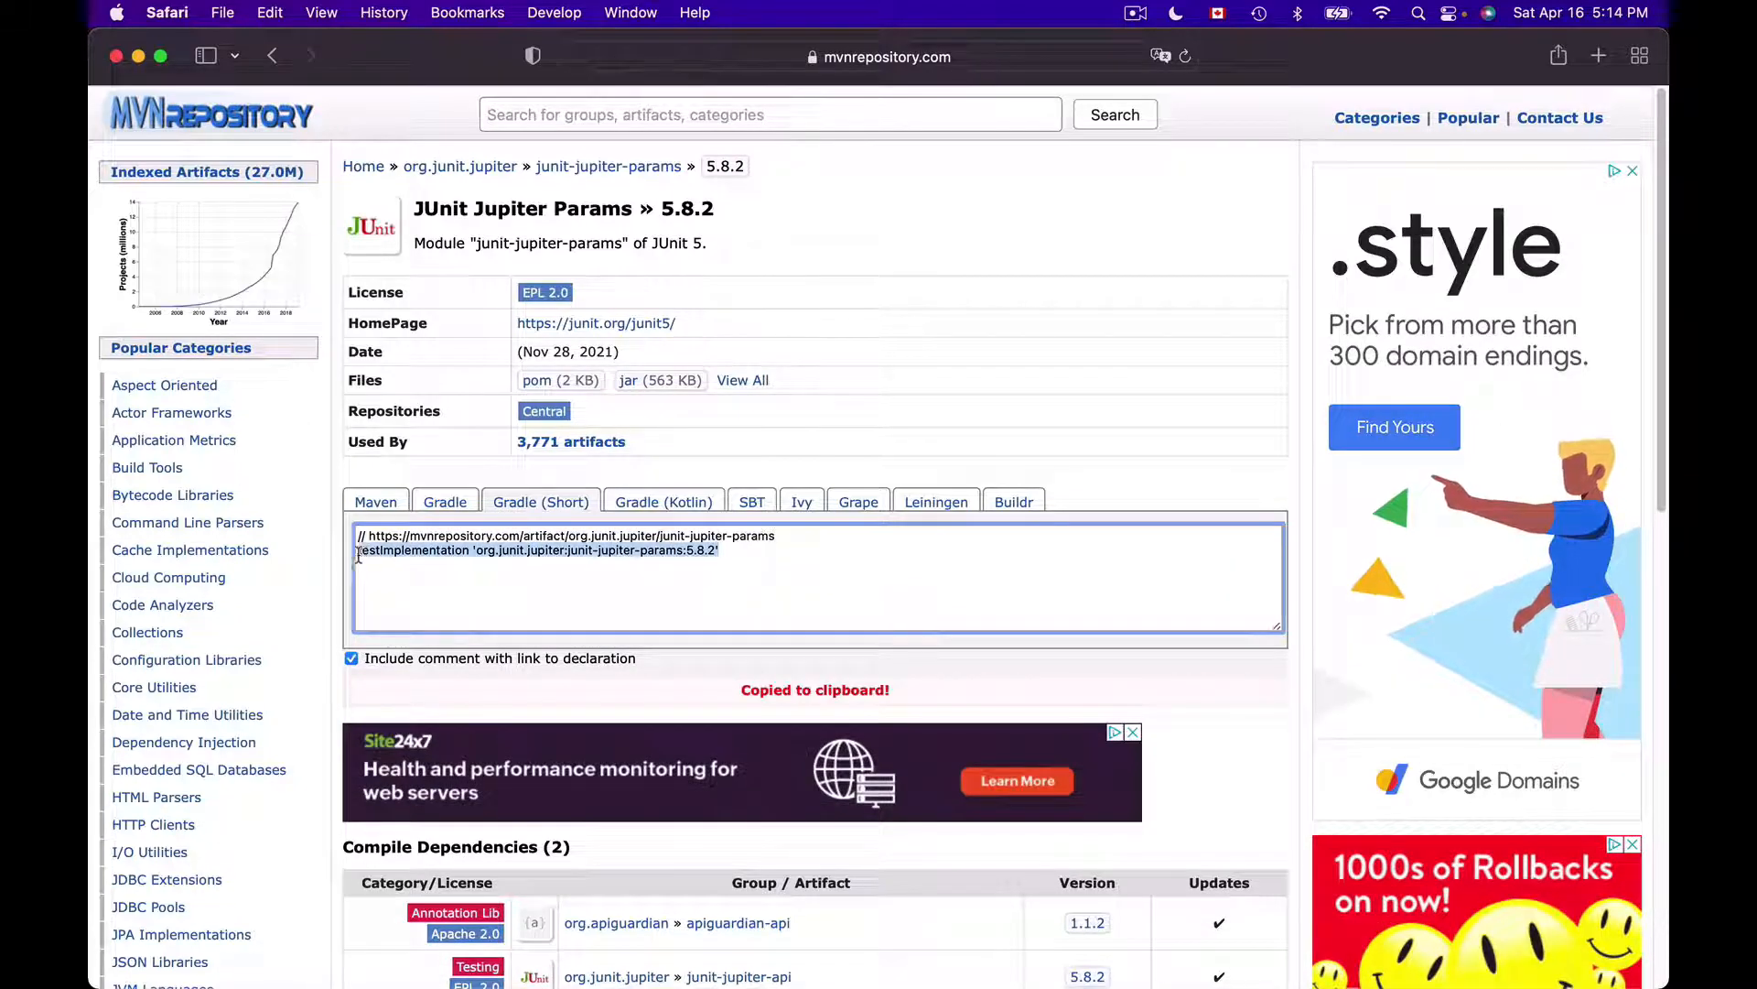
{"action": "mouse_move", "coordinate": [822, 563]}
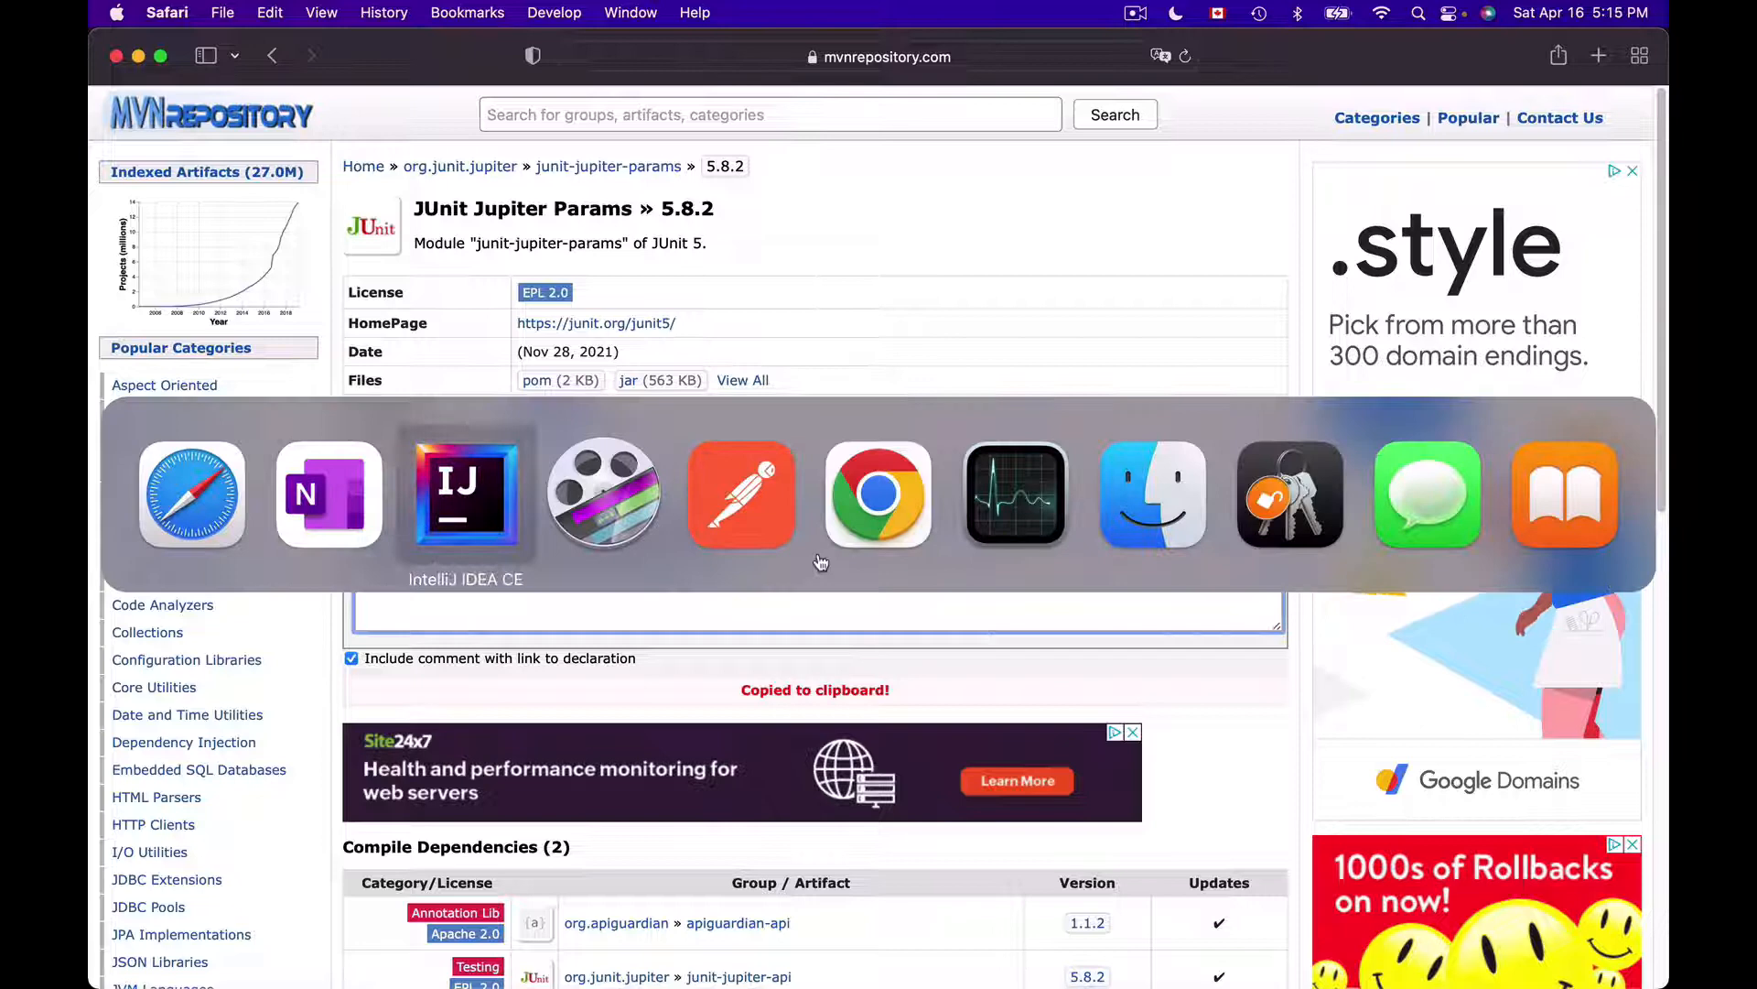
{"action": "left_click", "coordinate": [465, 494]}
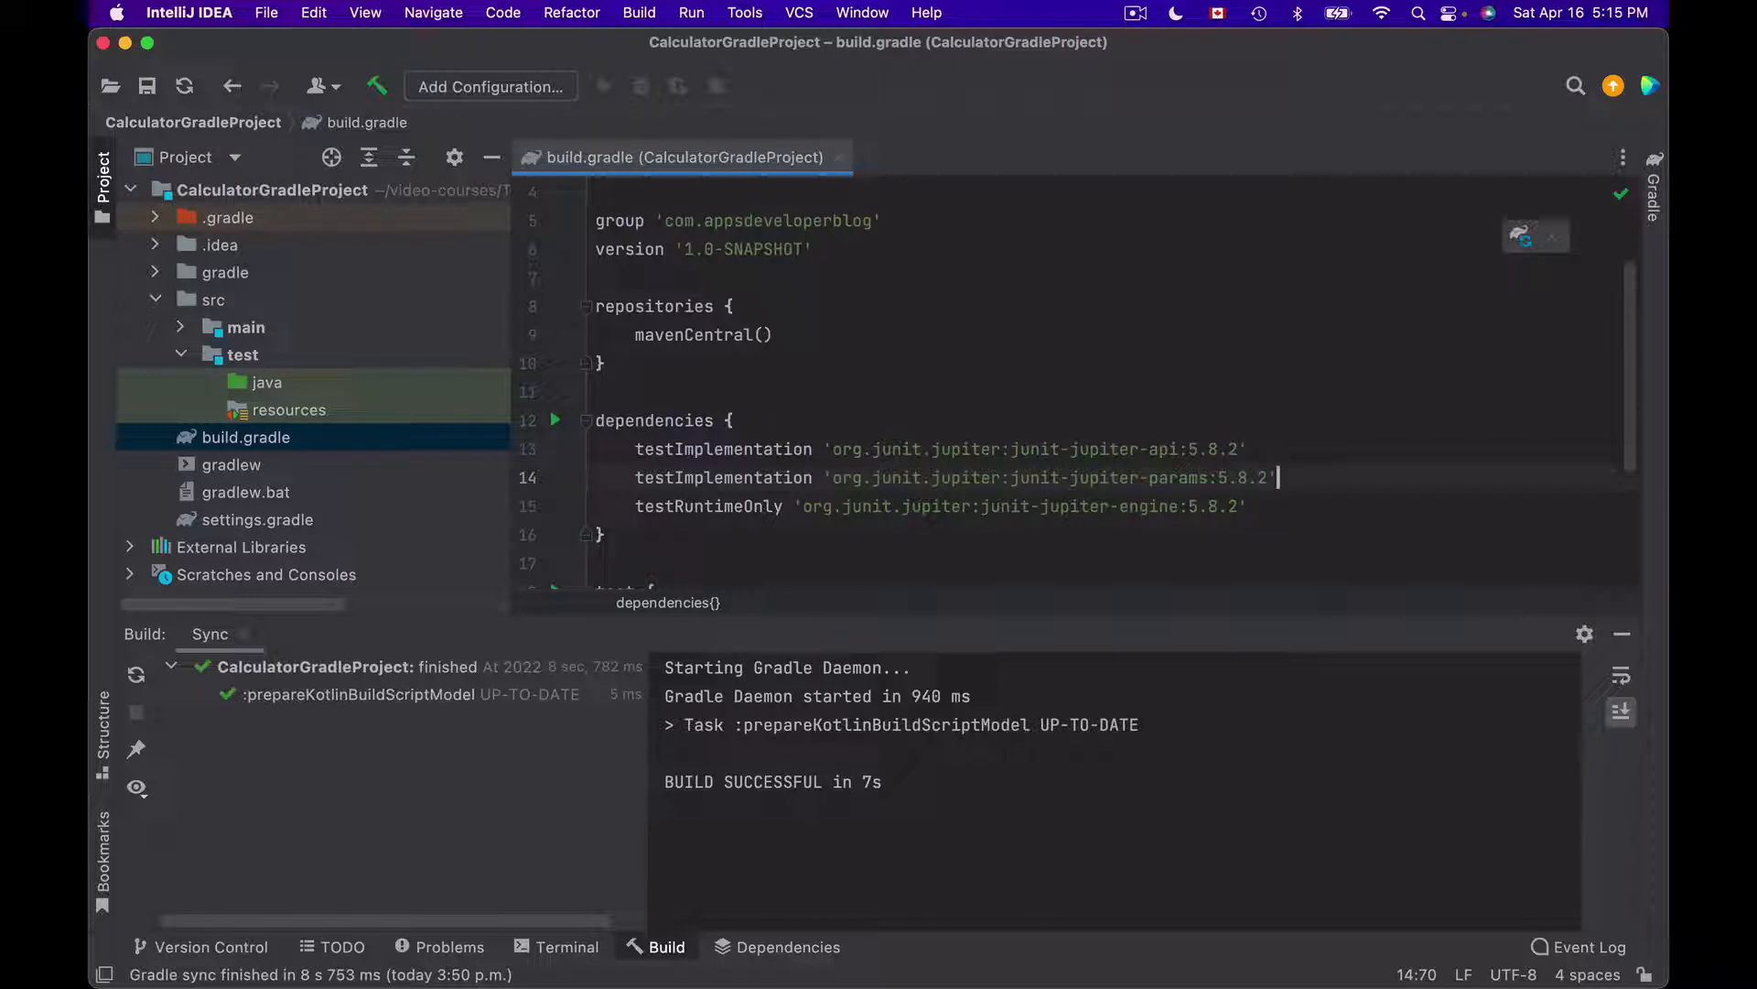
{"action": "mouse_move", "coordinate": [1212, 426]}
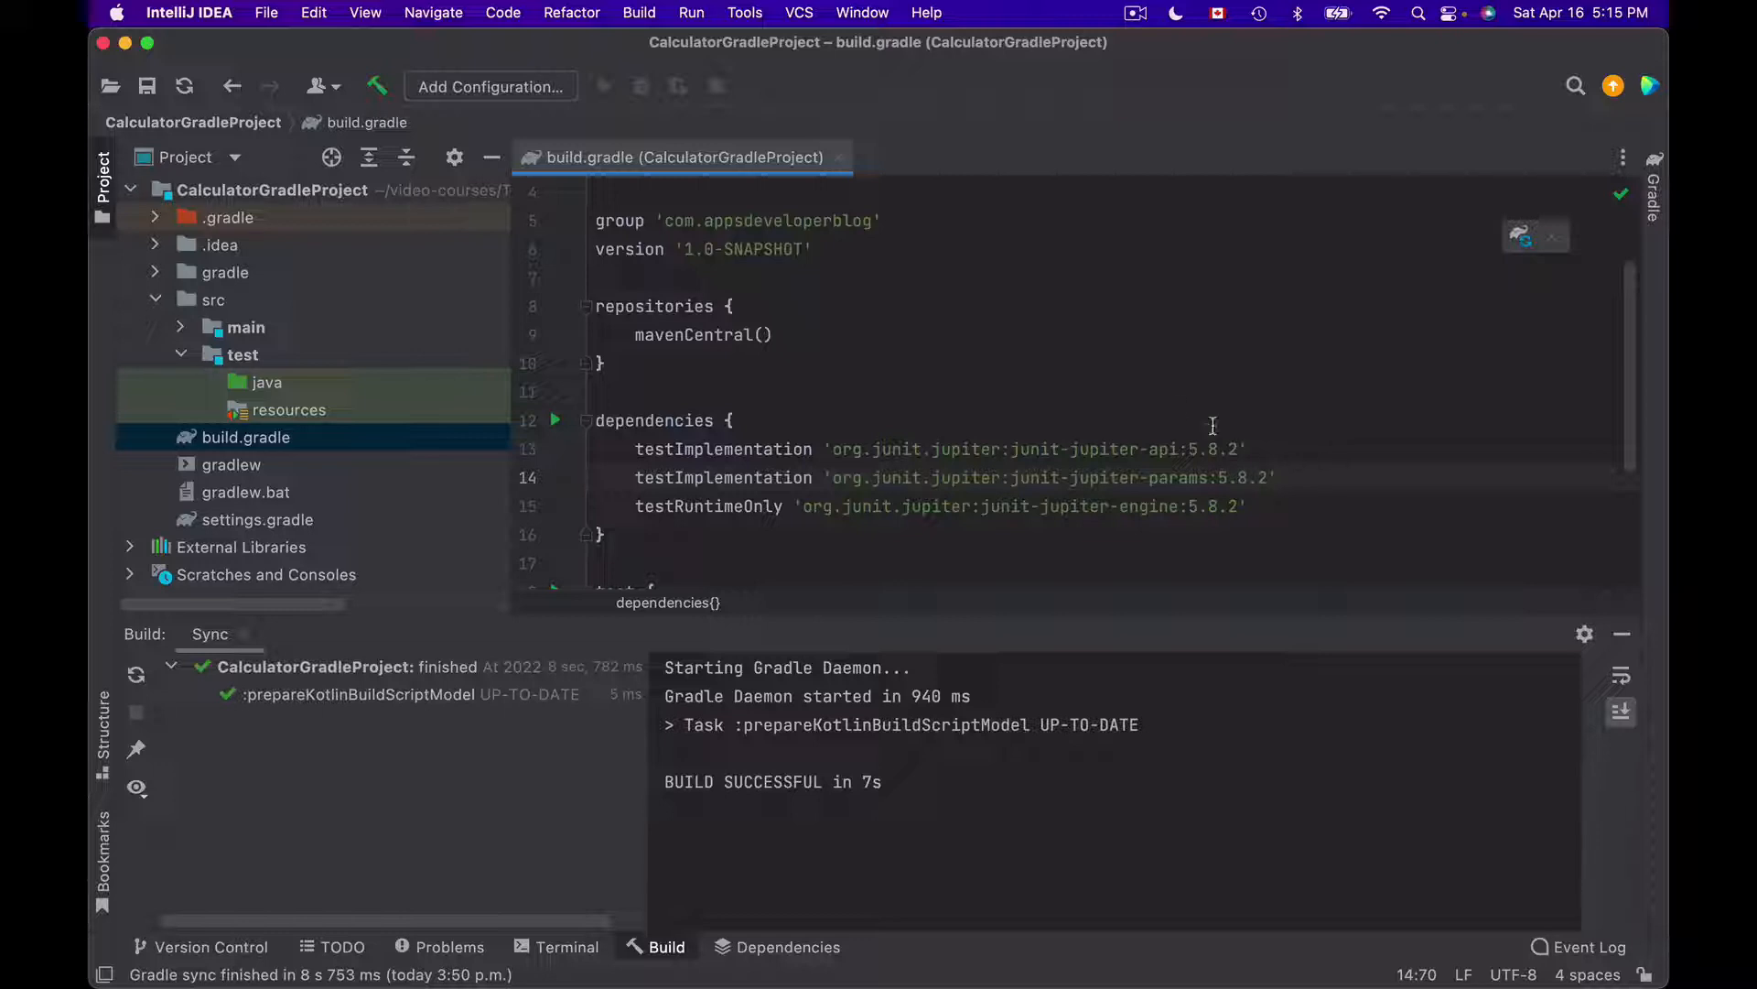
{"action": "mouse_move", "coordinate": [1023, 271]}
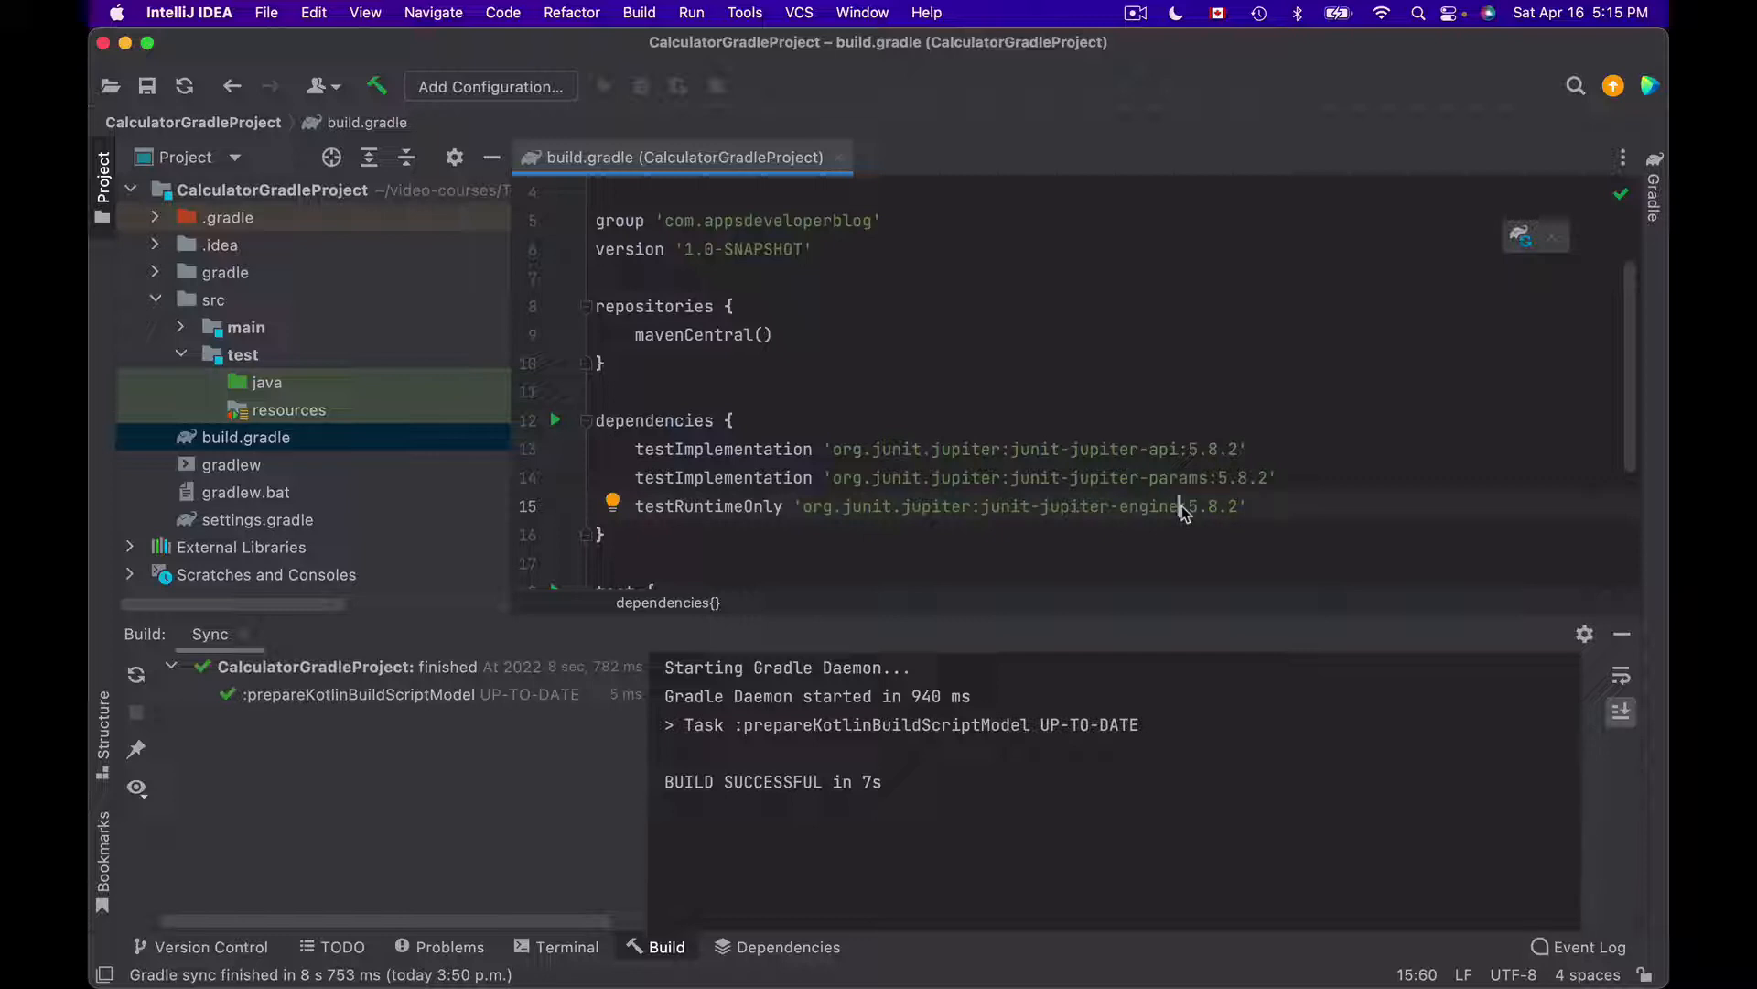
{"action": "mouse_move", "coordinate": [1182, 505]}
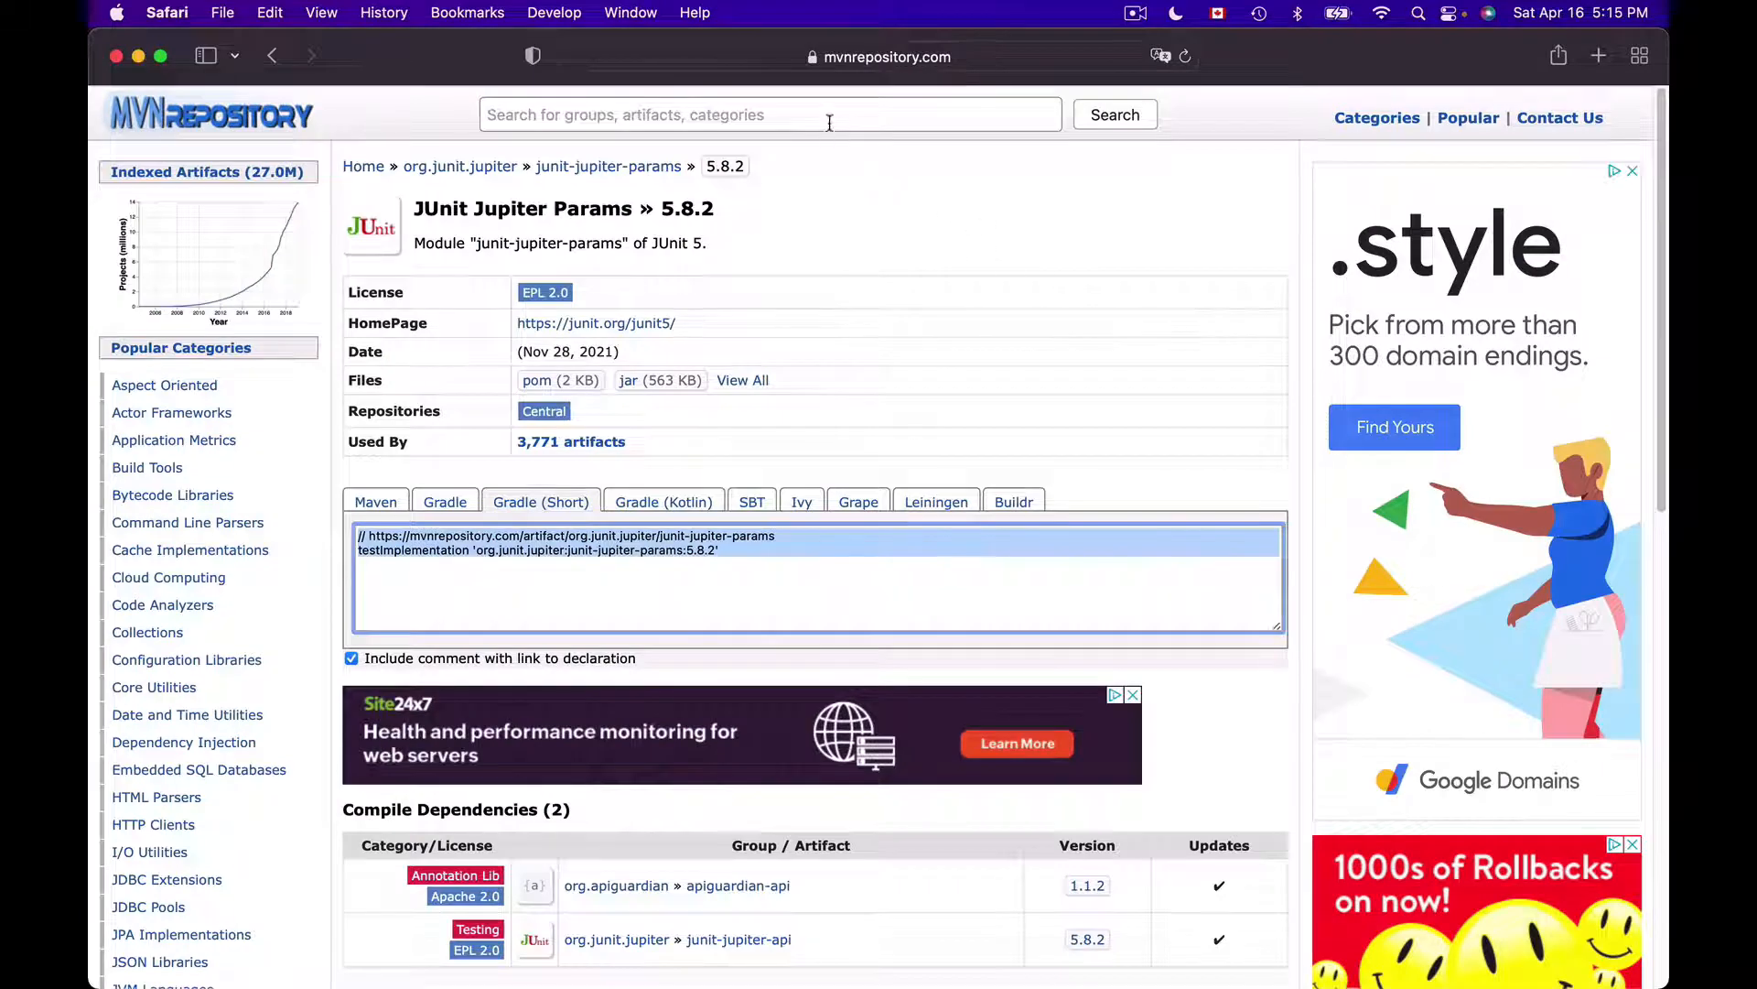
Step: Show the Gradle (Short) declaration for JUnit Jupiter (Aggregator) version 5.8.2
{"action": "left_click", "coordinate": [271, 55]}
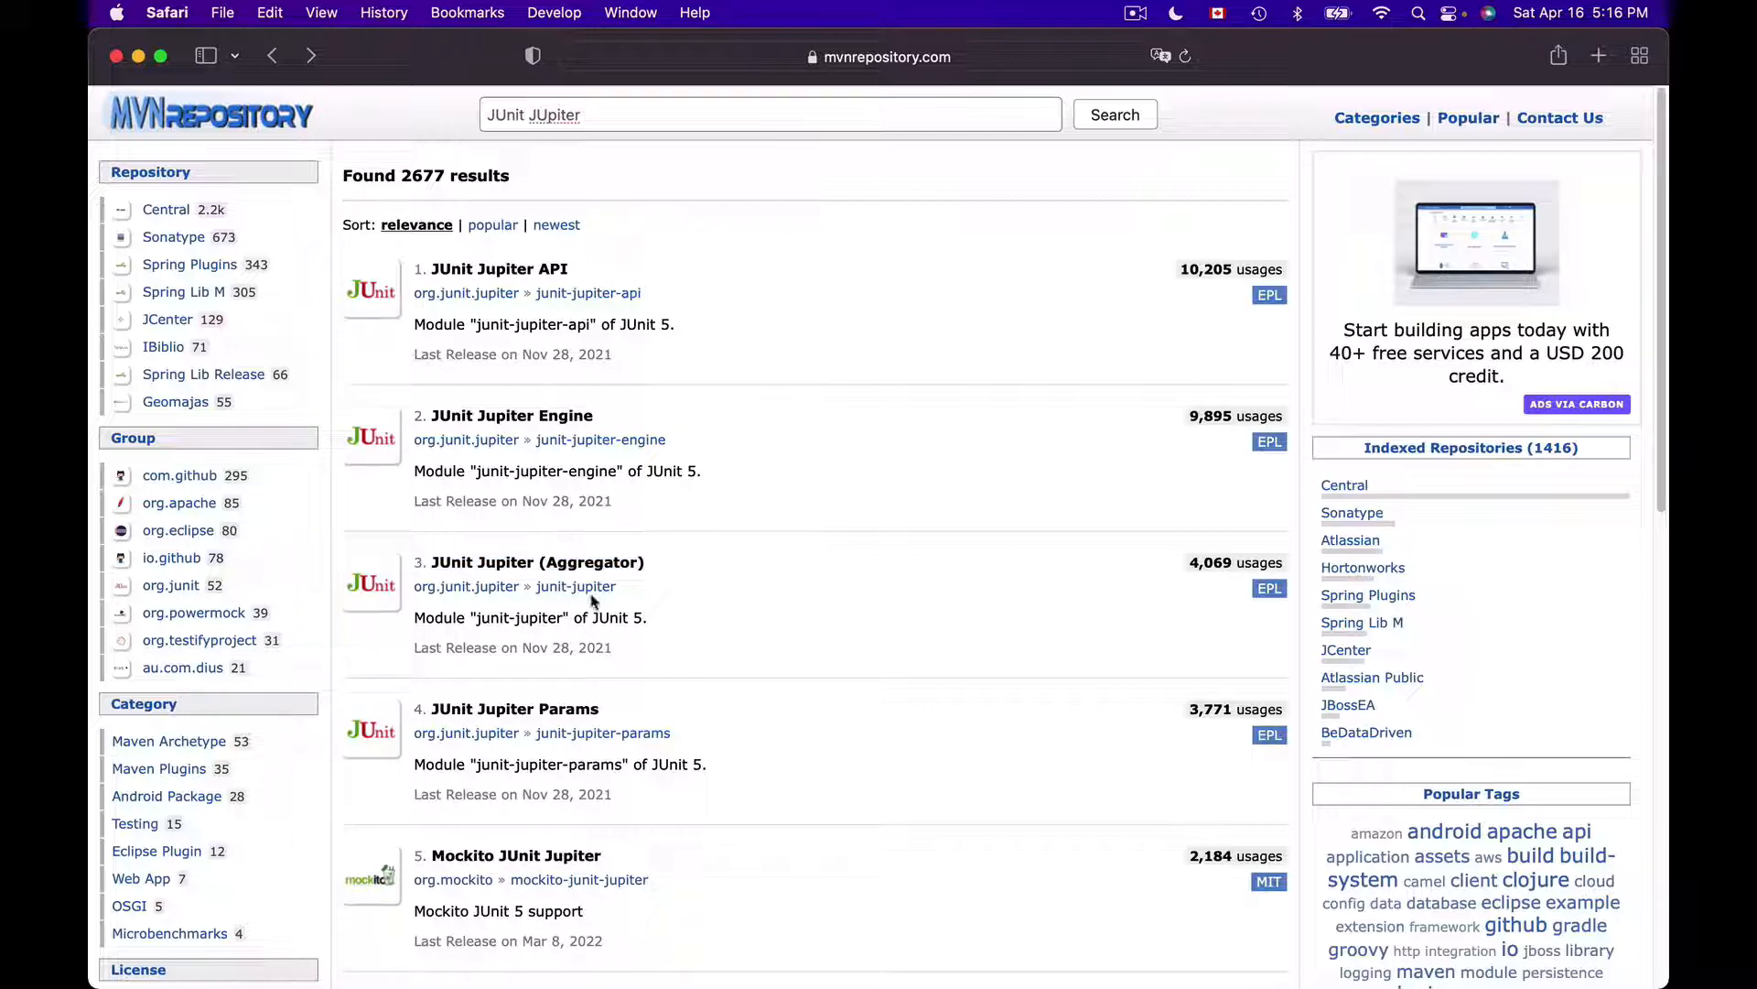
{"action": "left_click", "coordinate": [537, 561]}
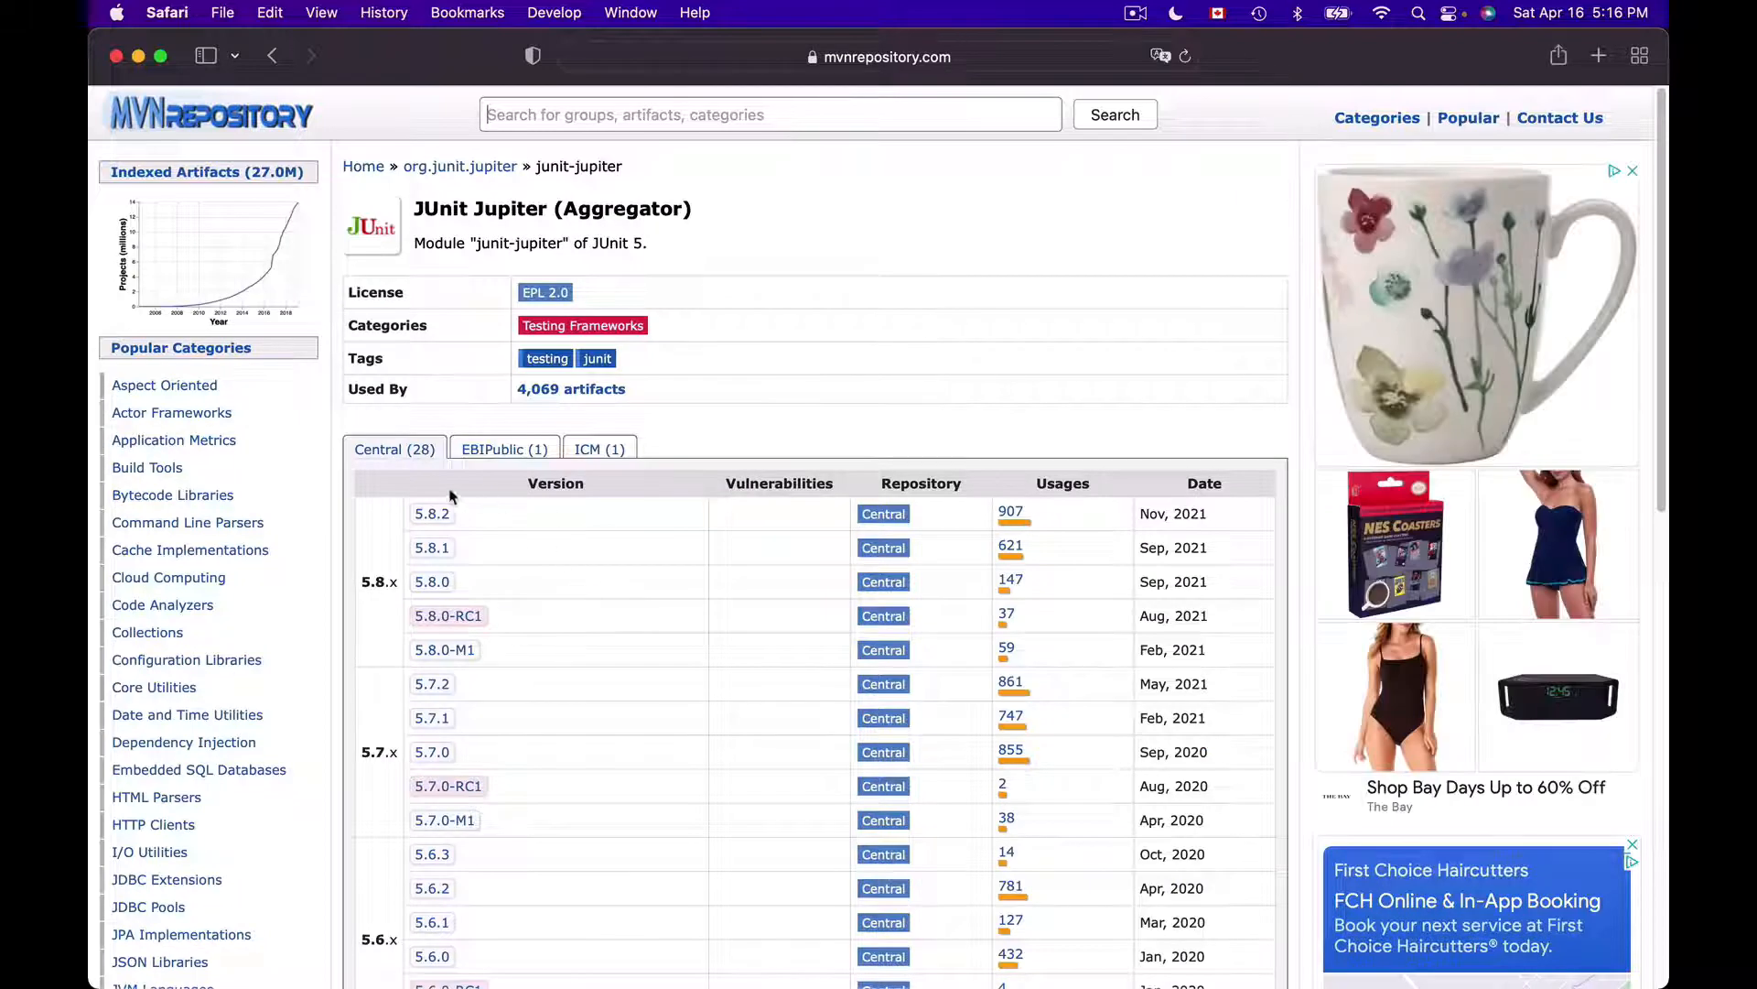
{"action": "left_click", "coordinate": [433, 513]}
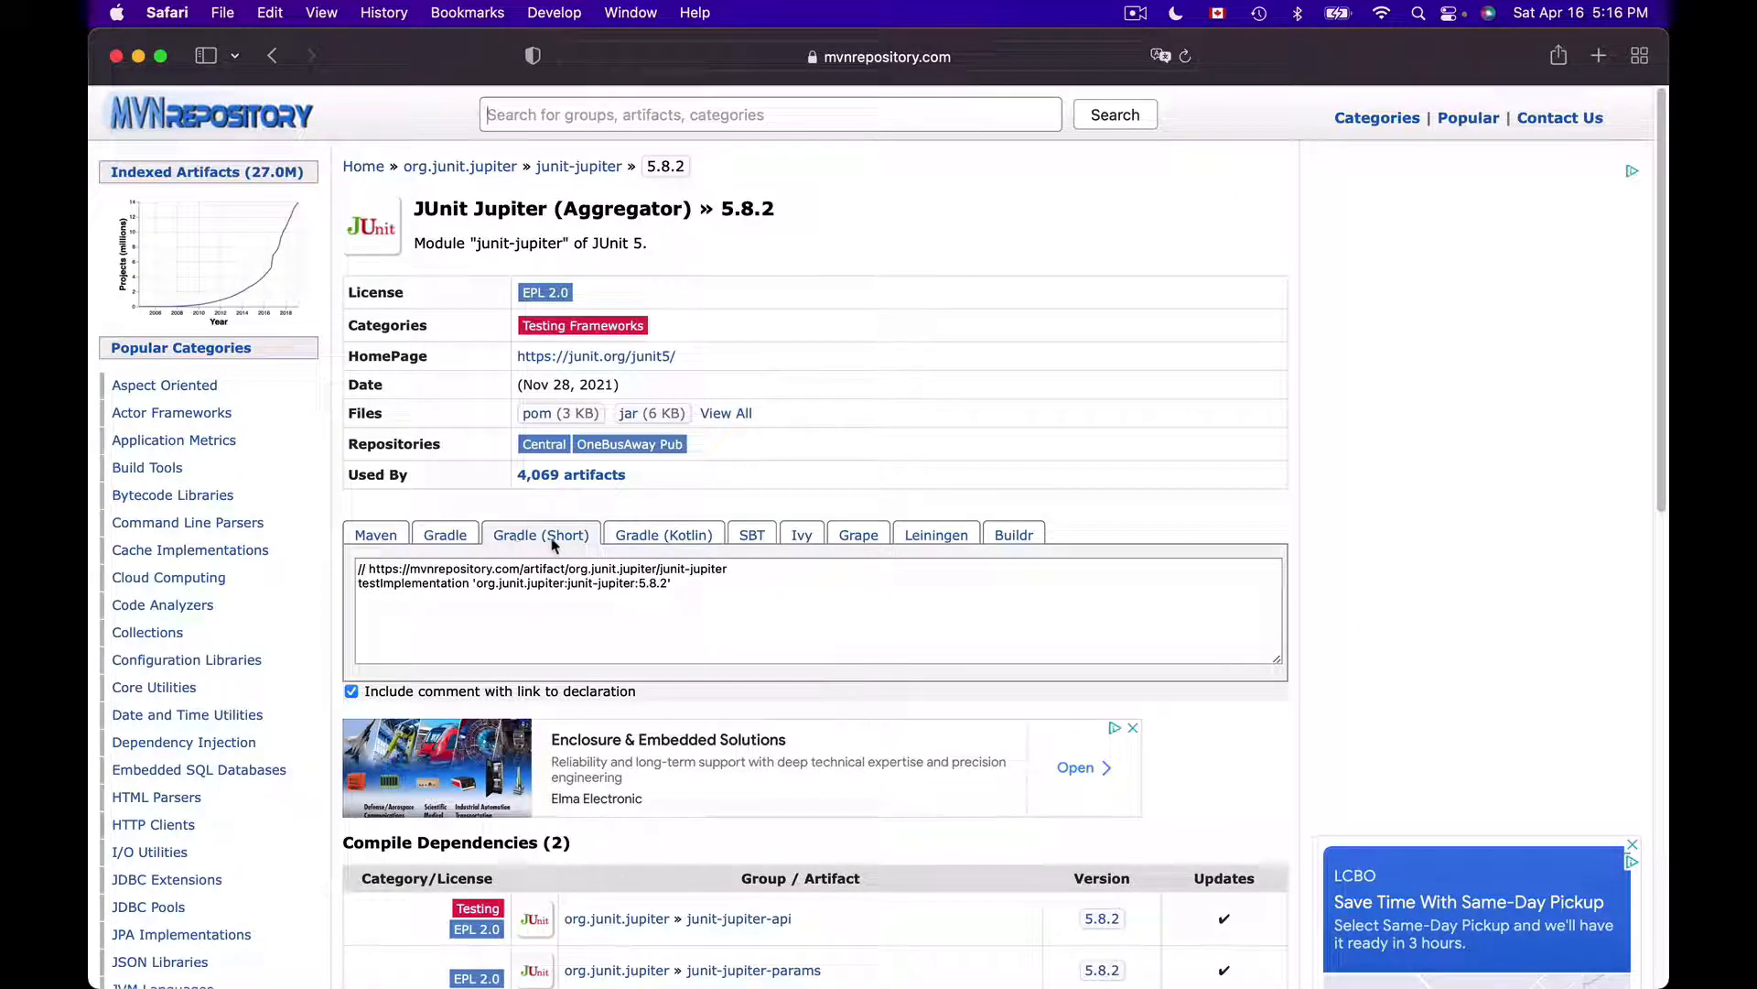
{"action": "left_click", "coordinate": [818, 608]}
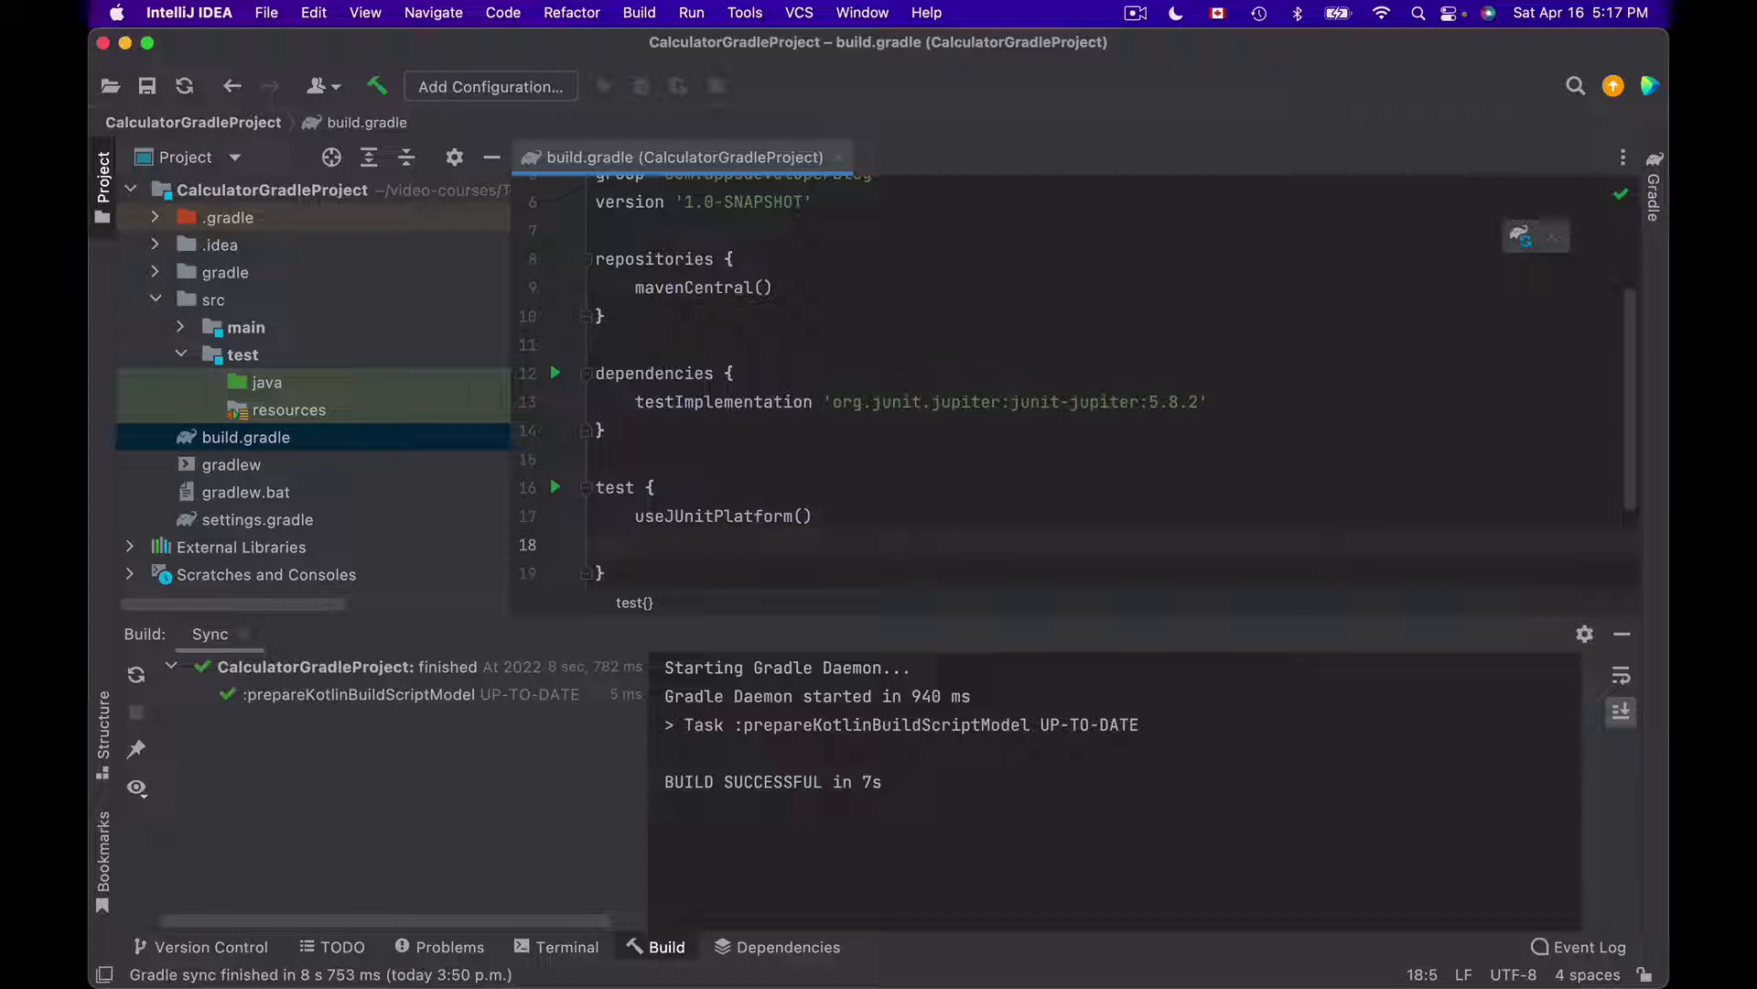
Step: Start a testLogging entry under useJUnitPlatform in the build.gradle test block
{"action": "type", "text": "testLoggin"}
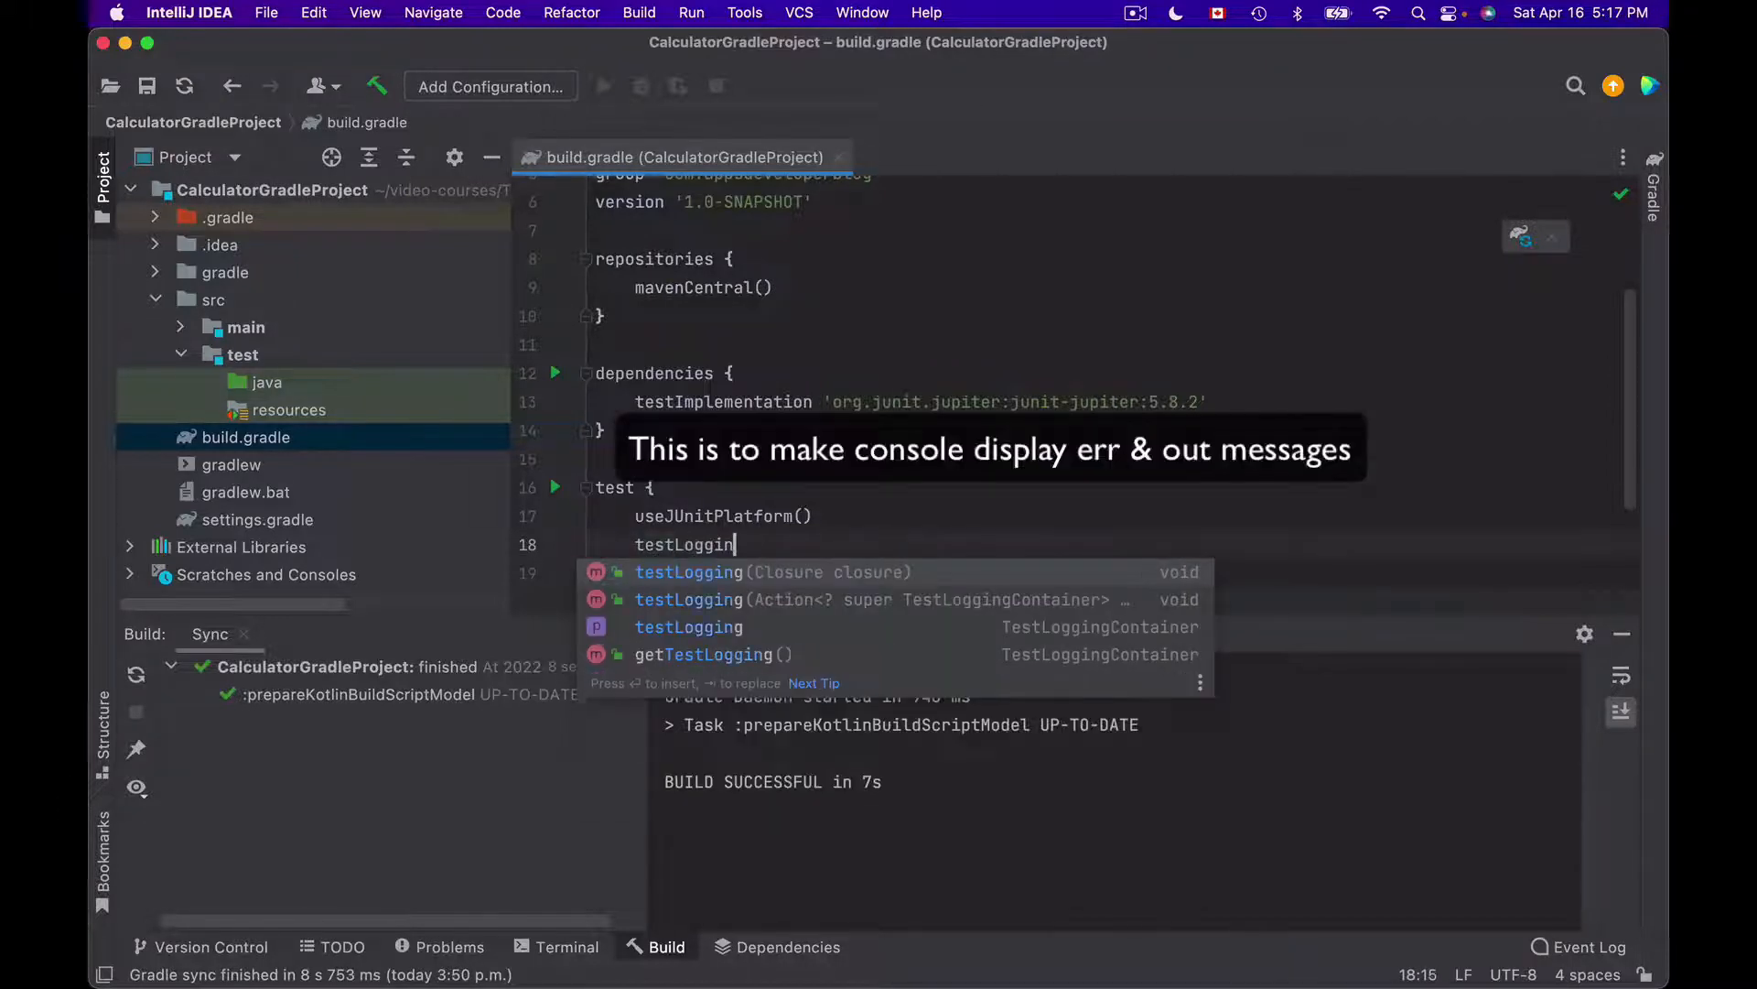
Step: Complete the entry as testLogging.showStandardStreams = true
{"action": "type", "text": ".showStandardStreams=true"}
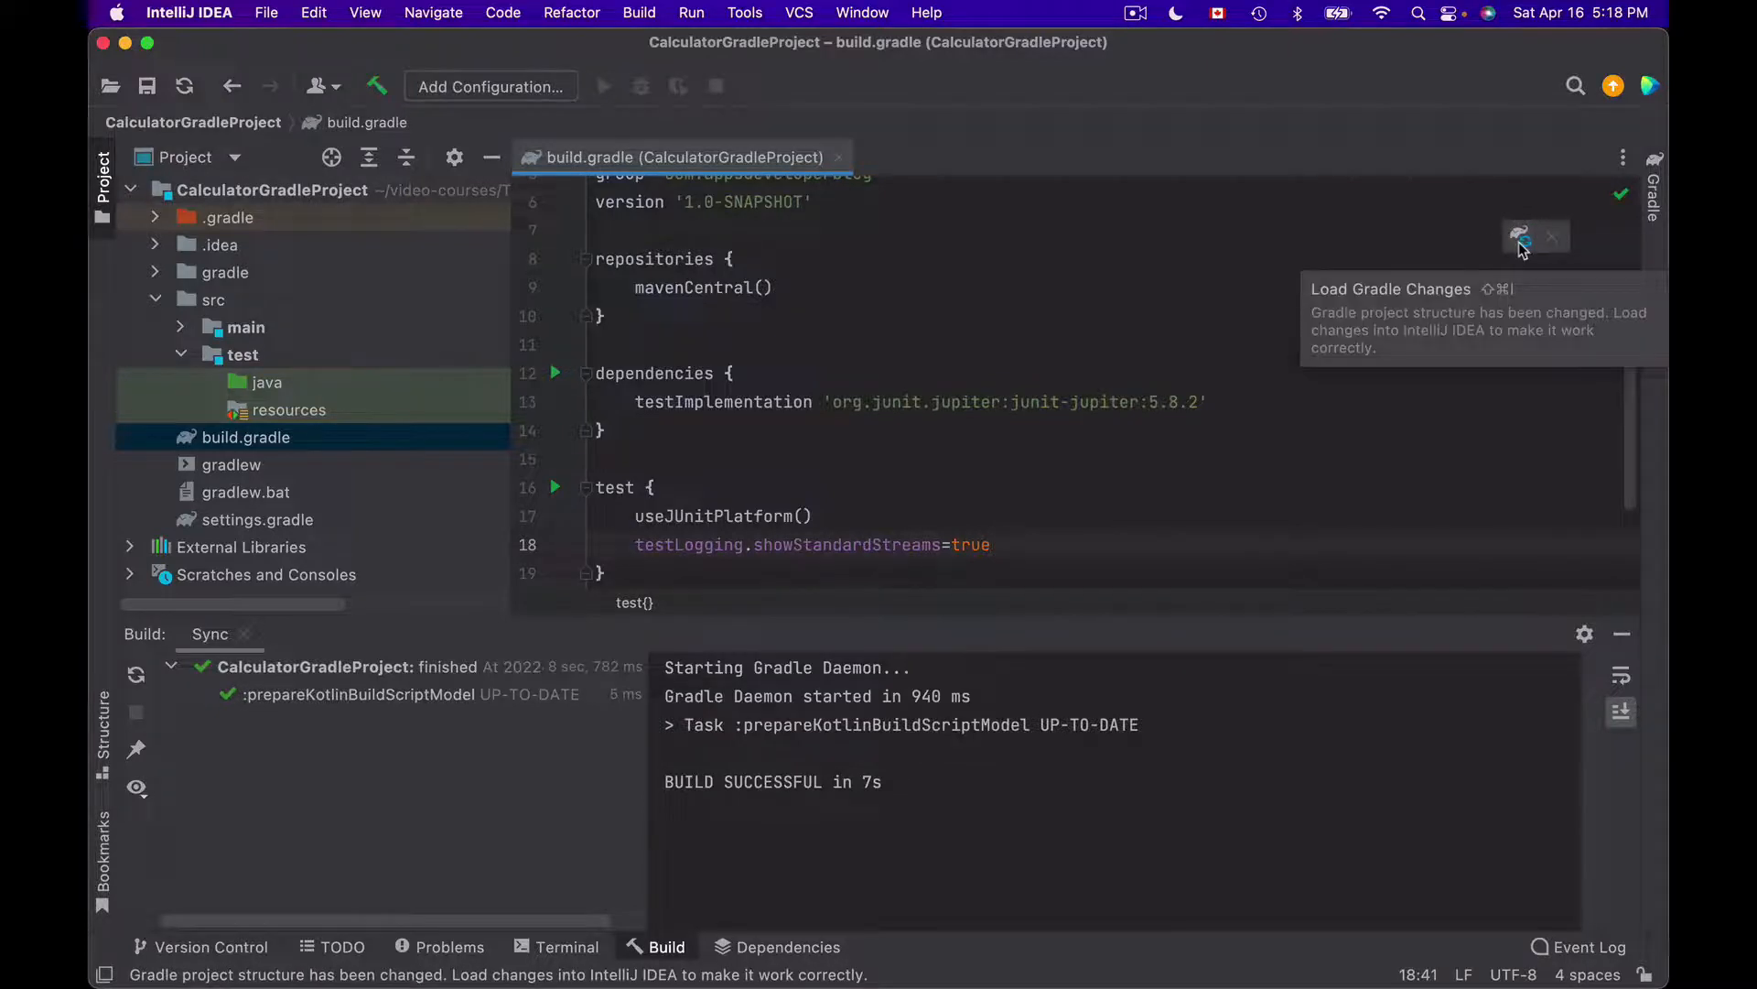
Step: Load the pending Gradle changes into the project
{"action": "left_click", "coordinate": [990, 544]}
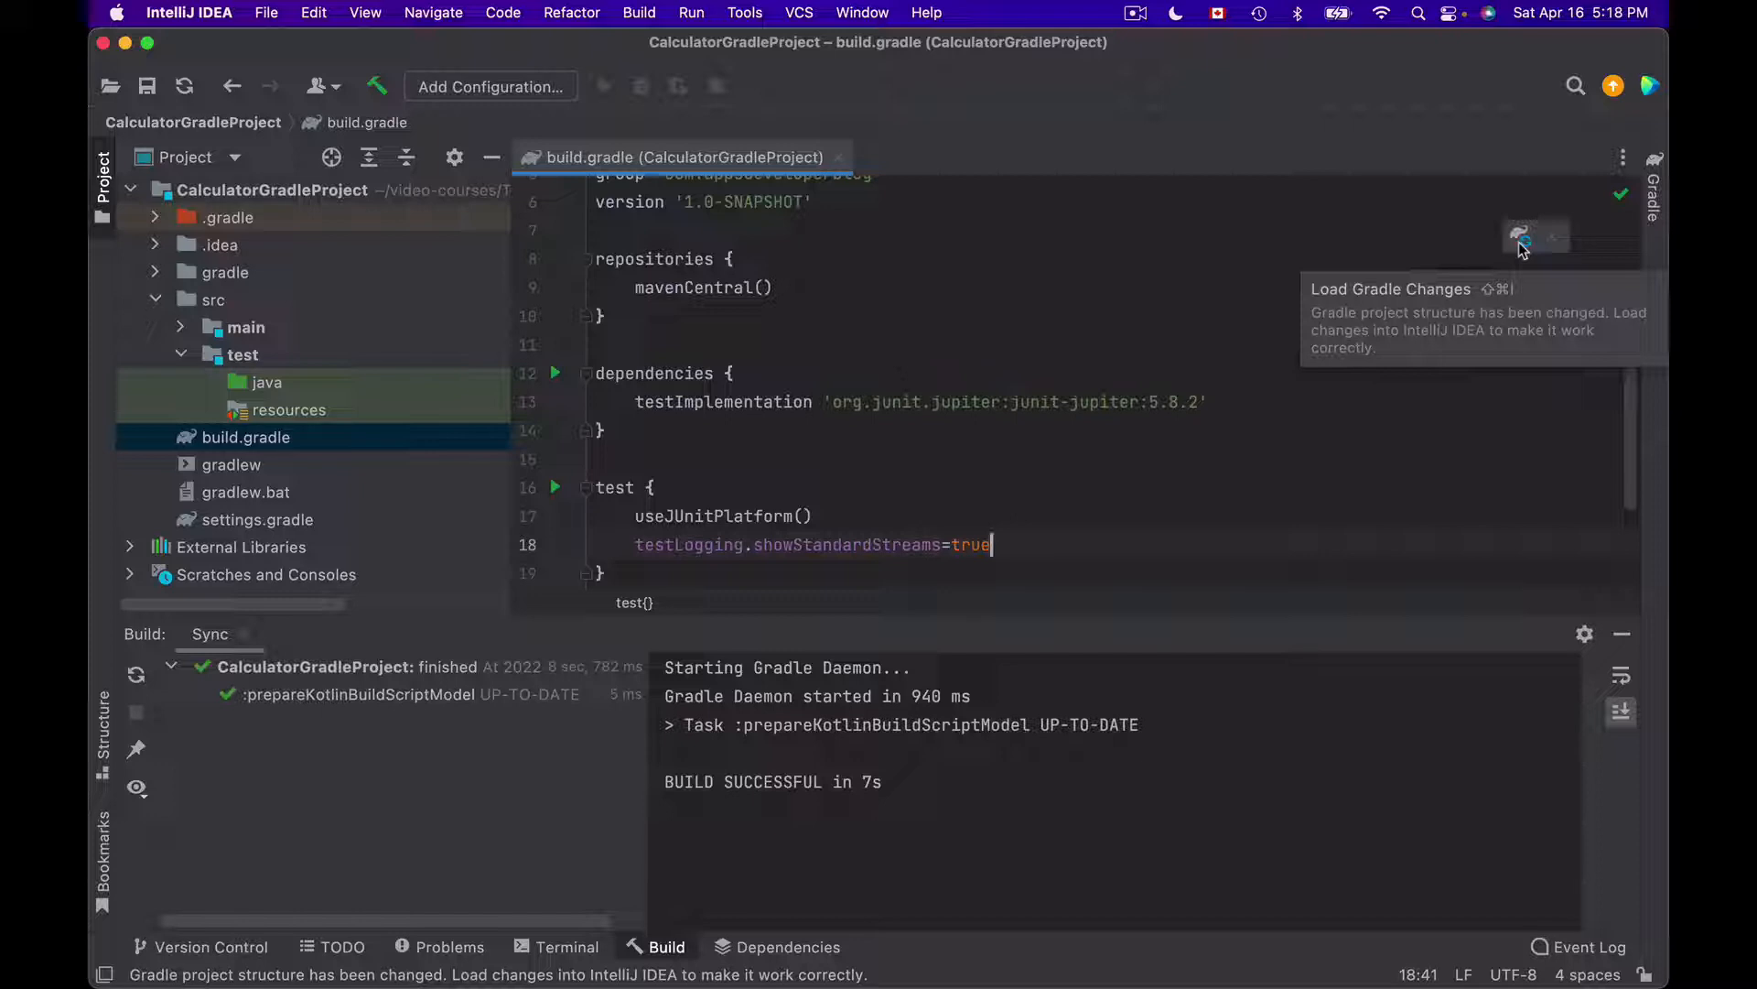
{"action": "left_click", "coordinate": [1519, 235]}
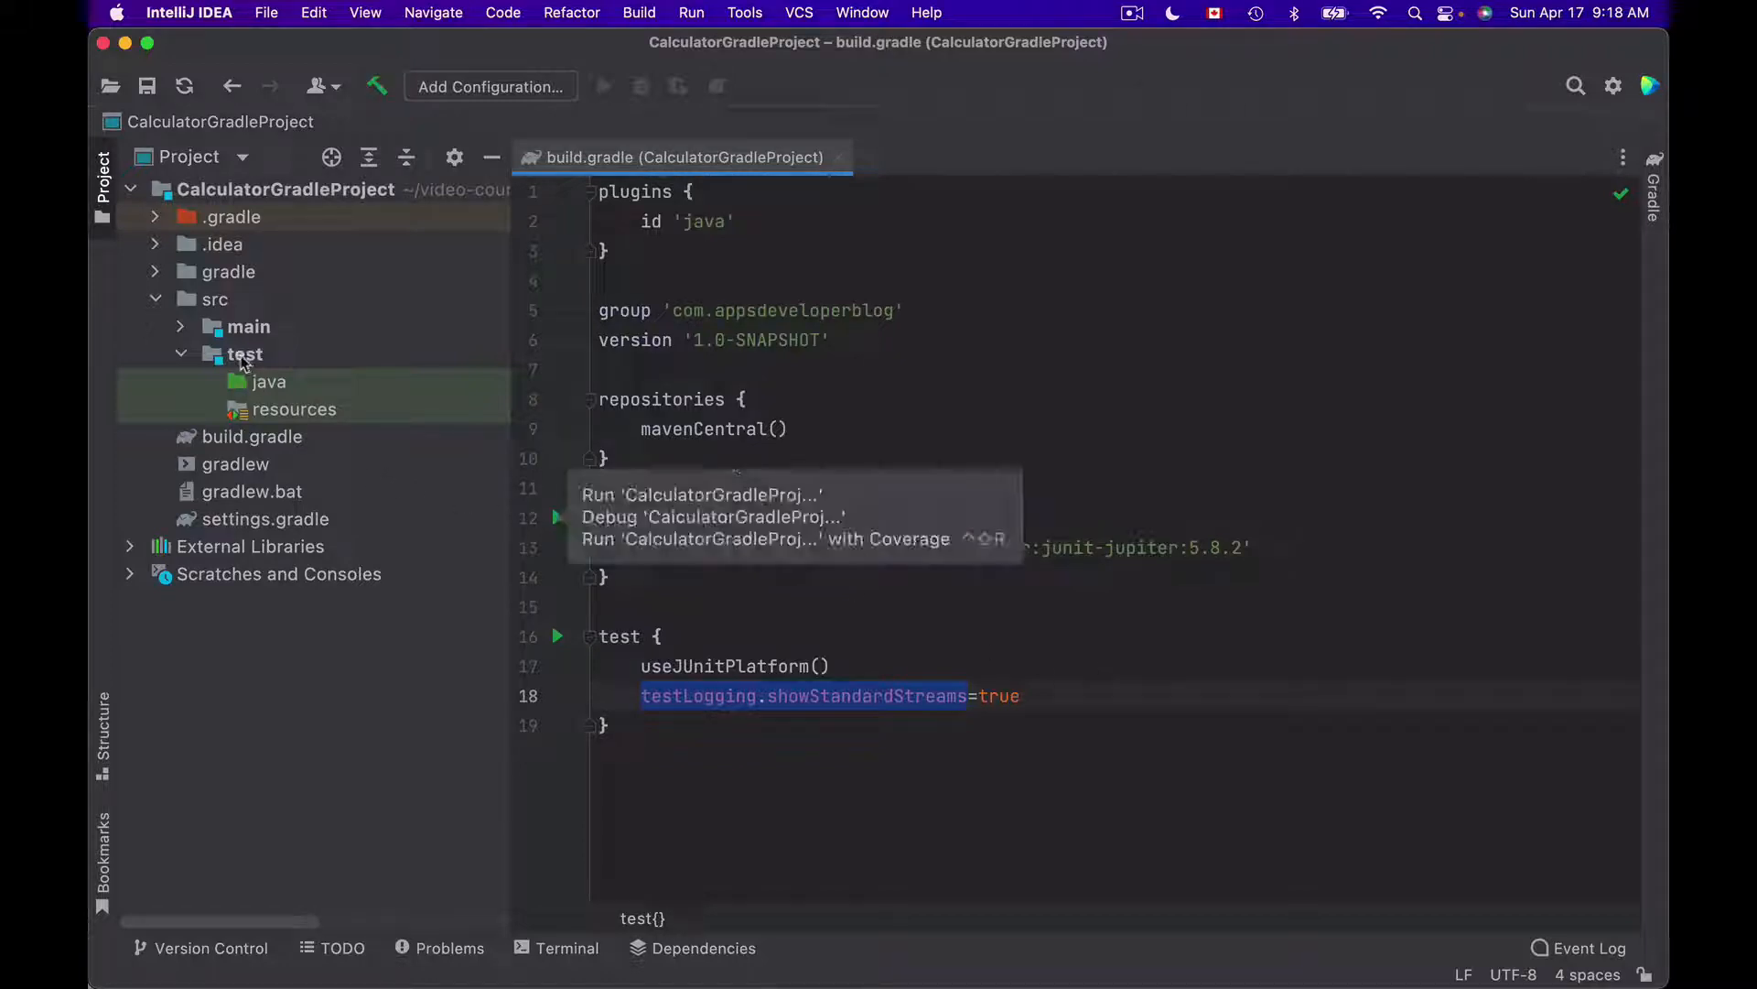
Step: Create a new Java class named DemoTest under src/test/java
{"action": "left_click", "coordinate": [244, 354]}
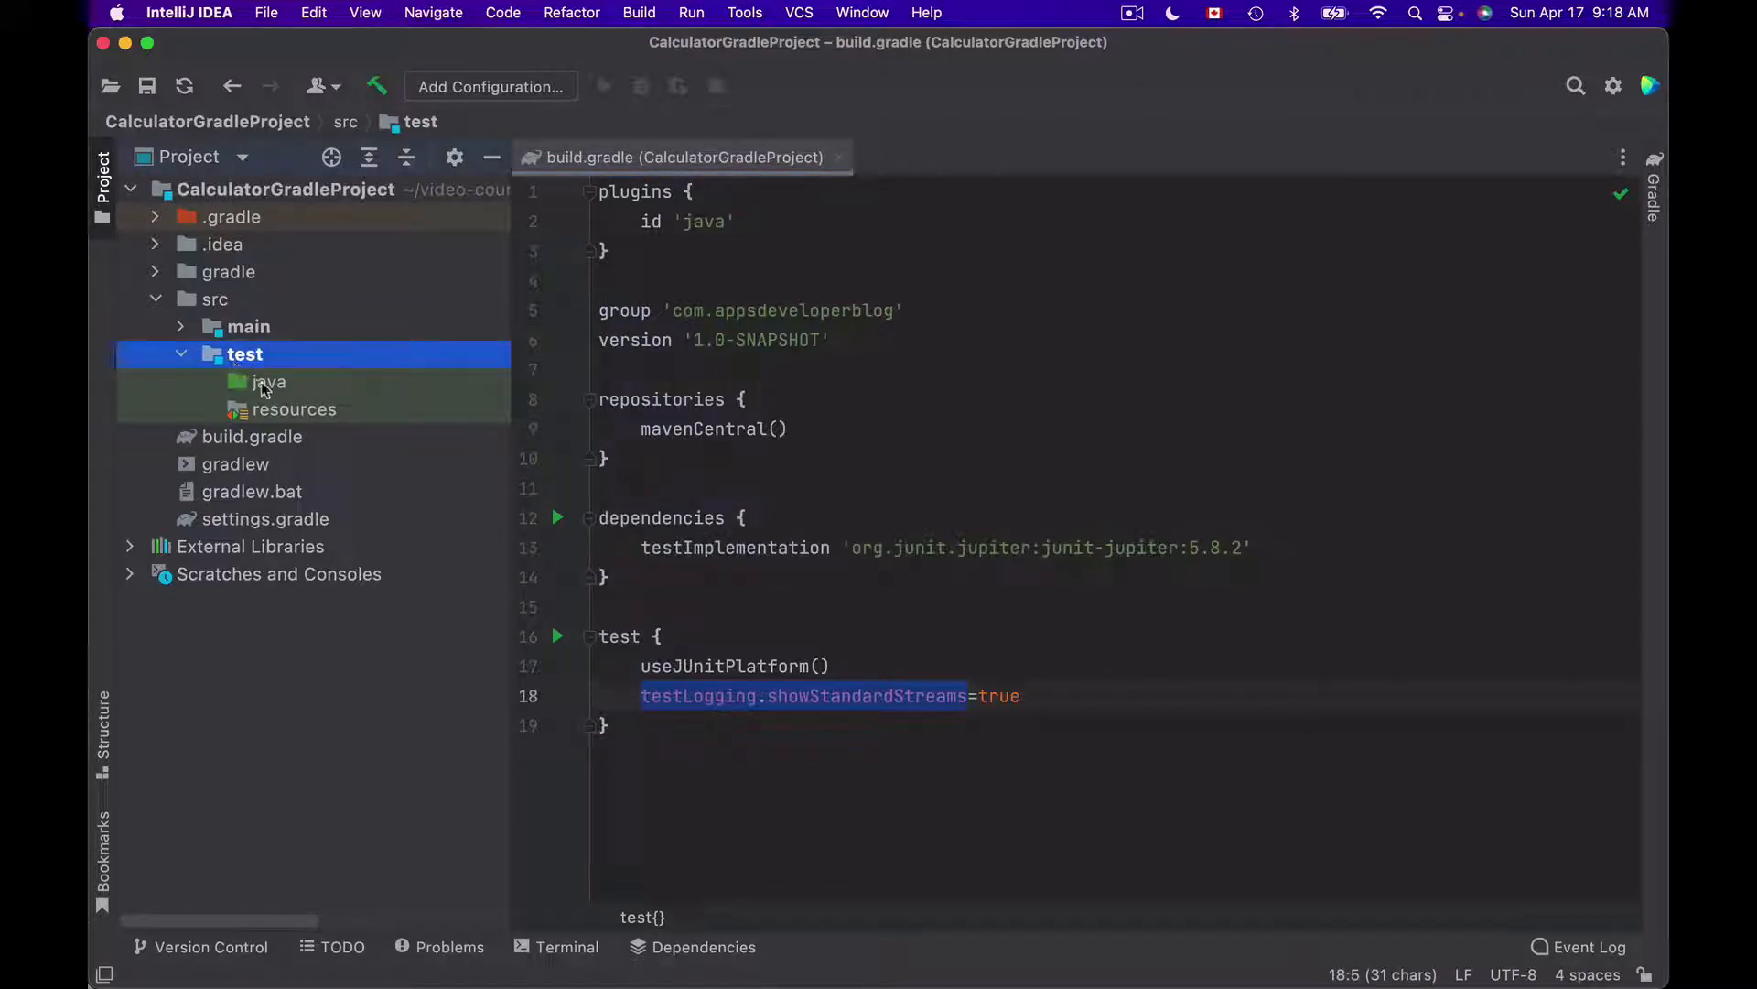
{"action": "right_click", "coordinate": [268, 383]}
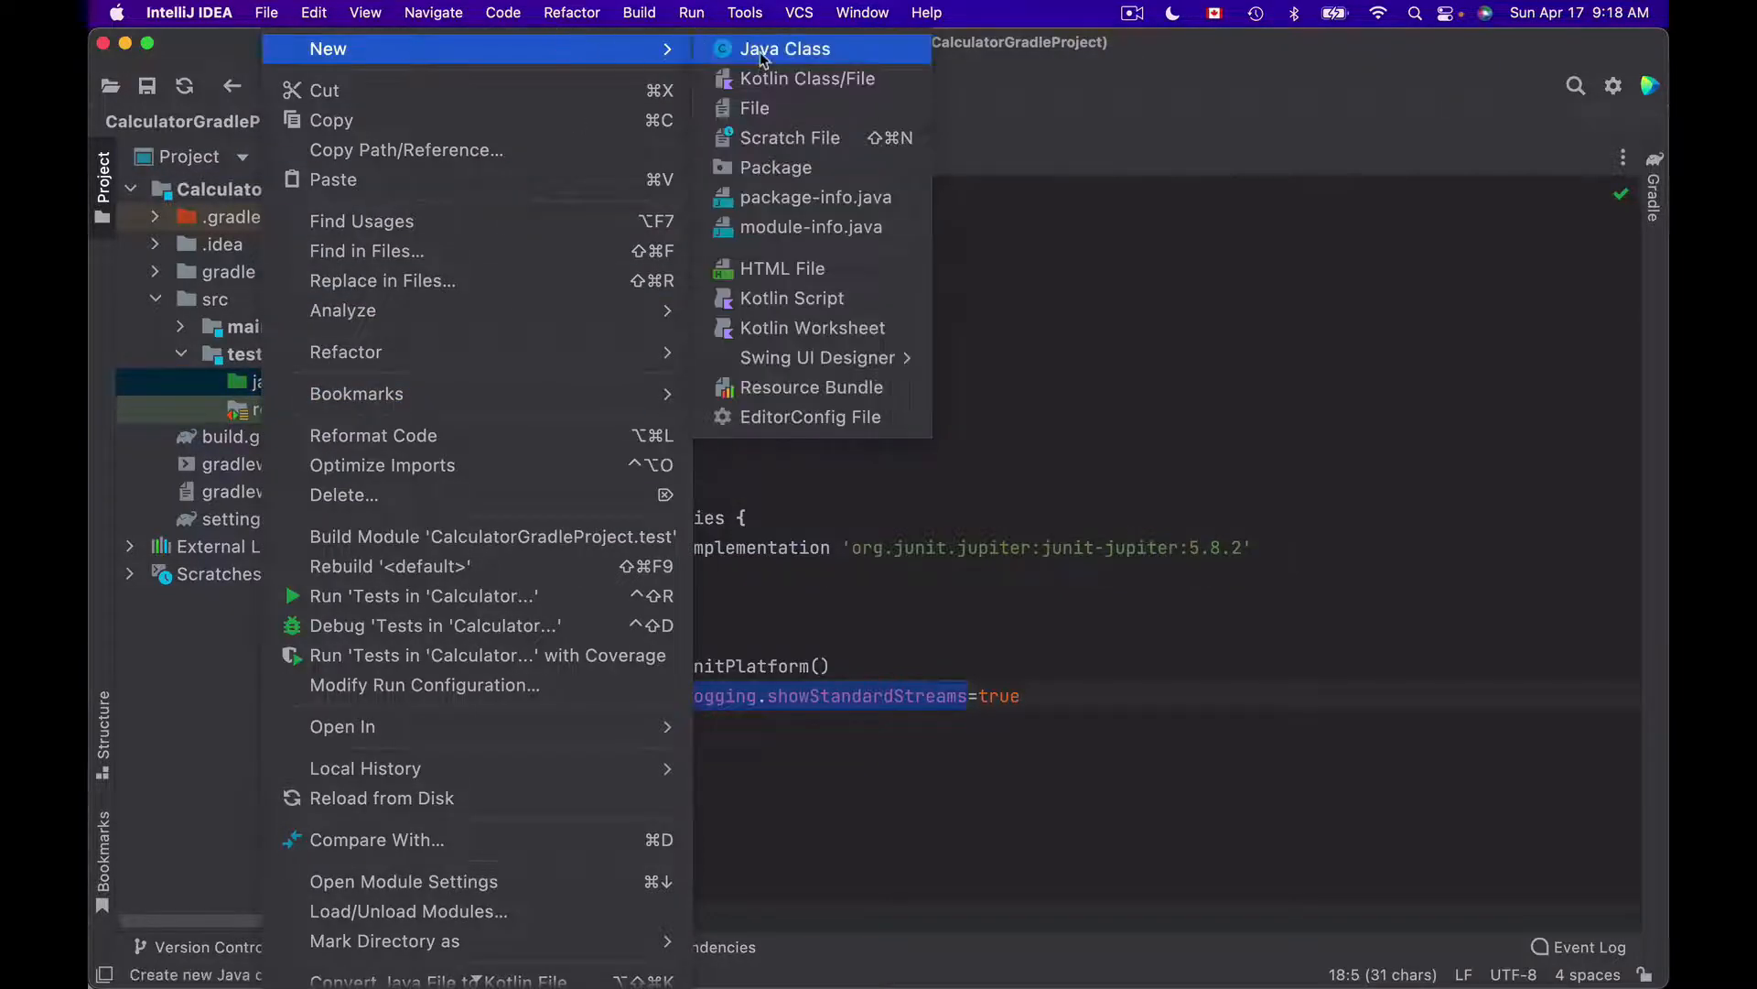
{"action": "left_click", "coordinate": [784, 48]}
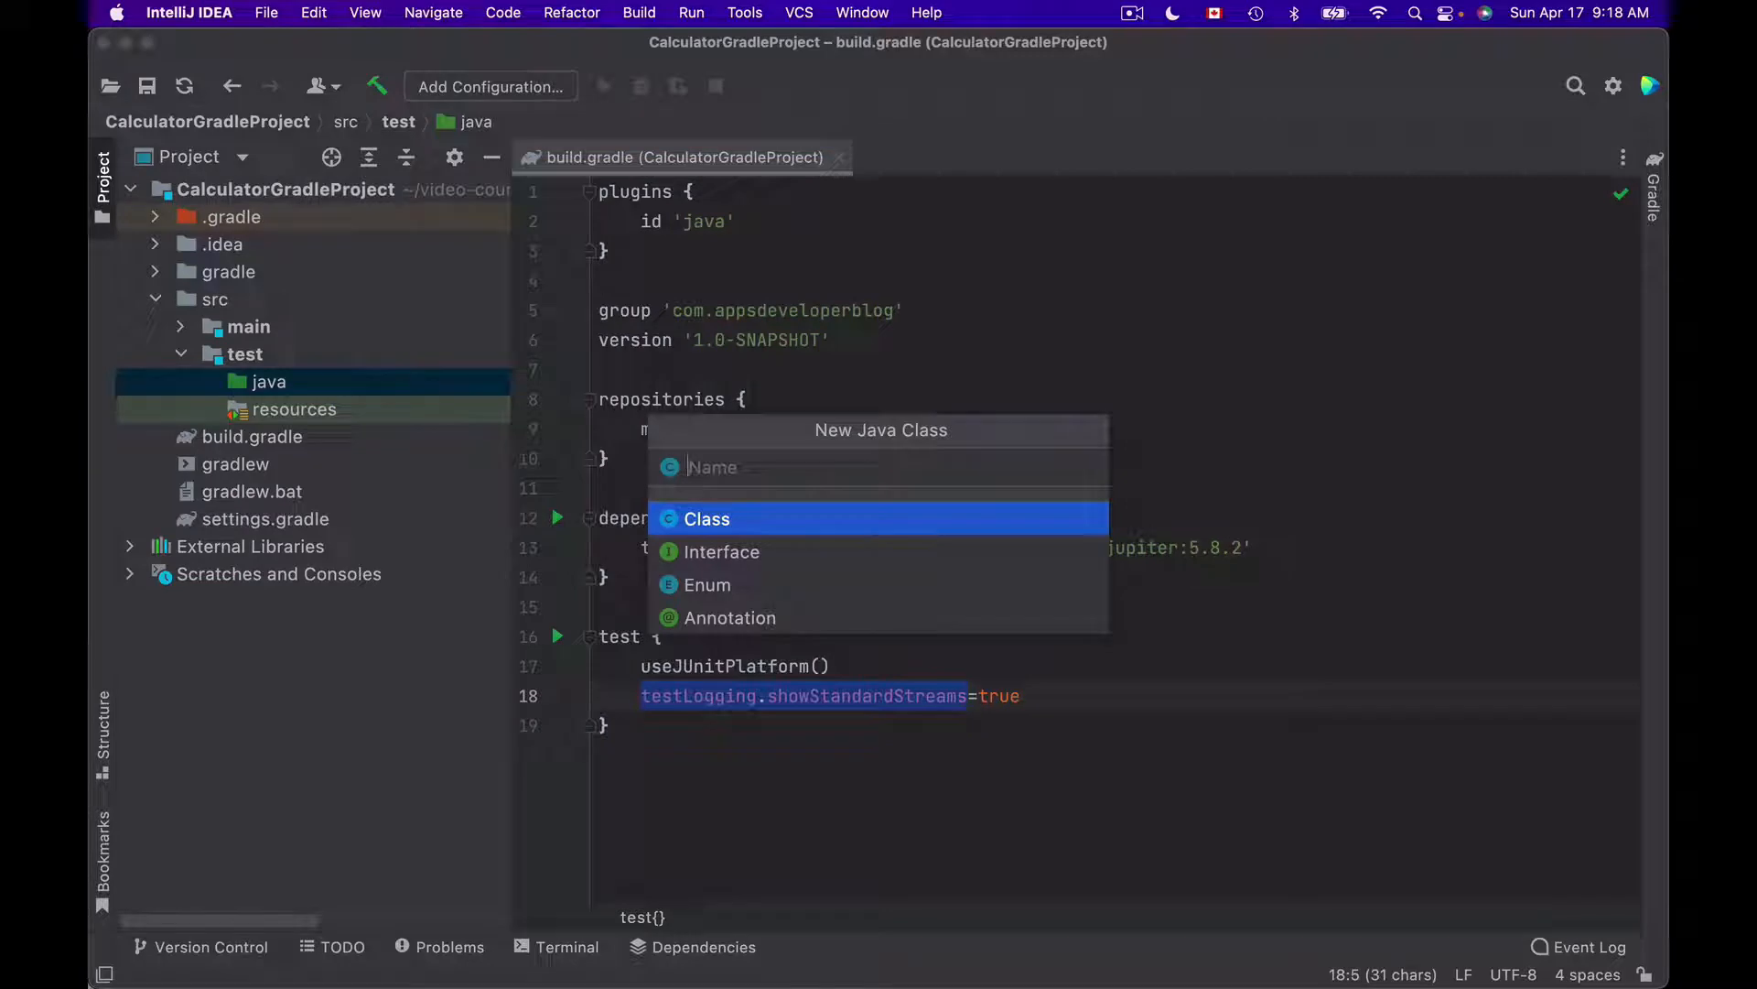
{"action": "type", "text": "DemoTe"}
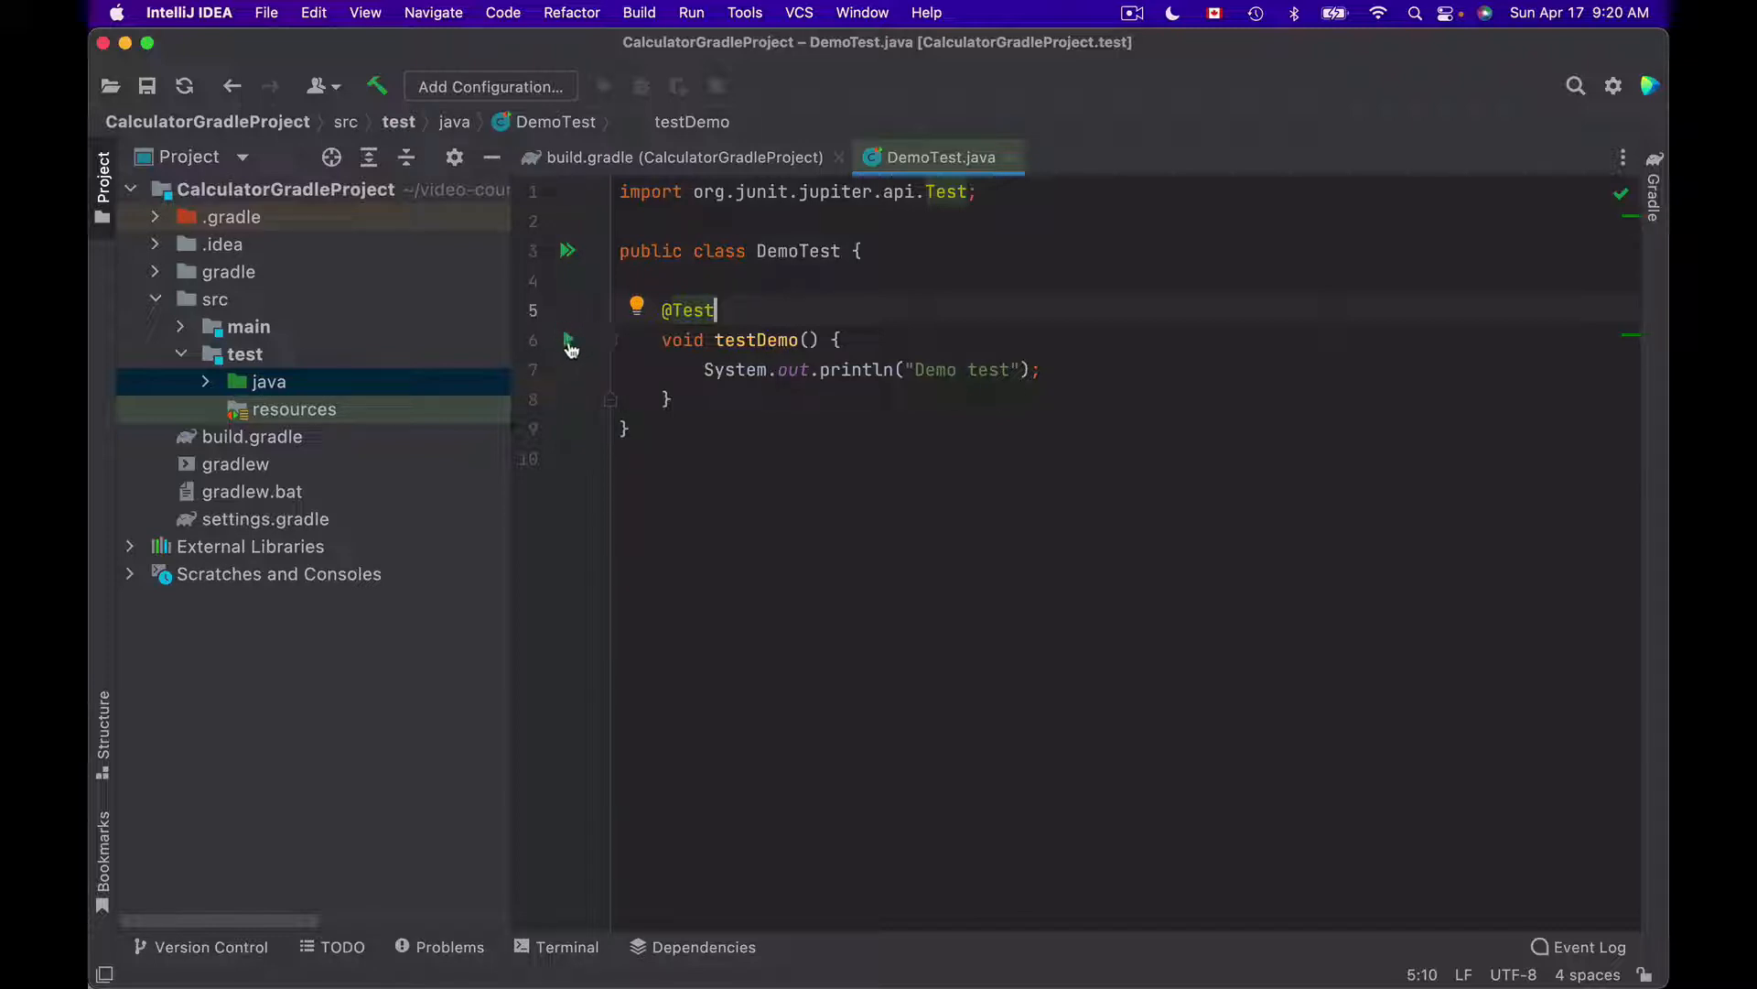
Step: Run the DemoTest testDemo test and confirm it passes
{"action": "left_click", "coordinate": [568, 341]}
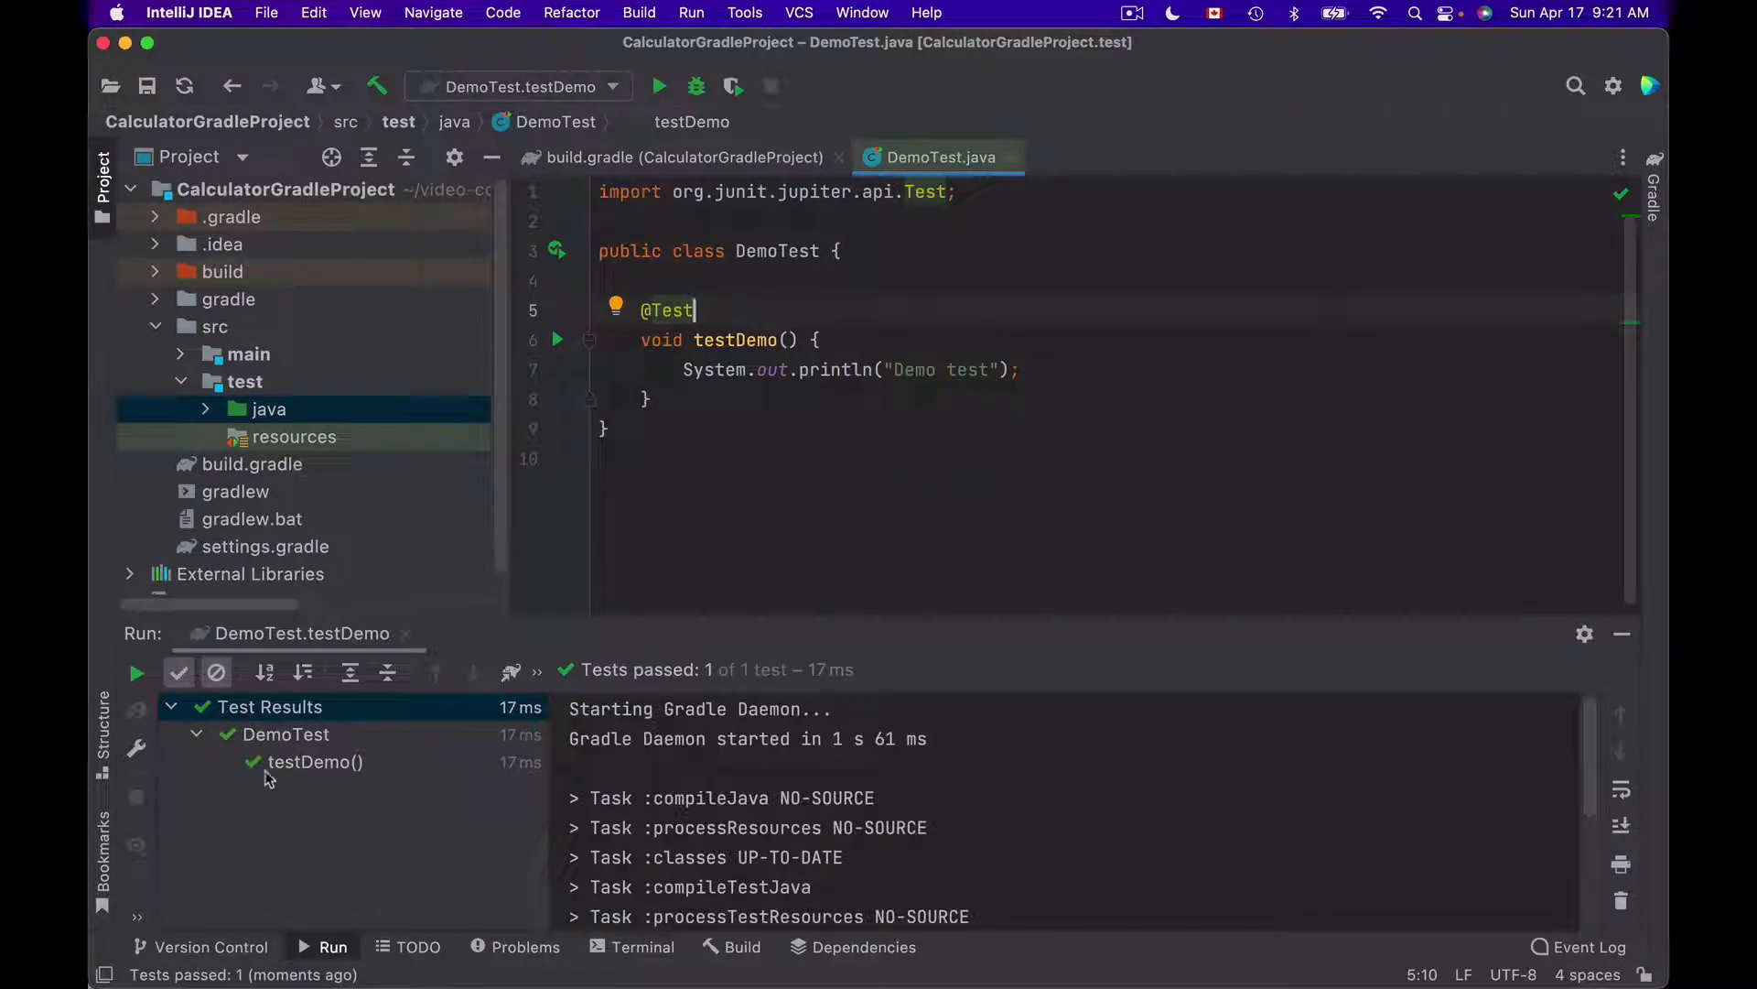
{"action": "mouse_move", "coordinate": [285, 735]}
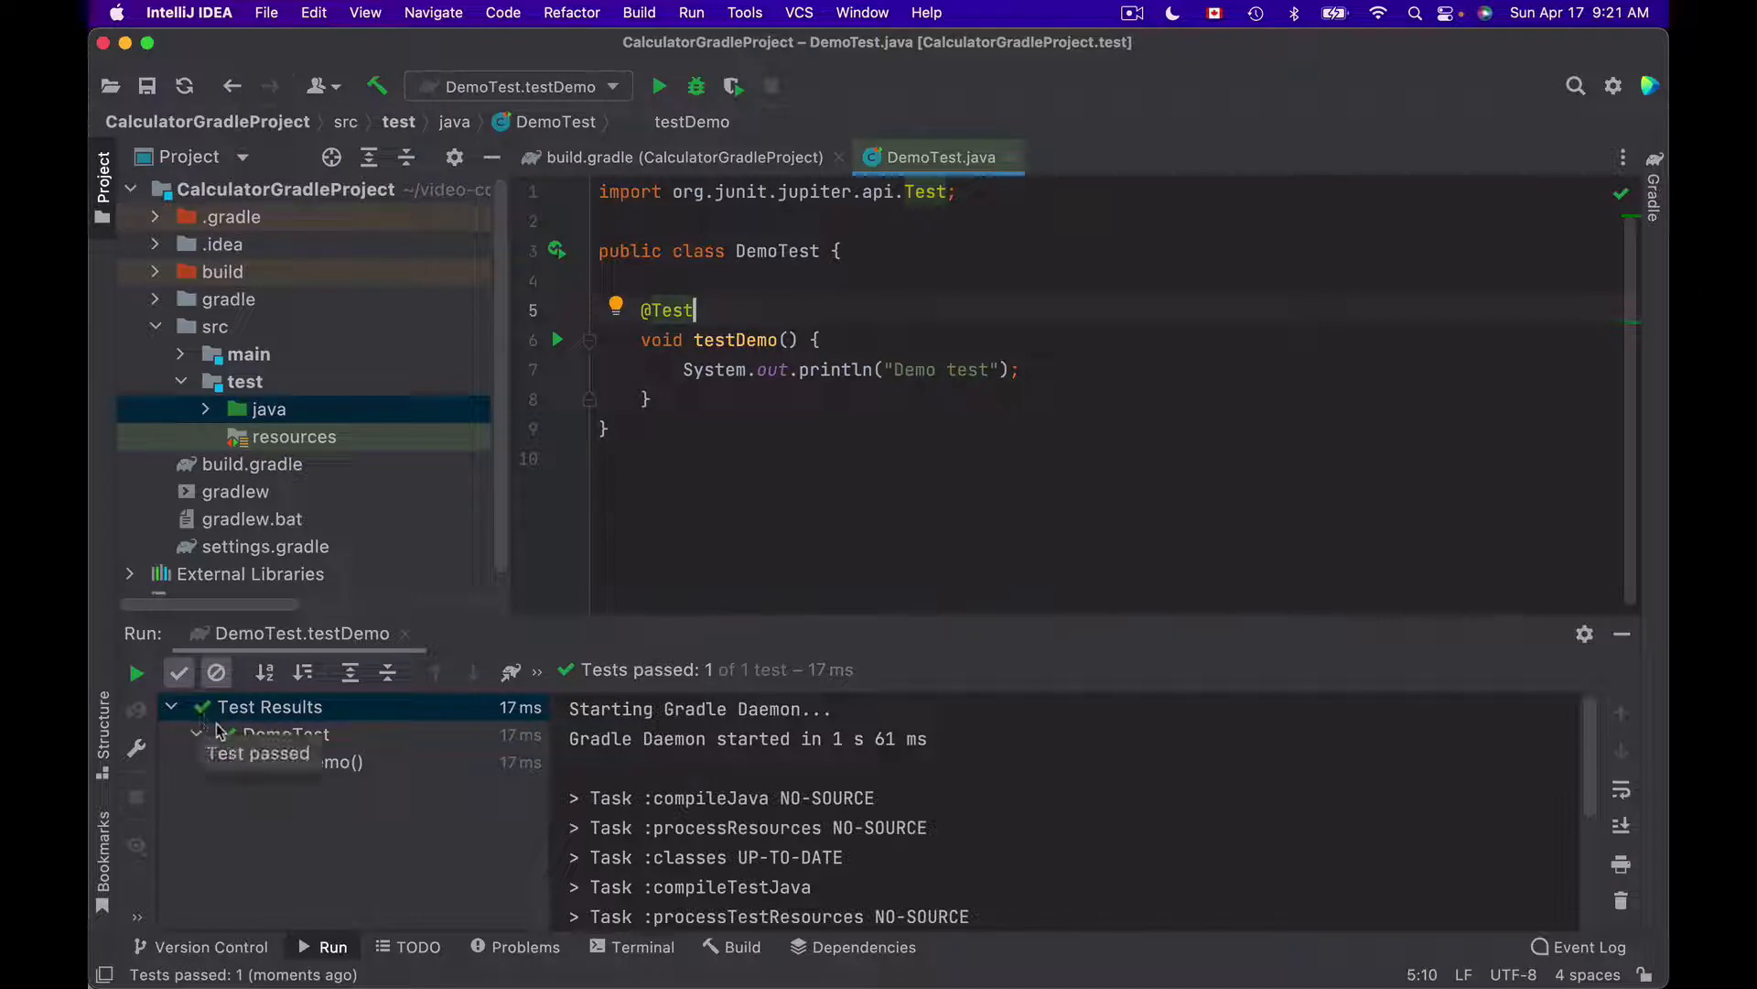
{"action": "mouse_move", "coordinate": [275, 796]}
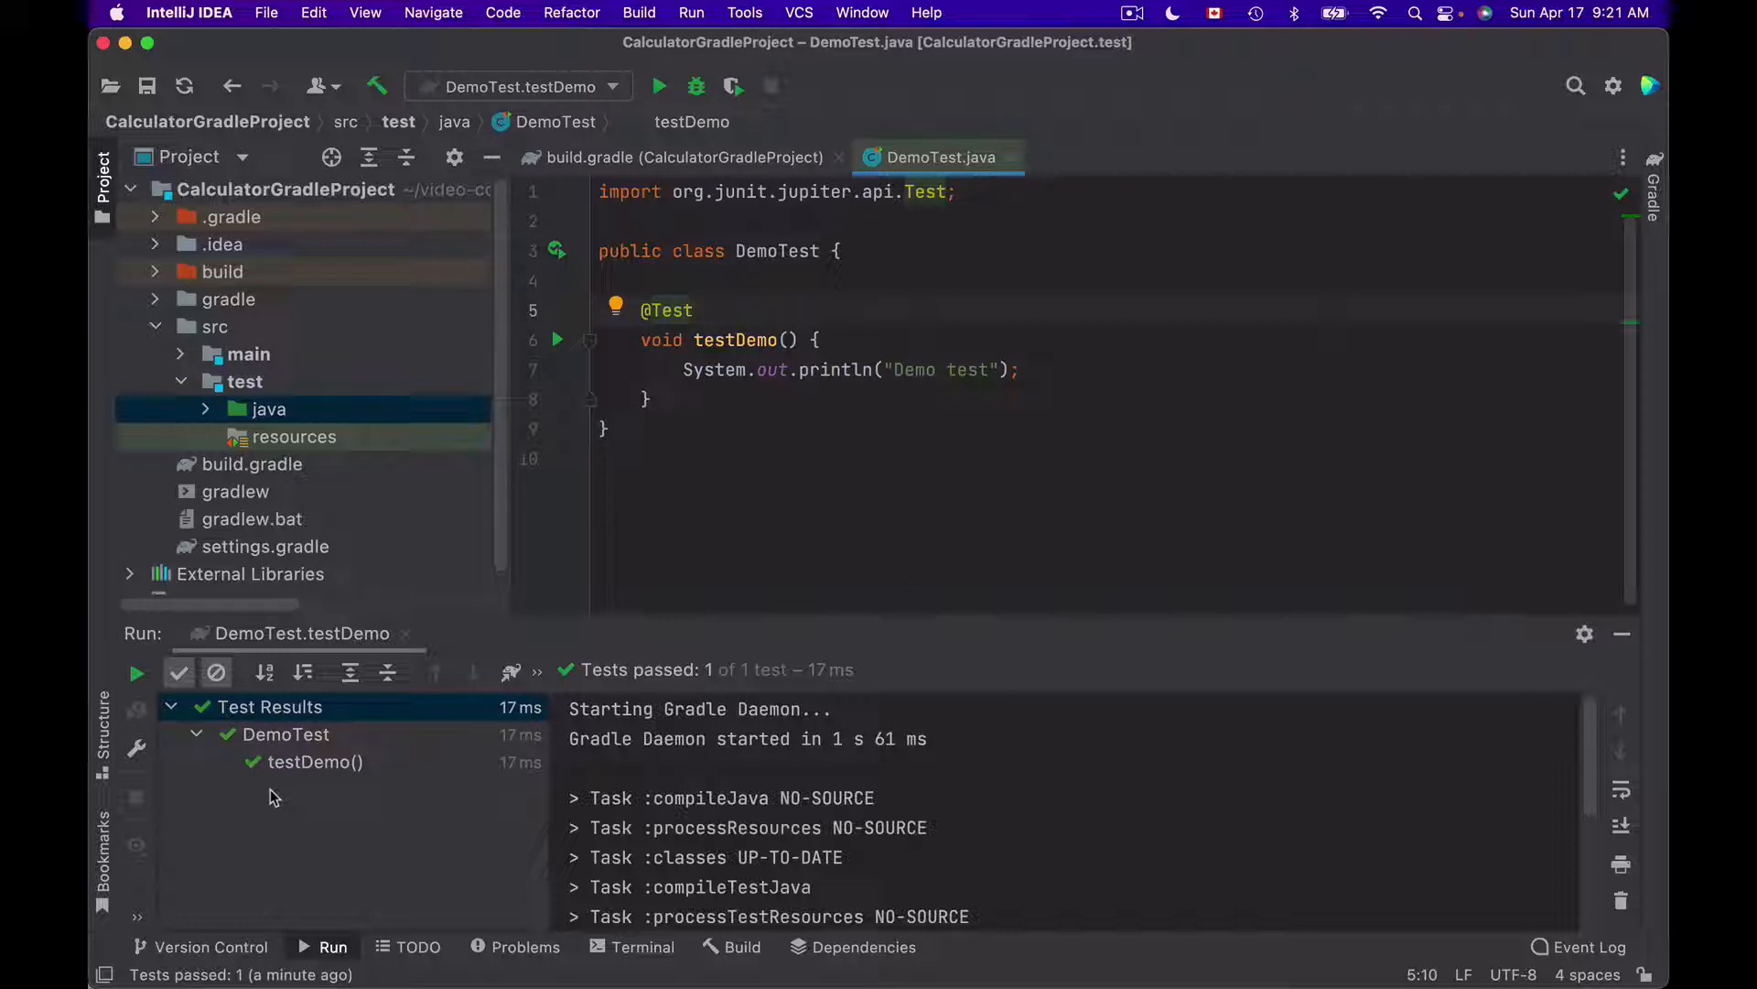
{"action": "left_click", "coordinate": [693, 311]}
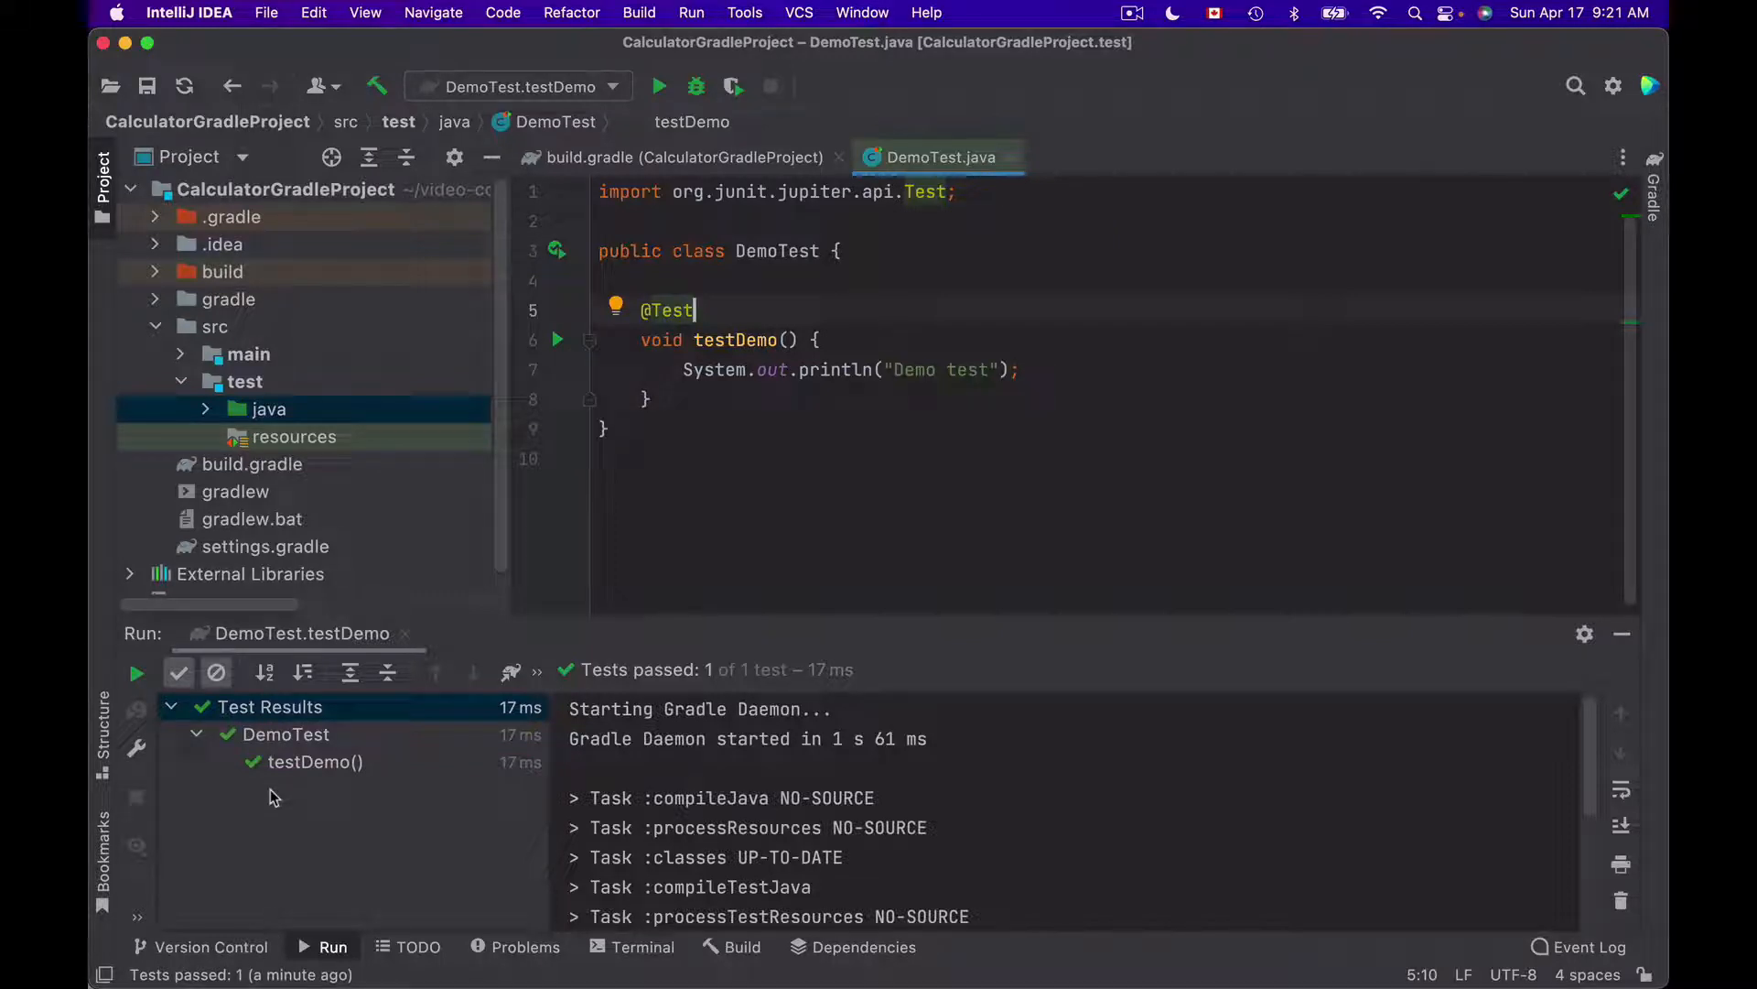
{"action": "mouse_move", "coordinate": [614, 973]}
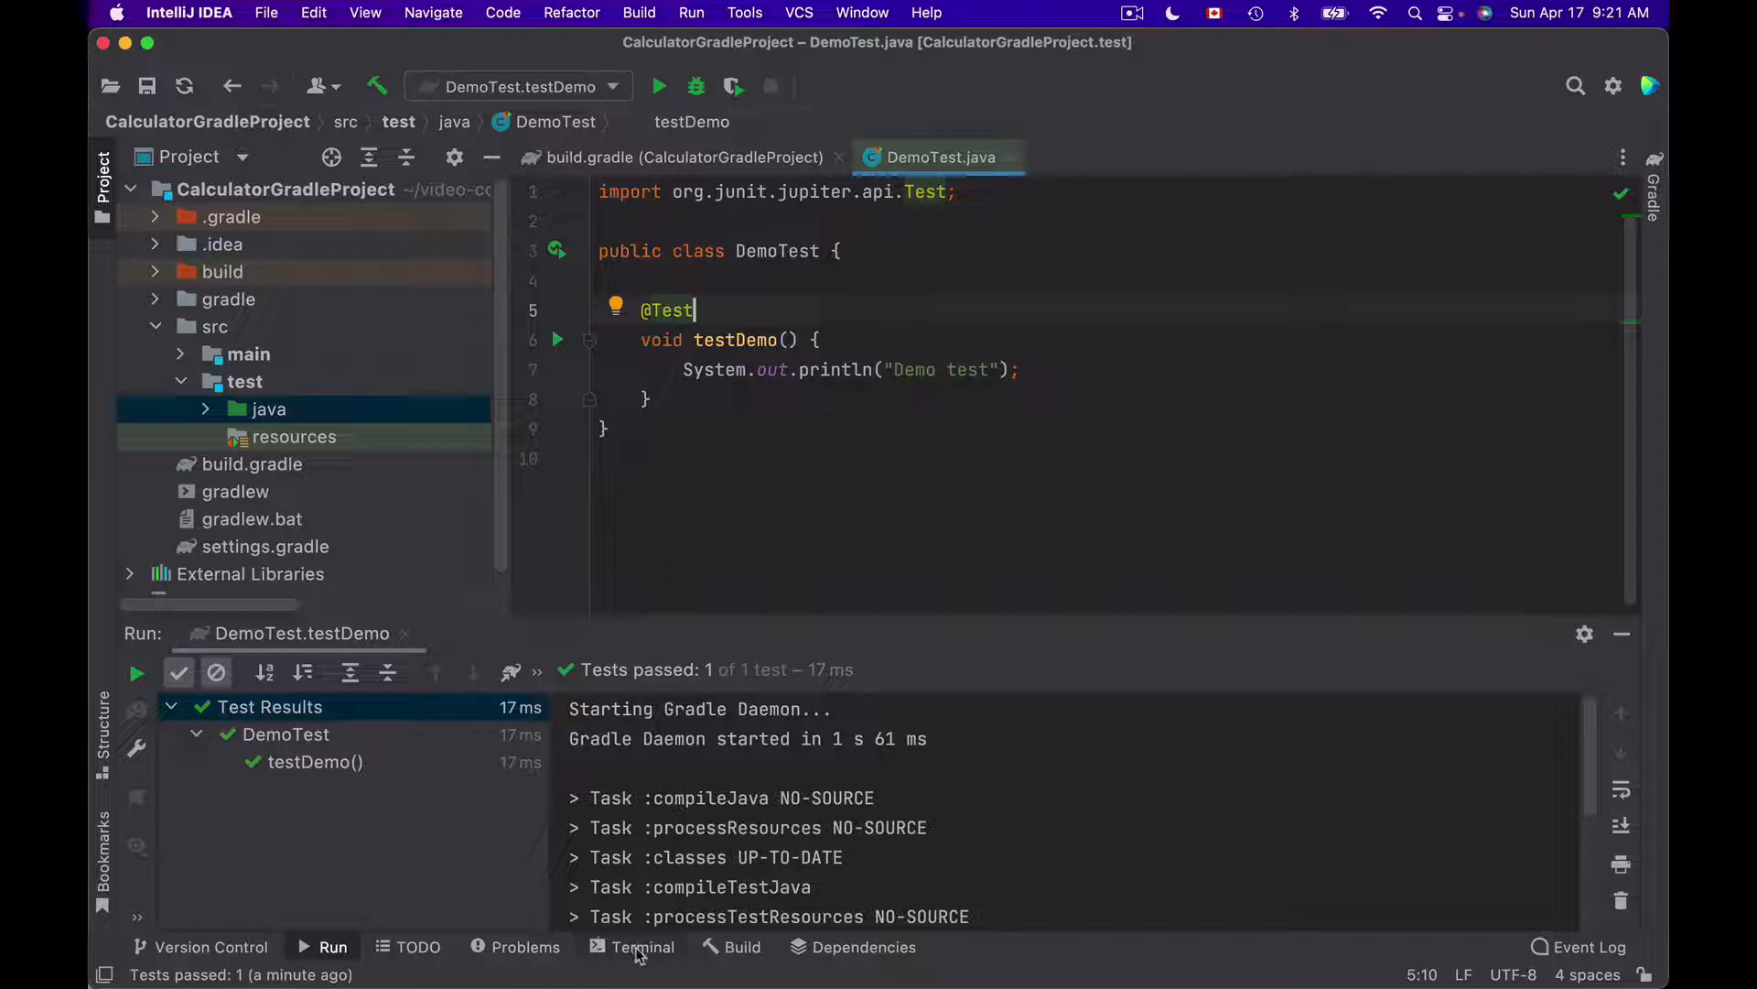
Step: List the CalculatorGradleProject files in the terminal and select gradlew in the listing
{"action": "left_click", "coordinate": [643, 945]}
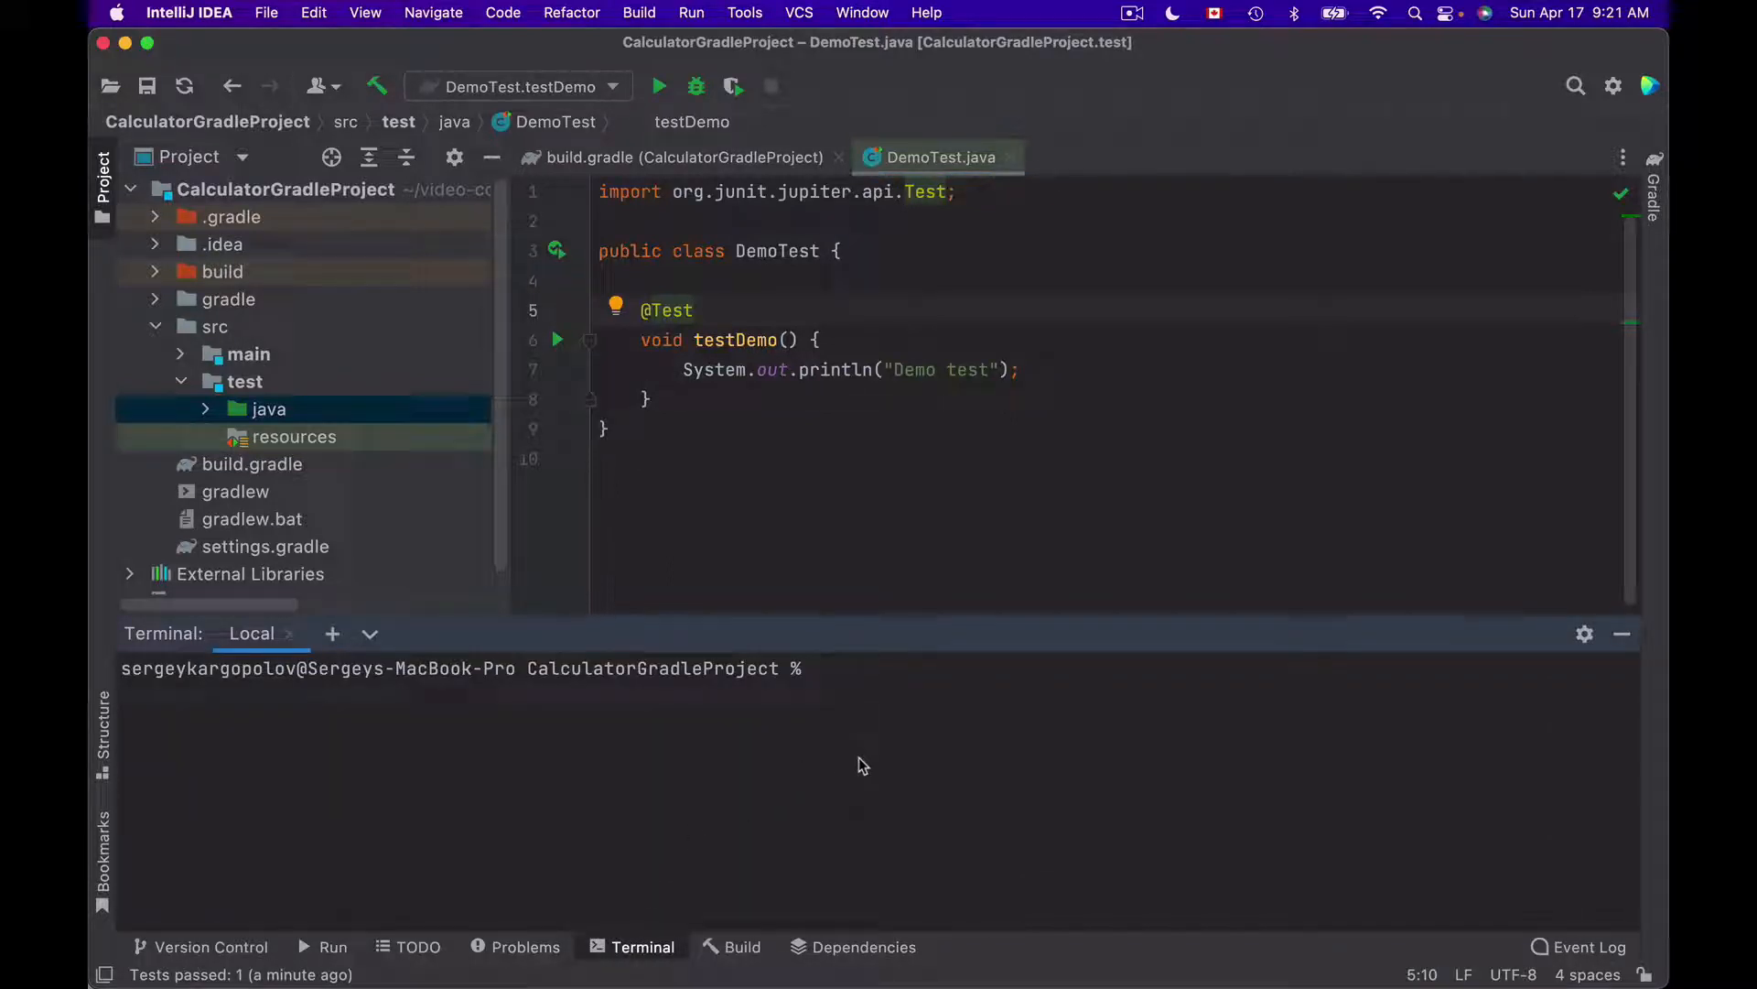
{"action": "type", "text": "ls"}
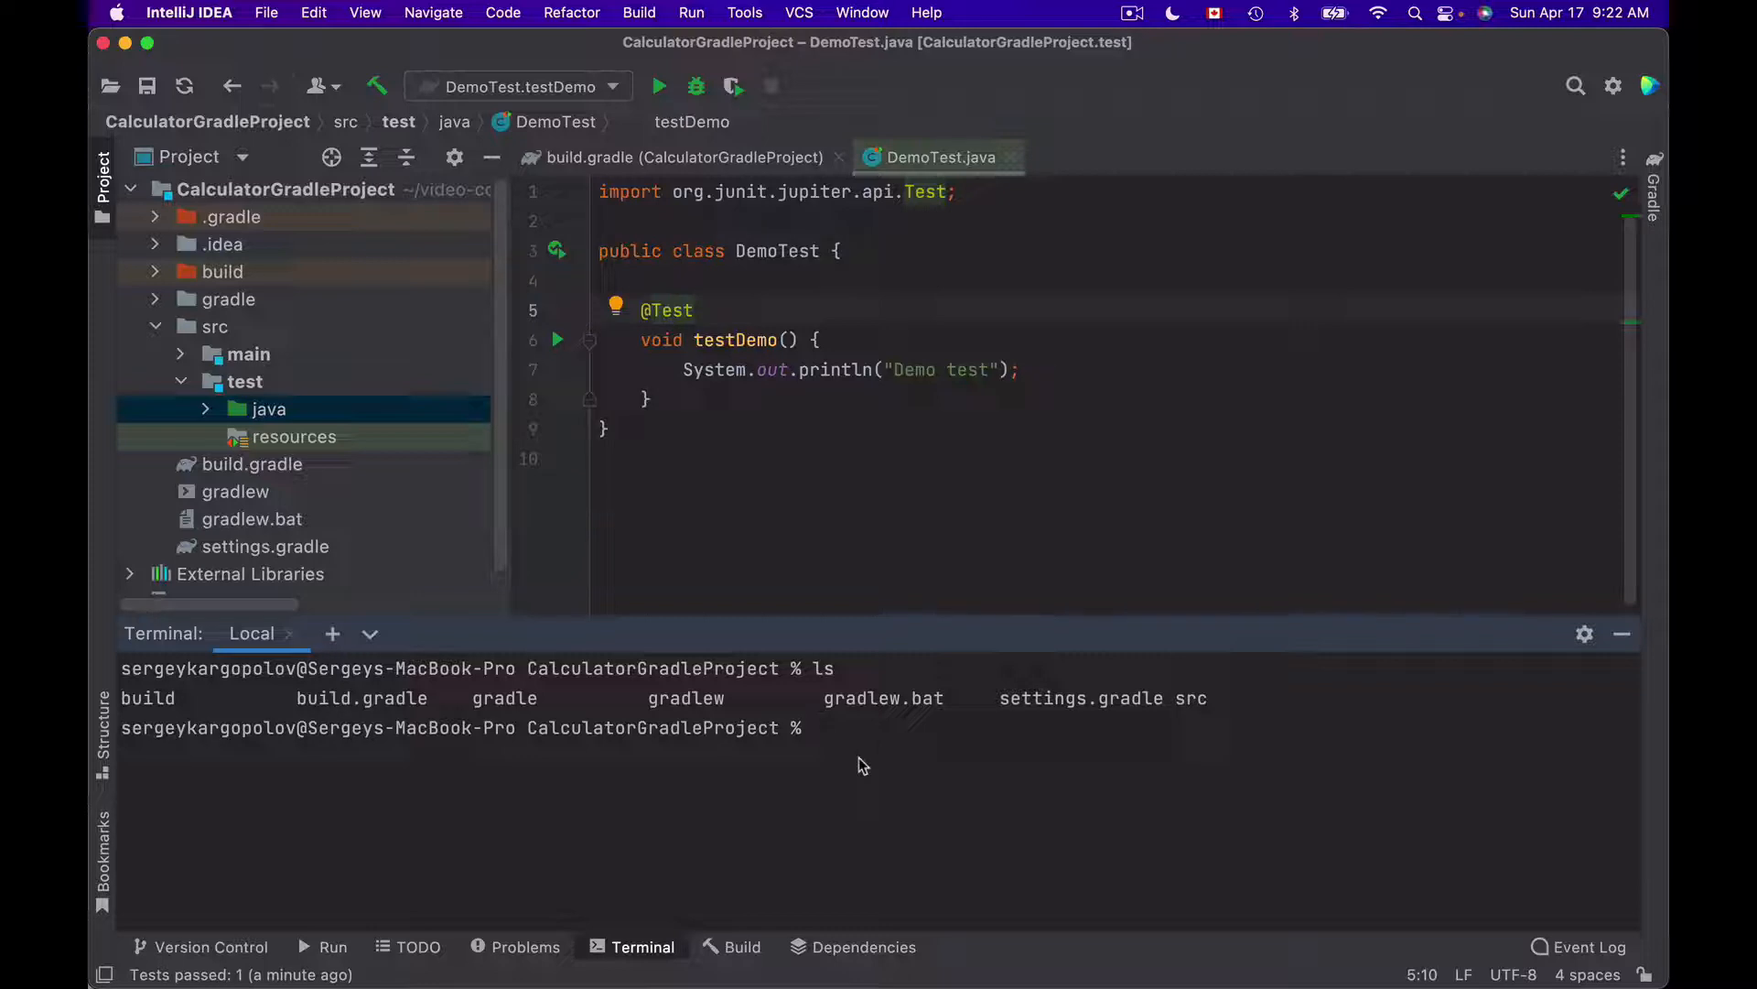
{"action": "mouse_move", "coordinate": [734, 706]}
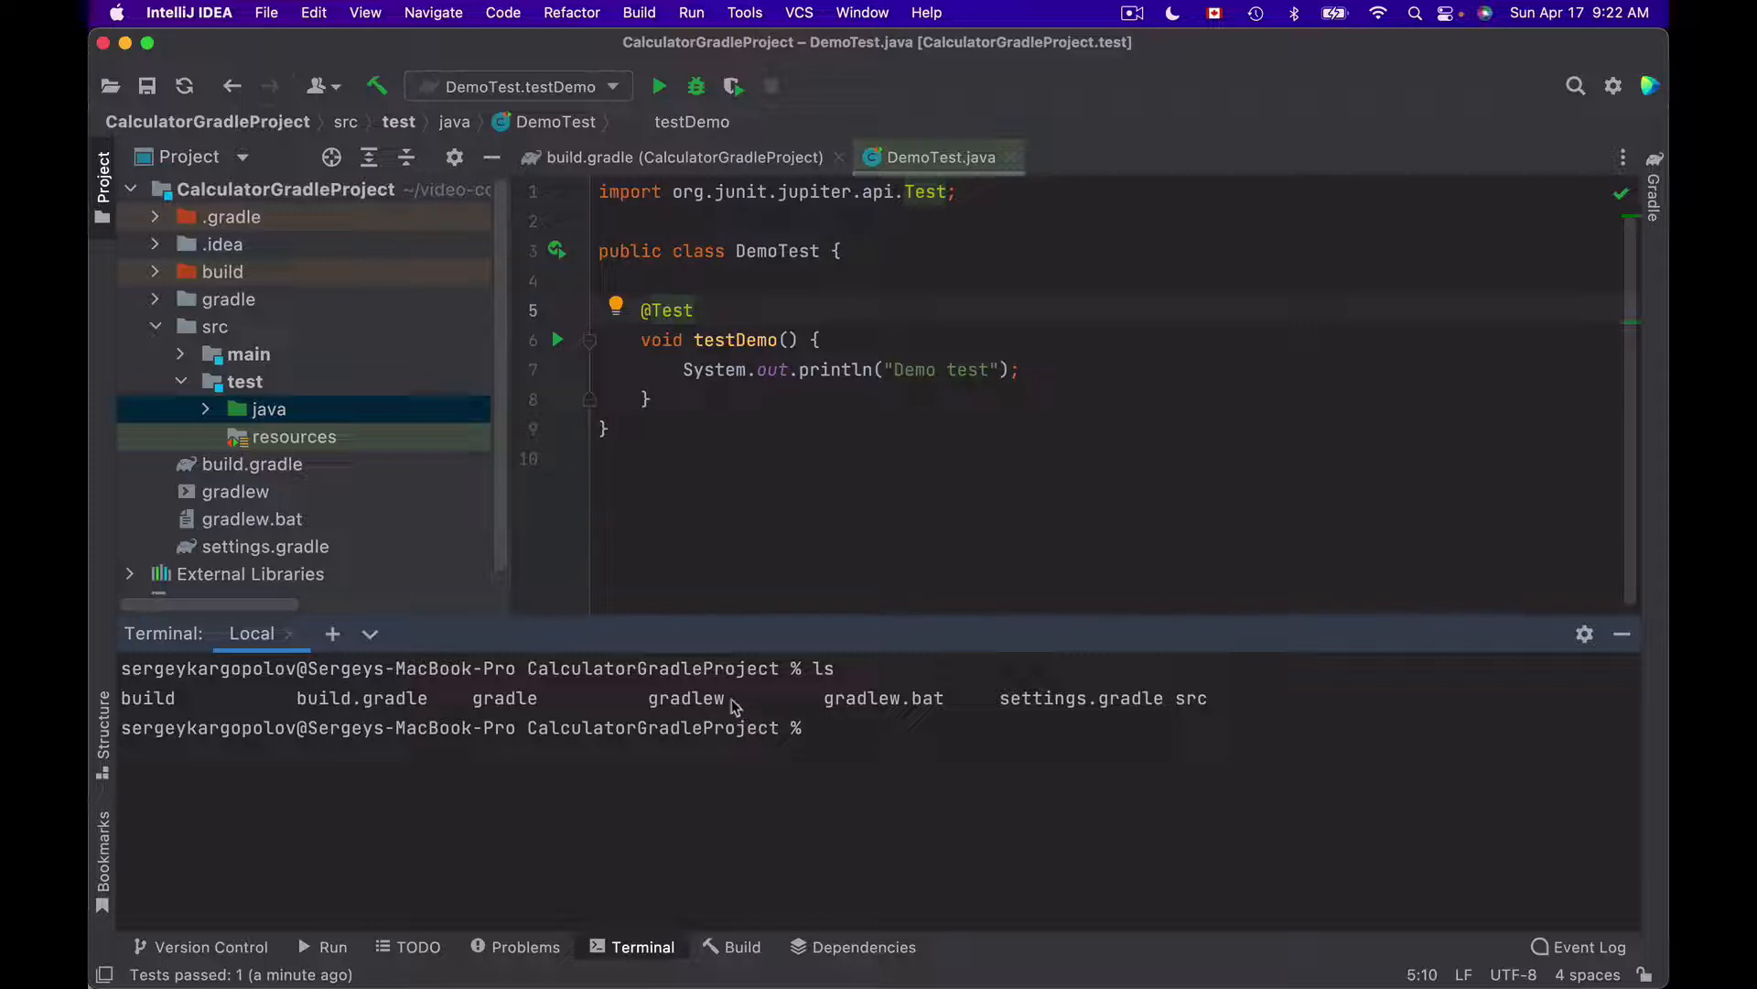
{"action": "double_click", "coordinate": [685, 698]}
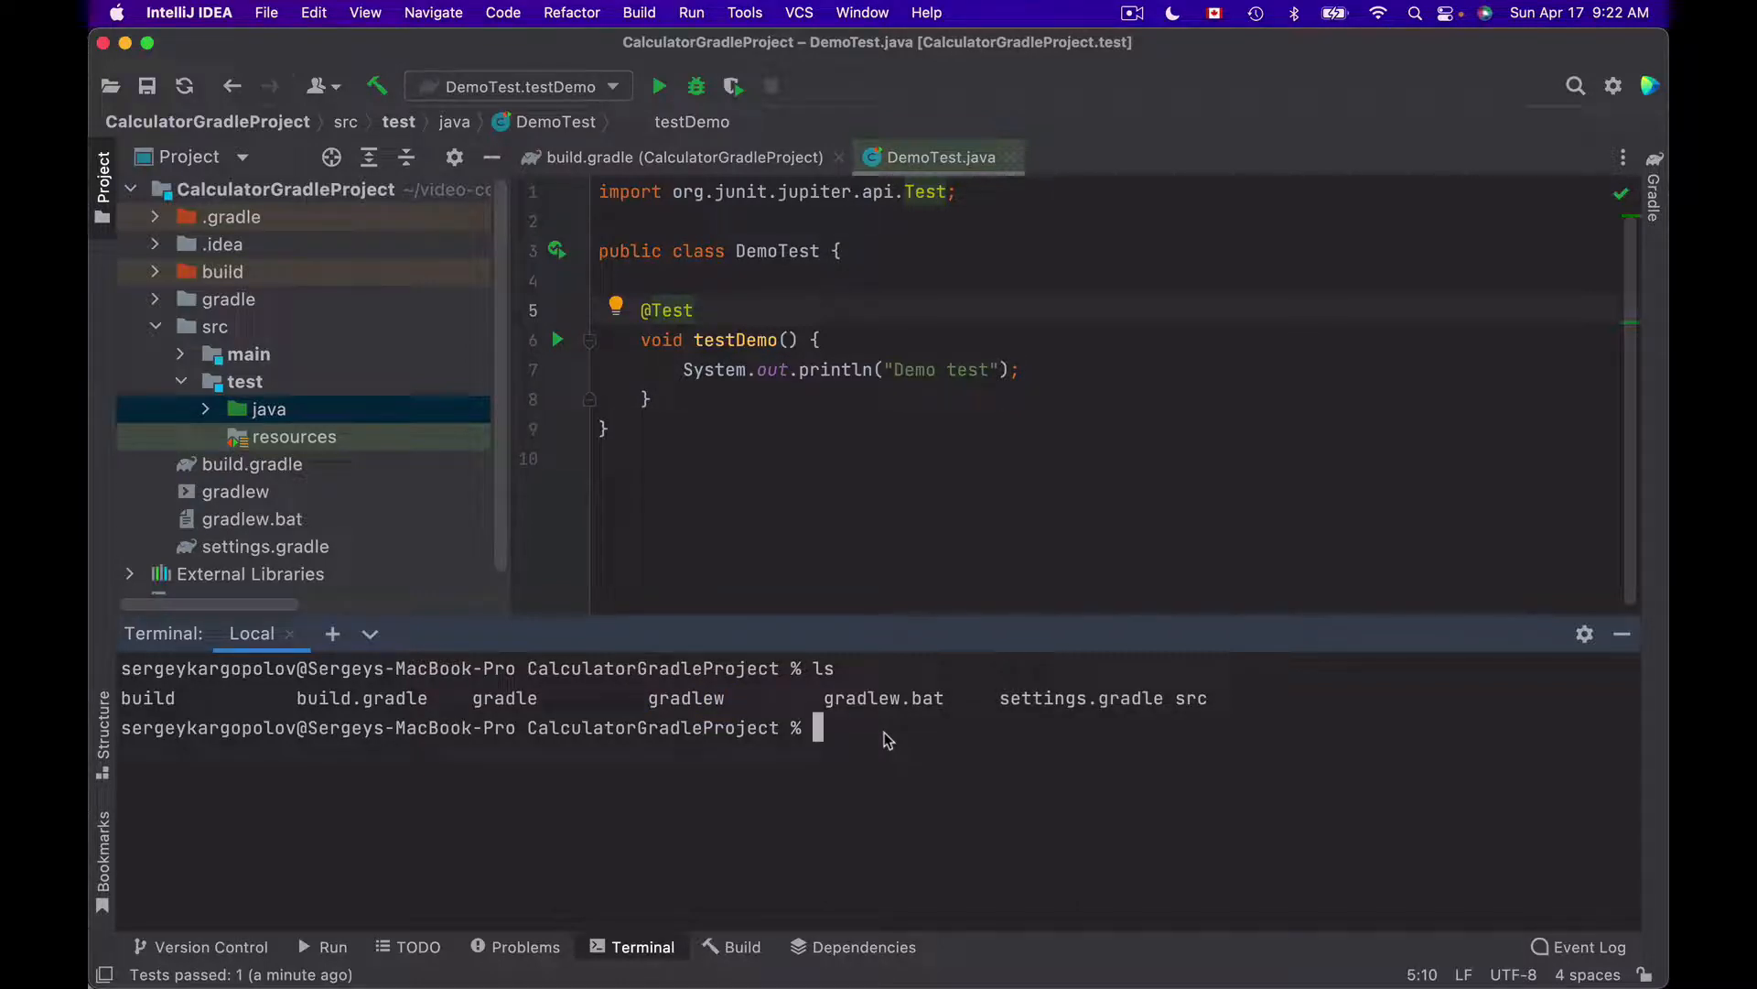
Step: Run ./gradlew clean test, producing DemoTest's 'Demo test' output and BUILD SUCCESSFUL
{"action": "type", "text": "./"}
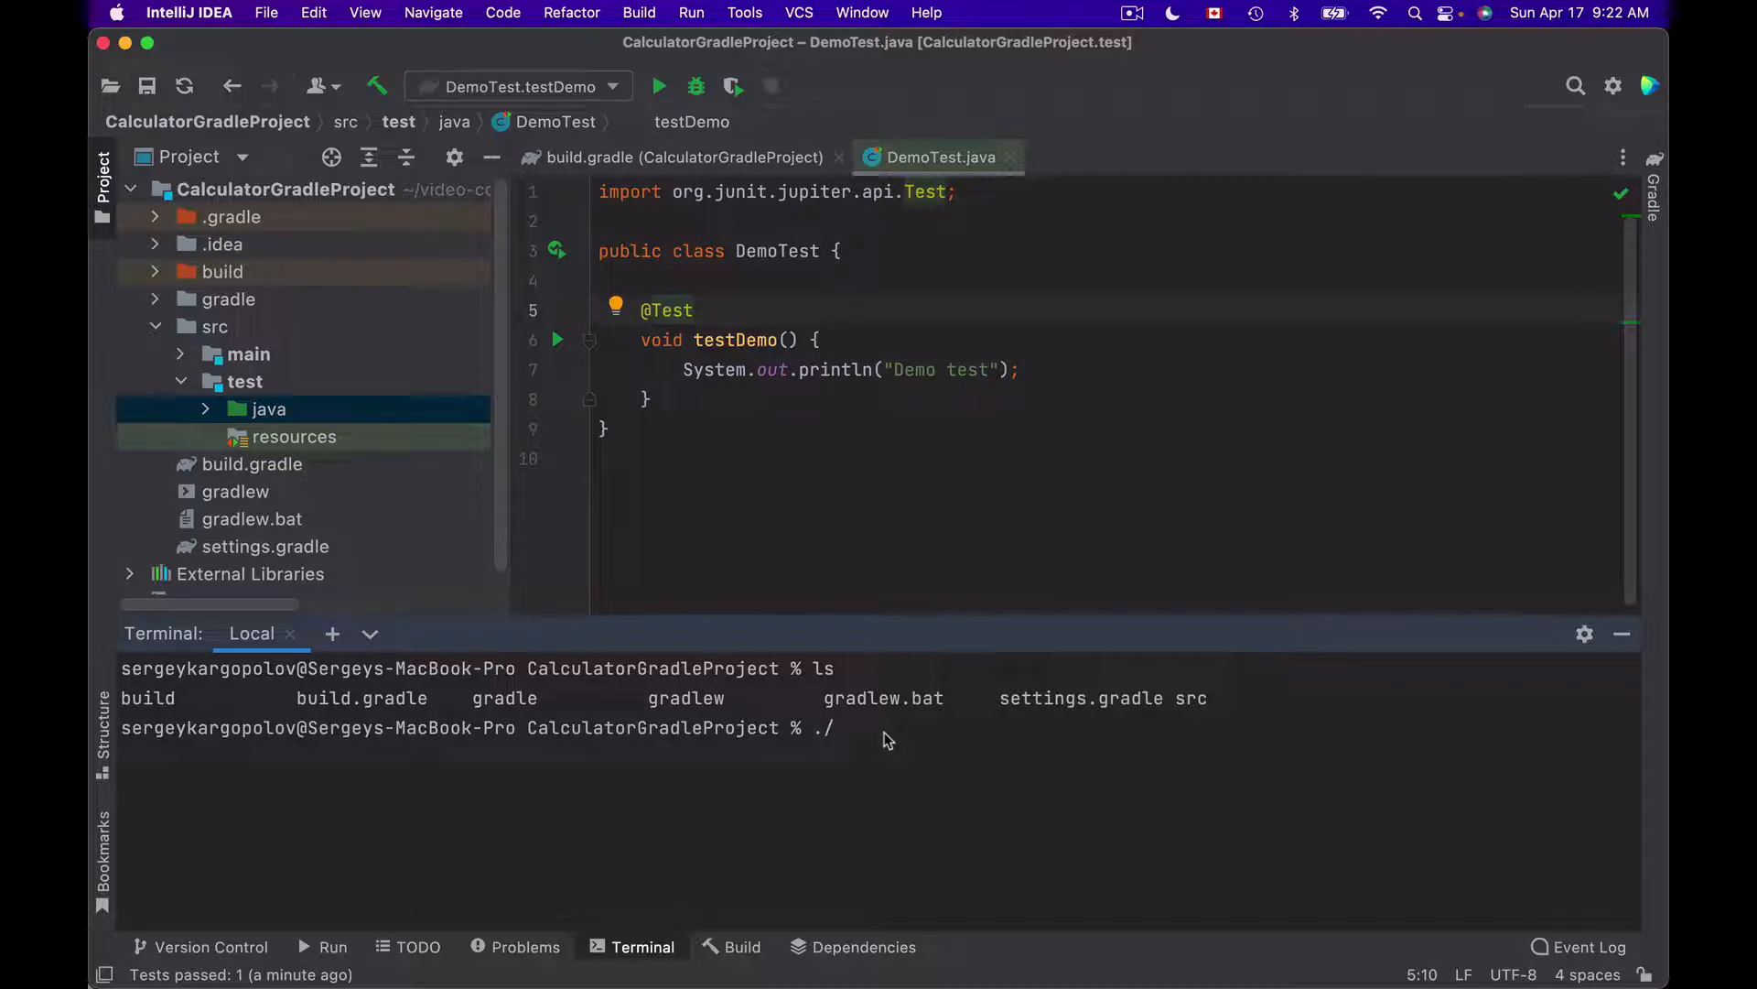
{"action": "type", "text": "gradlew"}
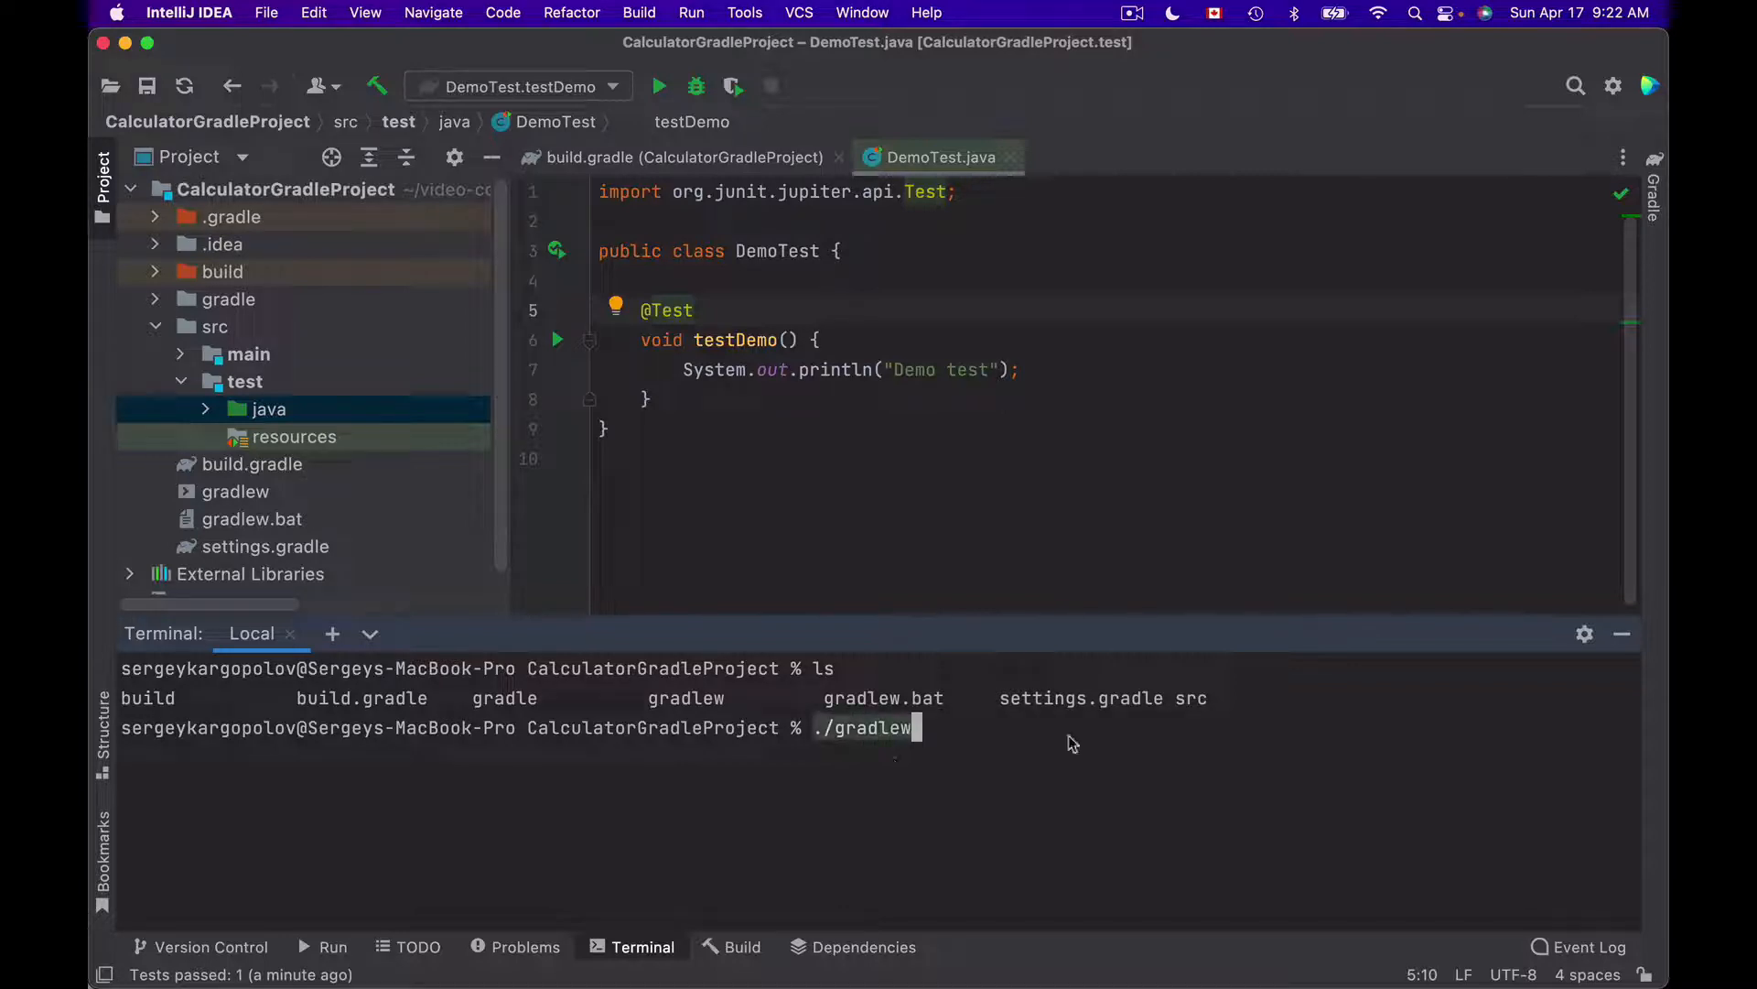
{"action": "type", "text": "clean test"}
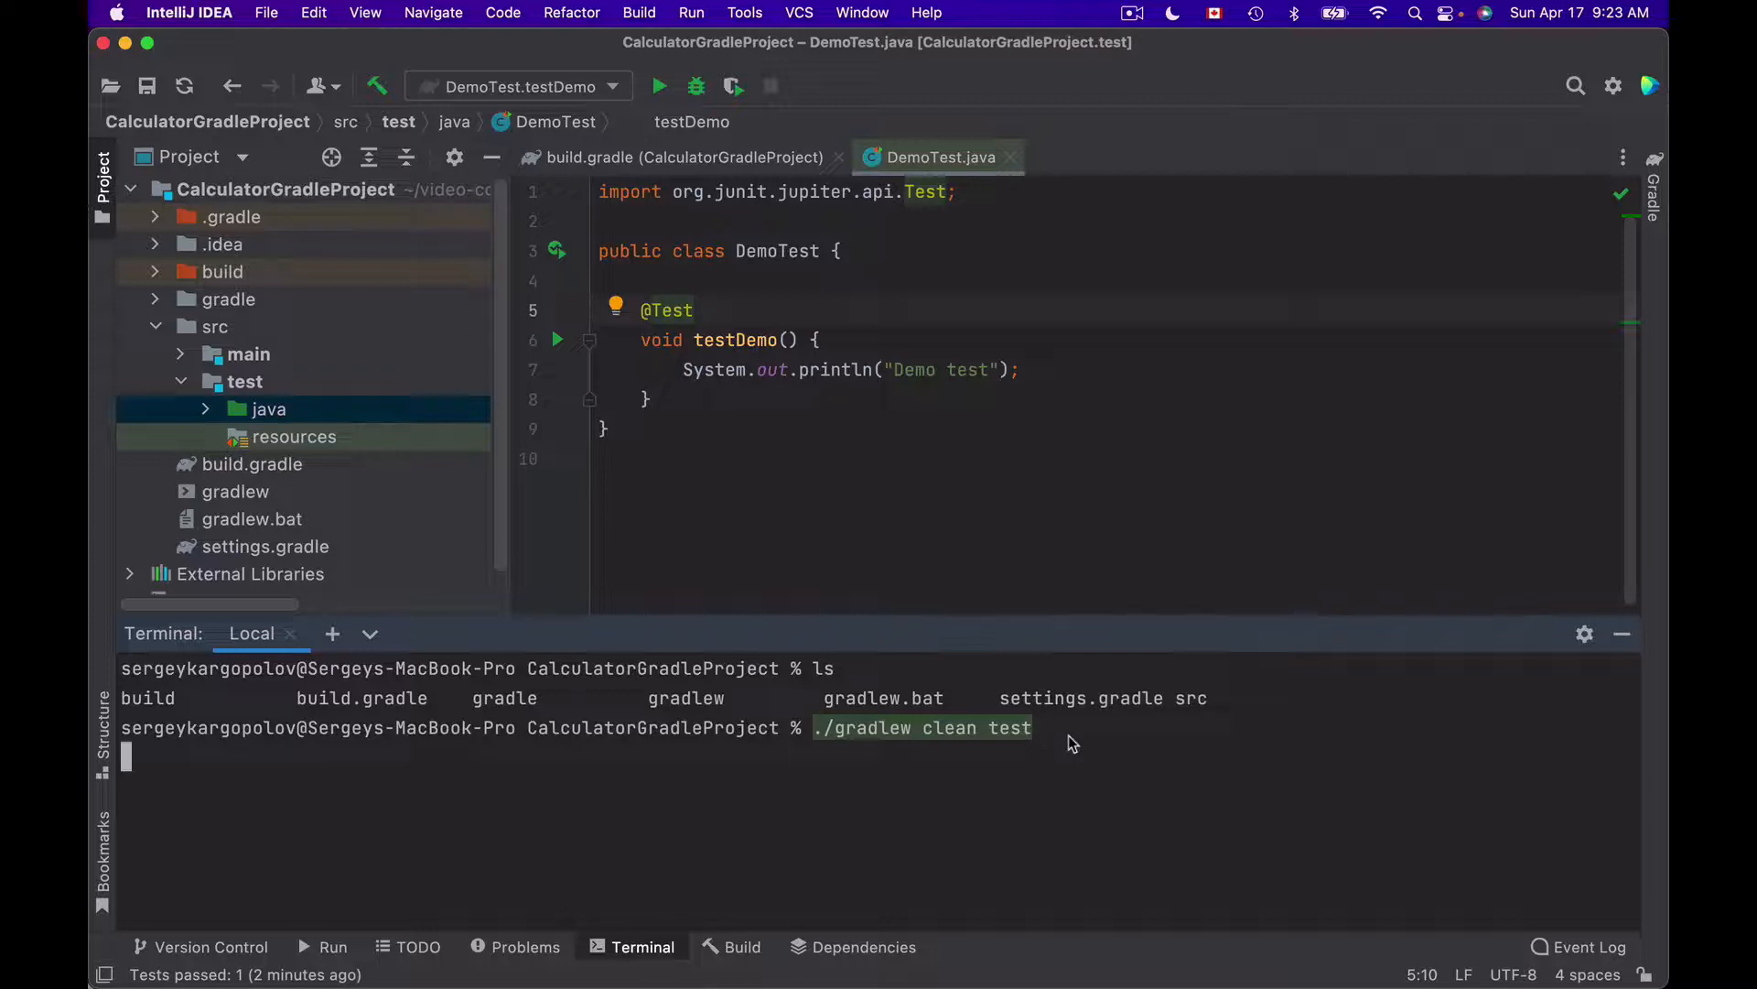
{"action": "key", "text": "Return"}
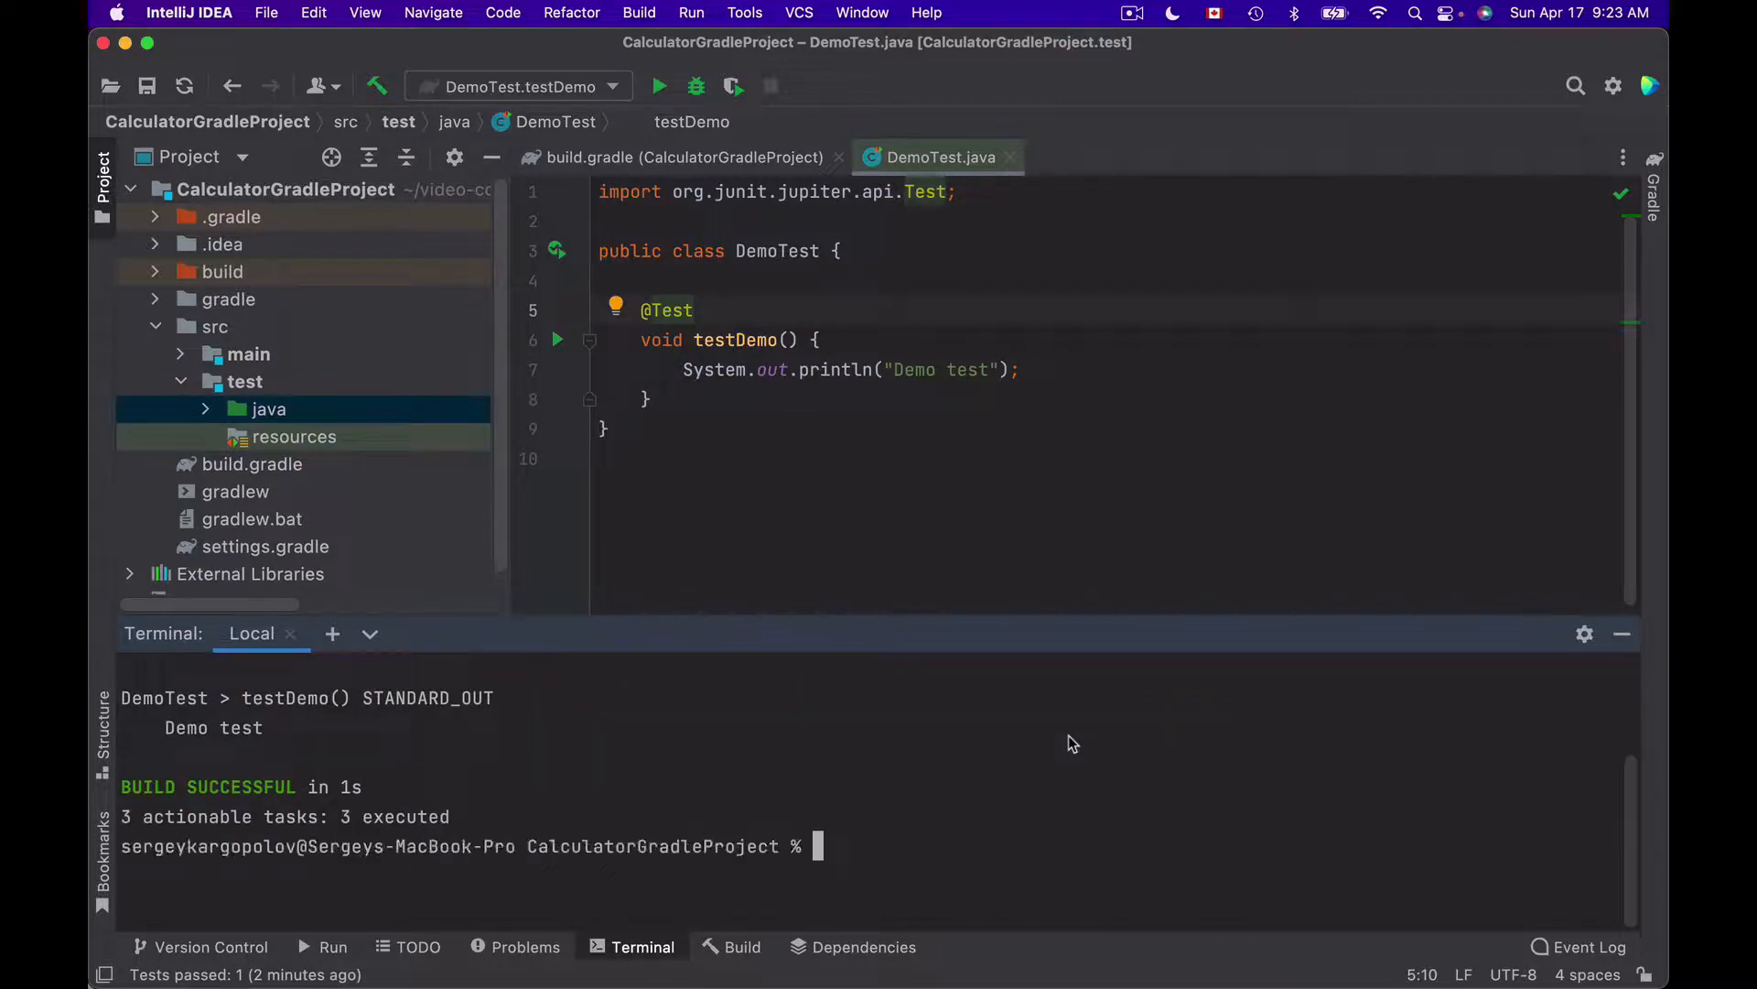